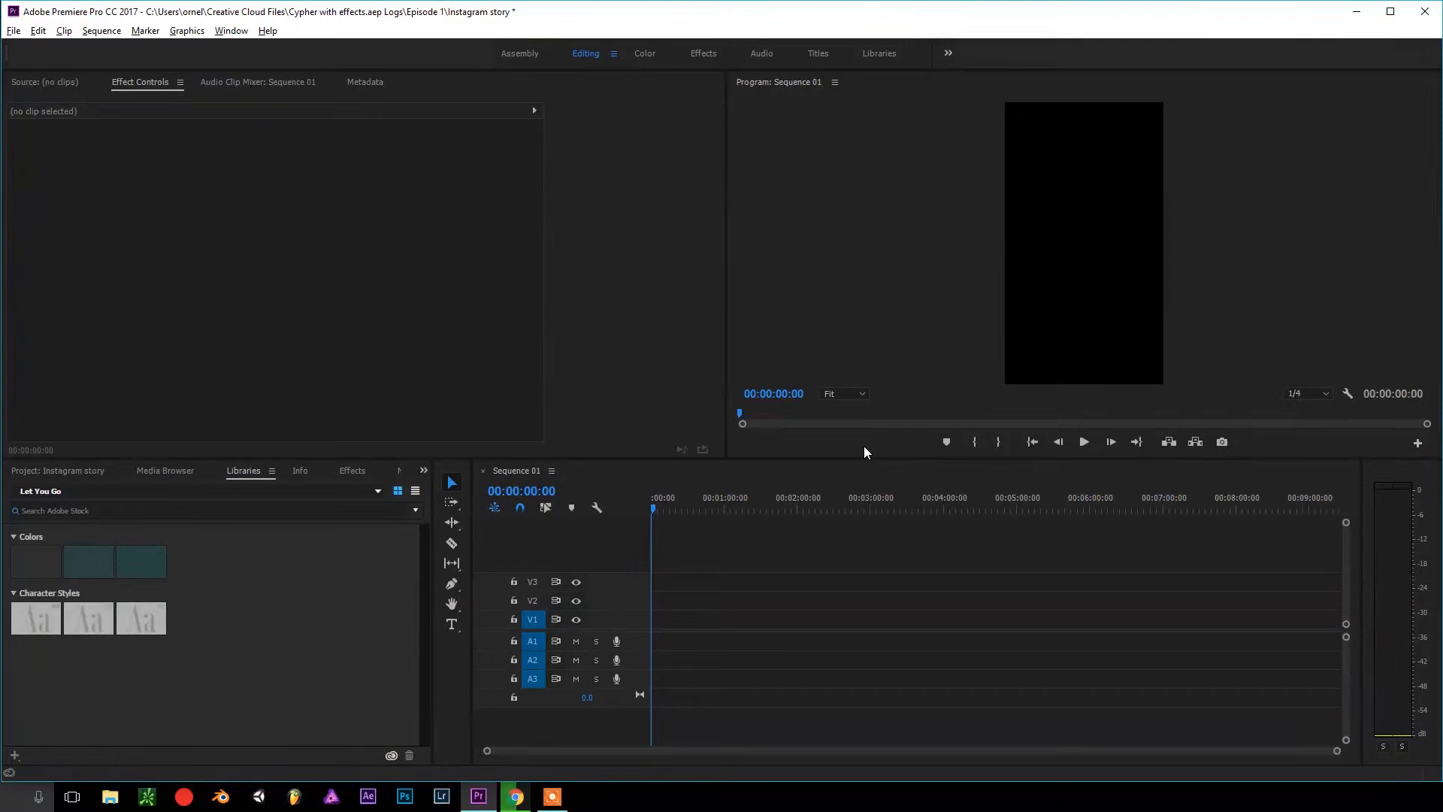
{"action": "mouse_move", "coordinate": [113, 119]}
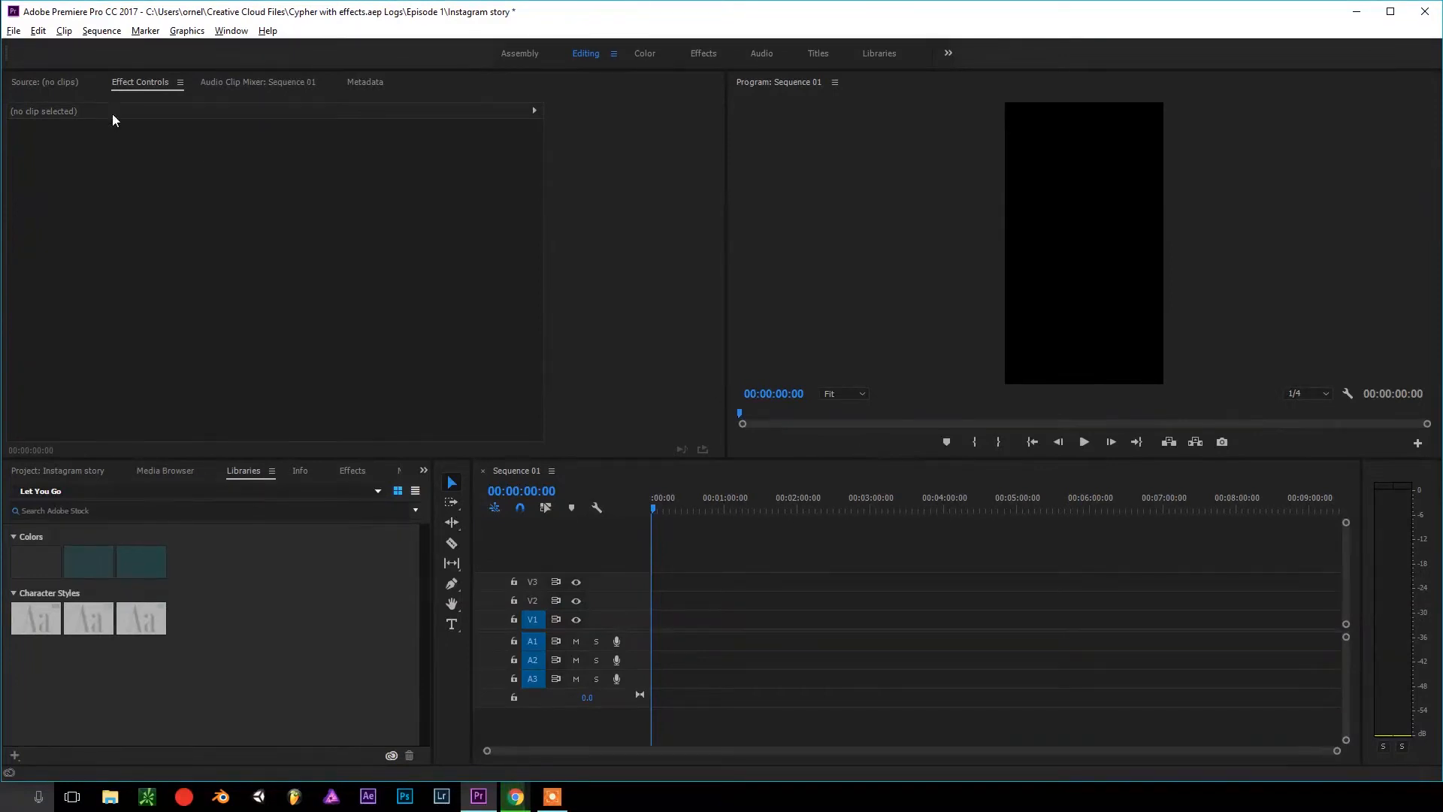
Open the File menu's New submenu to start a new sequence.
{"action": "left_click", "coordinate": [12, 31]}
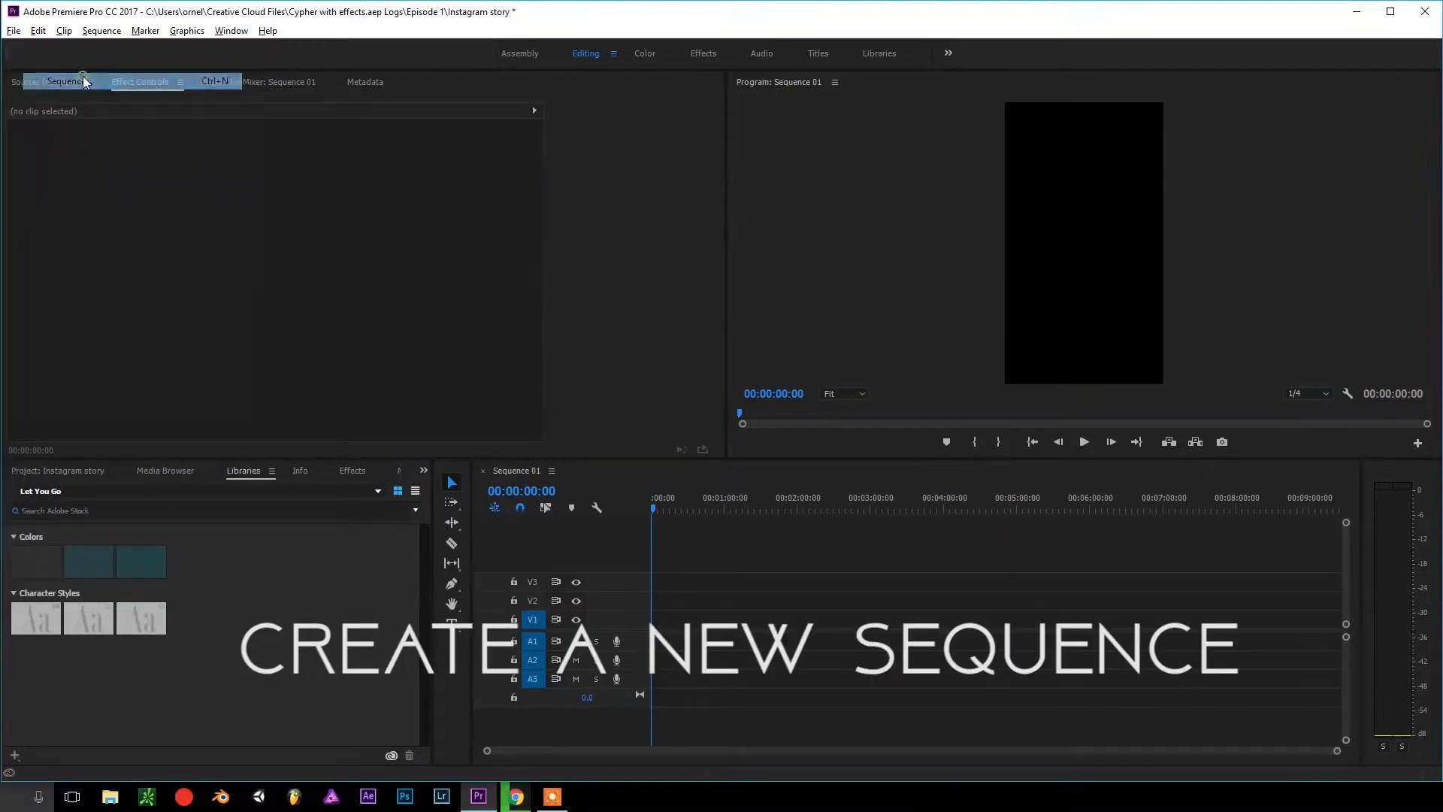
Create a 1080×1920 vertical sequence with Maximum Bit Depth enabled.
{"action": "key", "text": "Ctrl+N"}
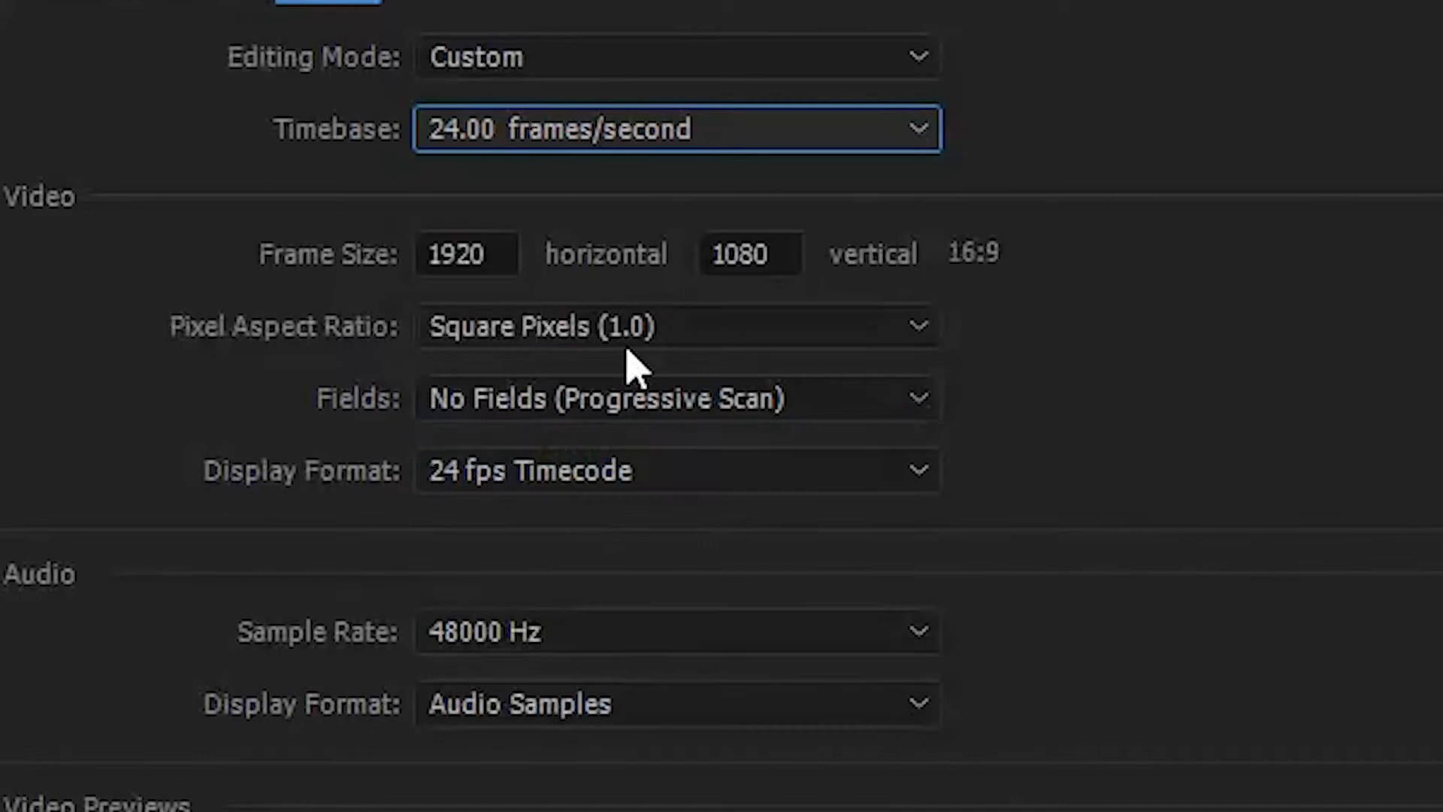
{"action": "mouse_move", "coordinate": [407, 177]}
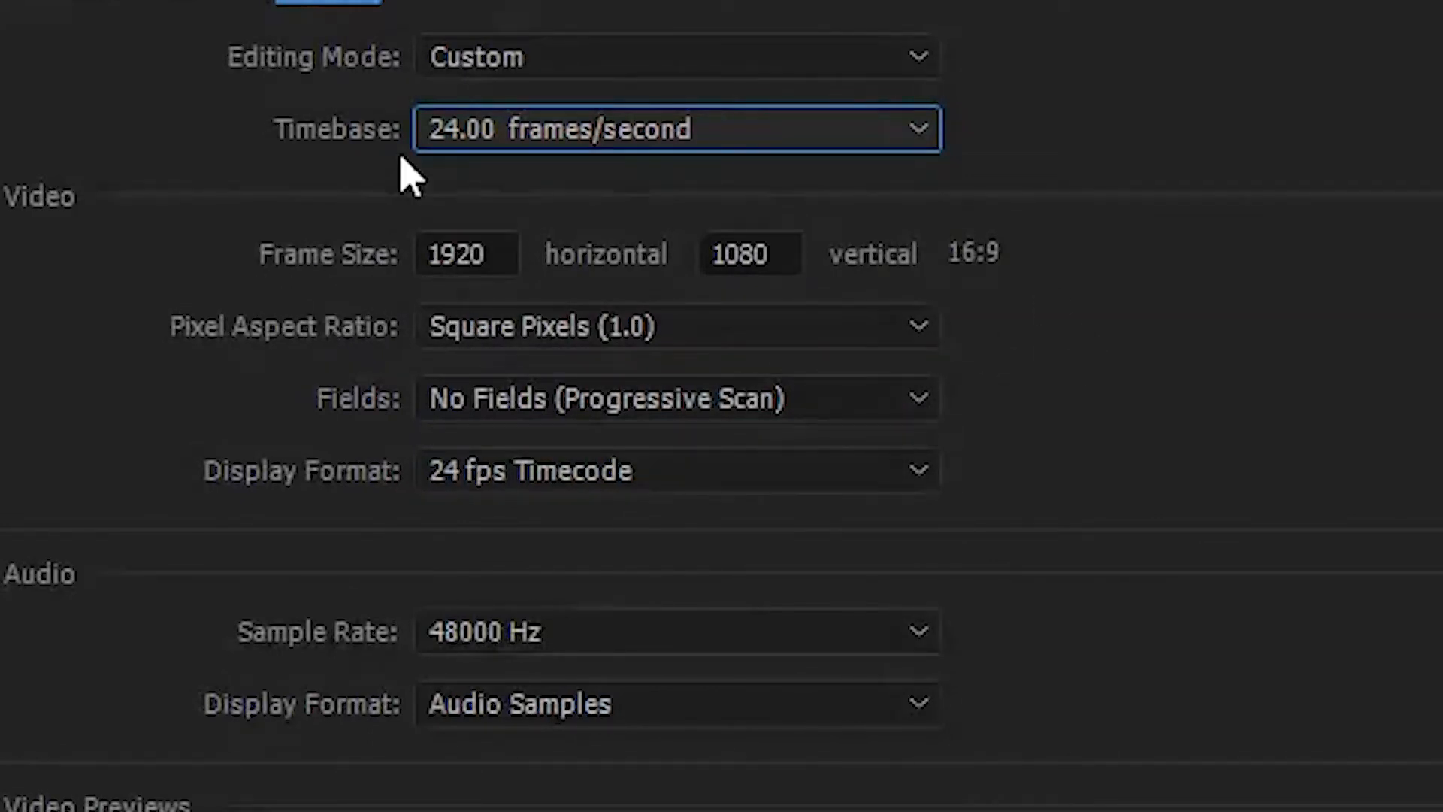
{"action": "mouse_move", "coordinate": [436, 214]}
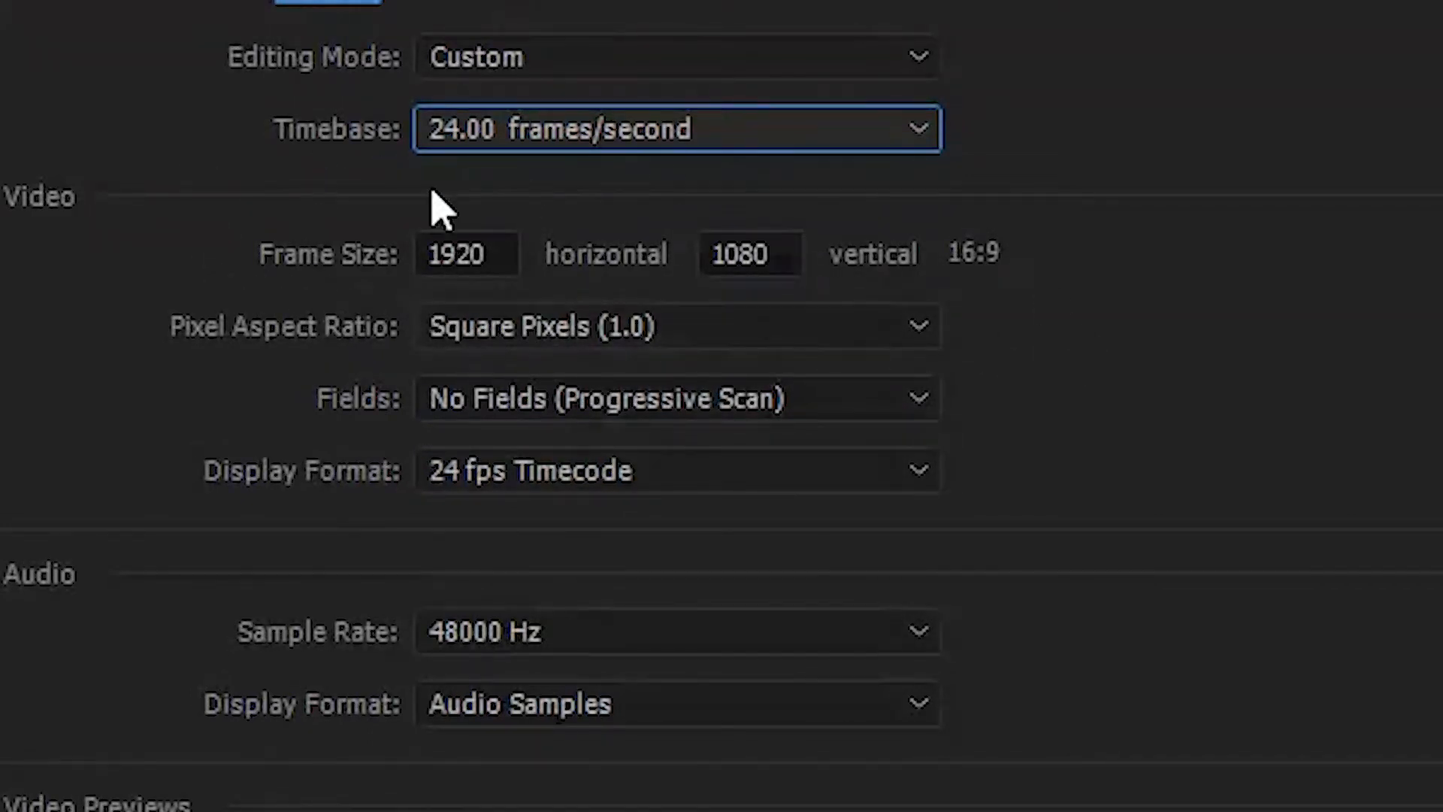
{"action": "mouse_move", "coordinate": [764, 304]}
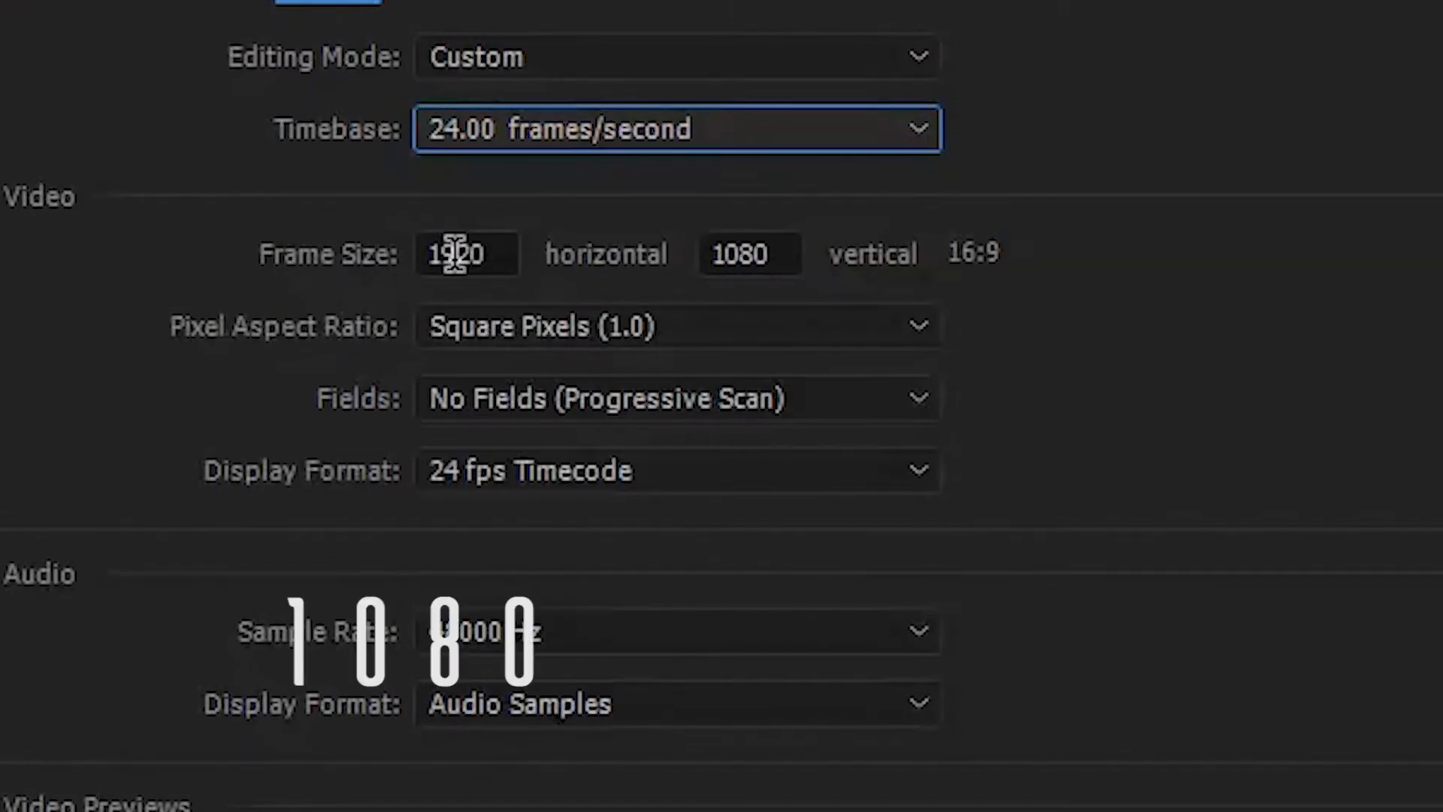
{"action": "left_click", "coordinate": [465, 253]}
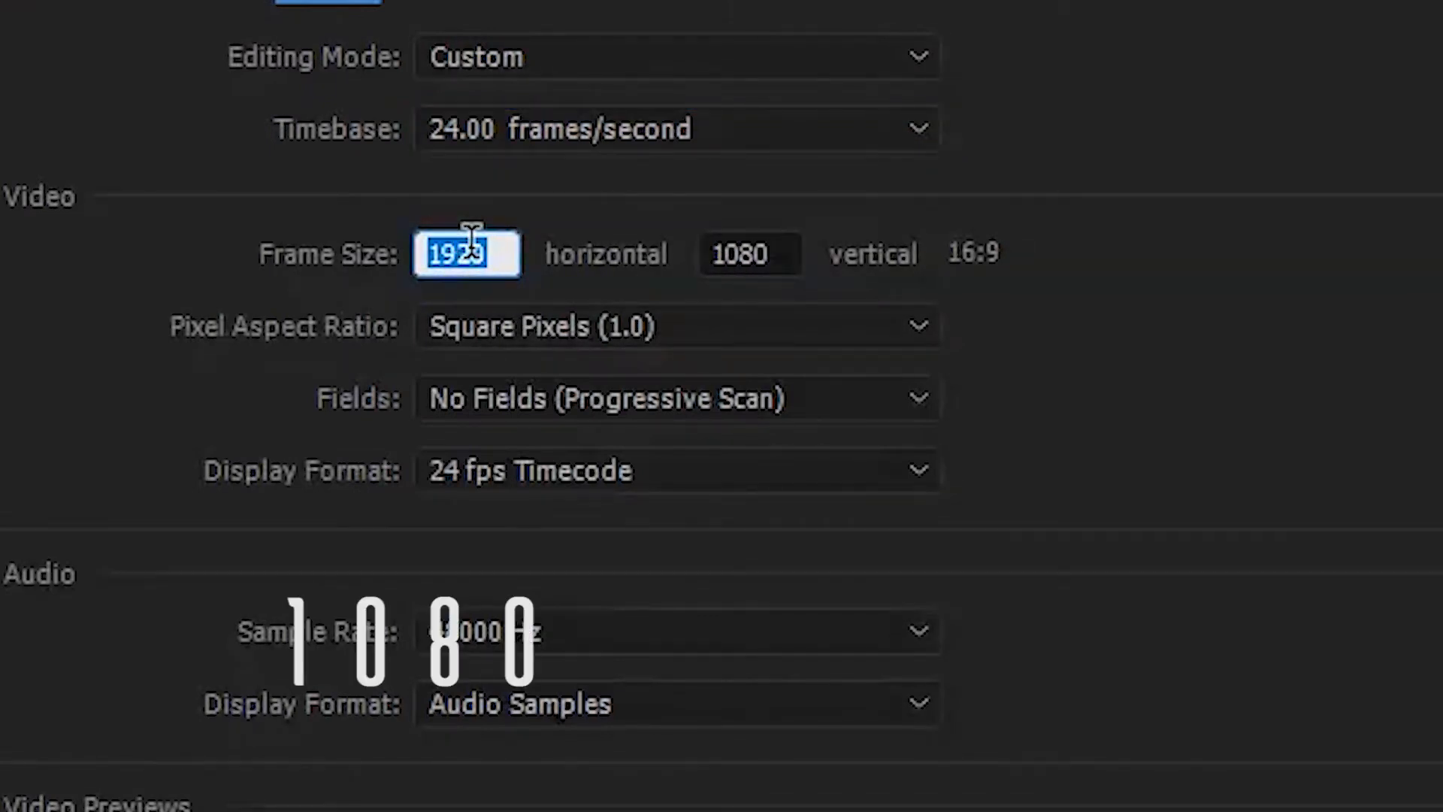
{"action": "type", "text": "1080"}
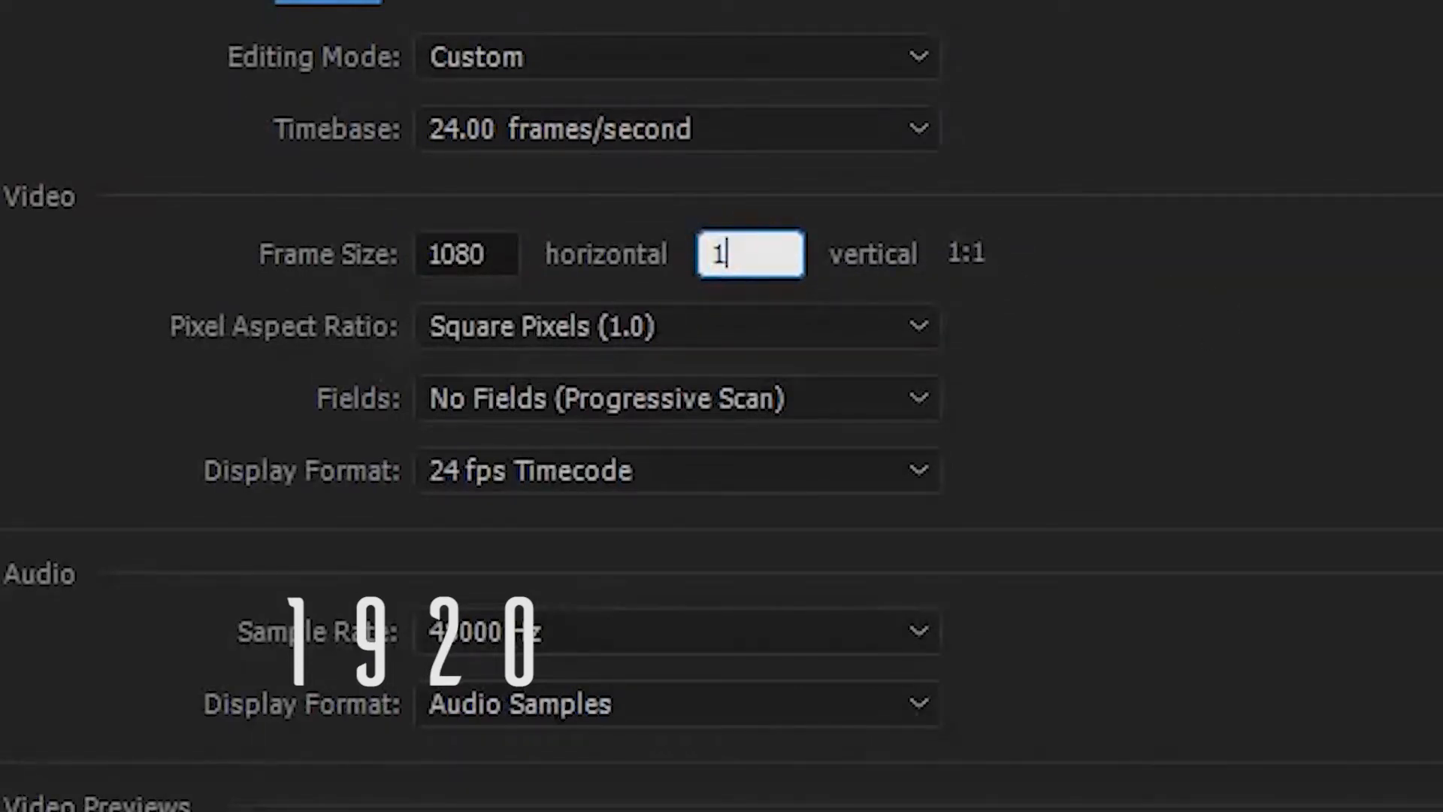
{"action": "type", "text": "920"}
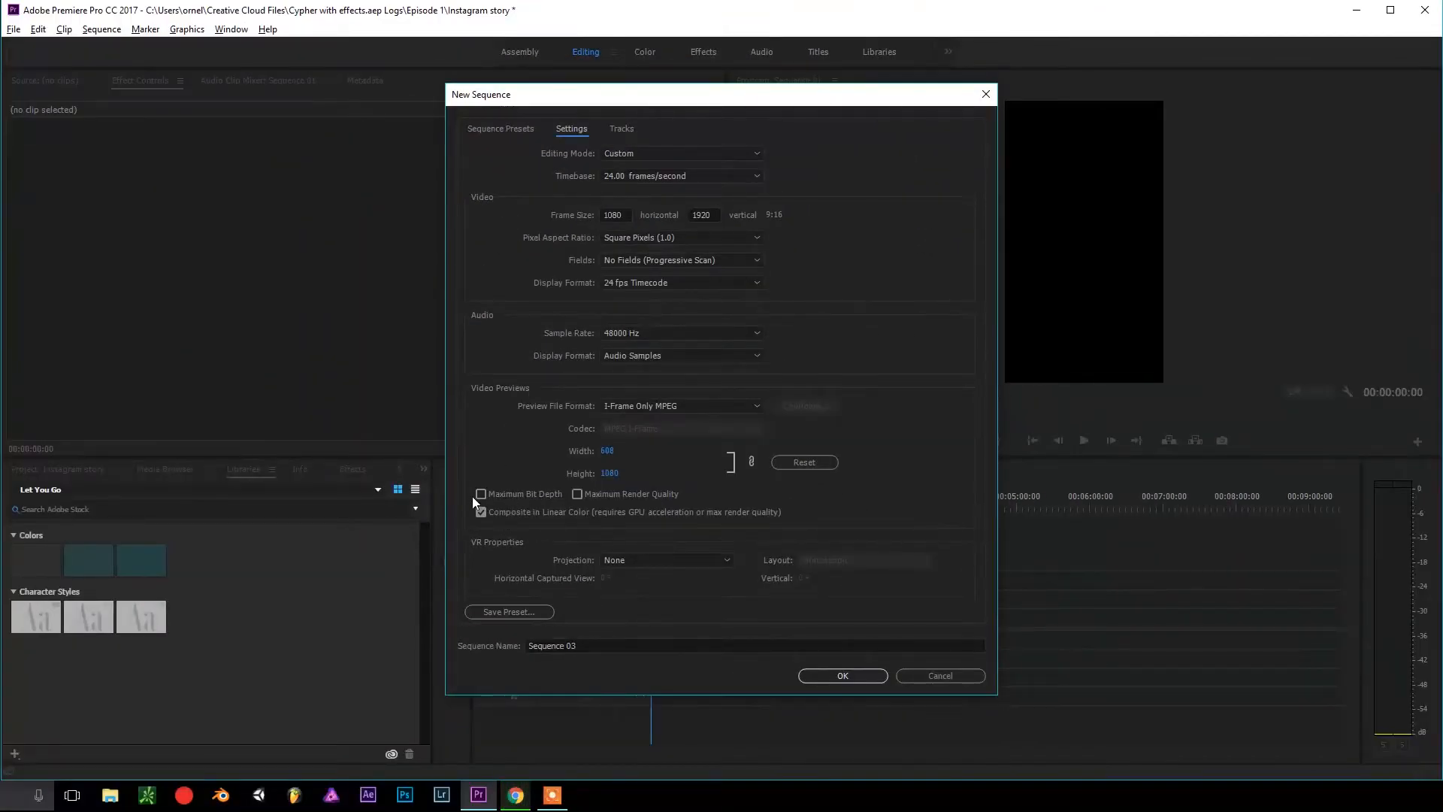
{"action": "left_click", "coordinate": [480, 494]}
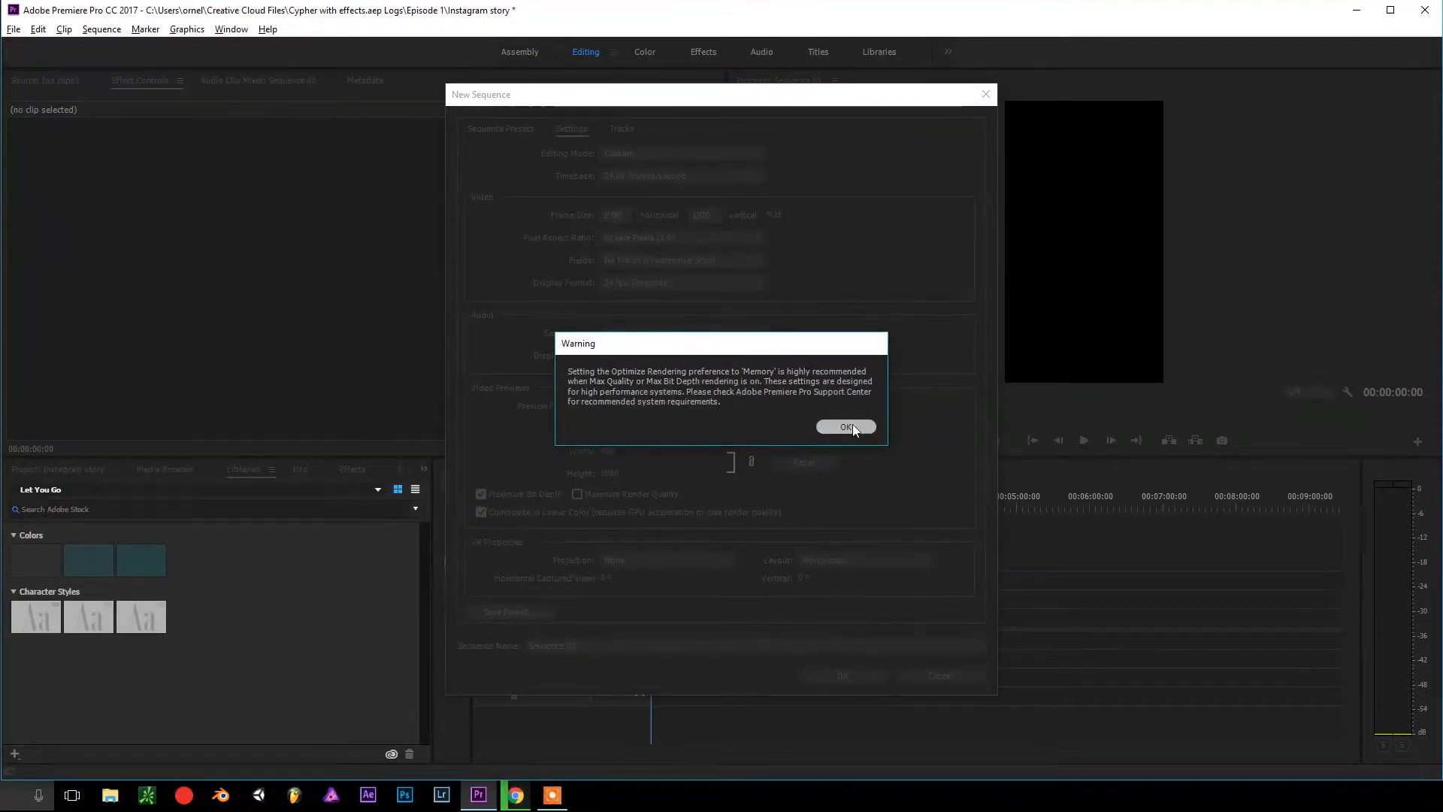
{"action": "left_click", "coordinate": [847, 427]}
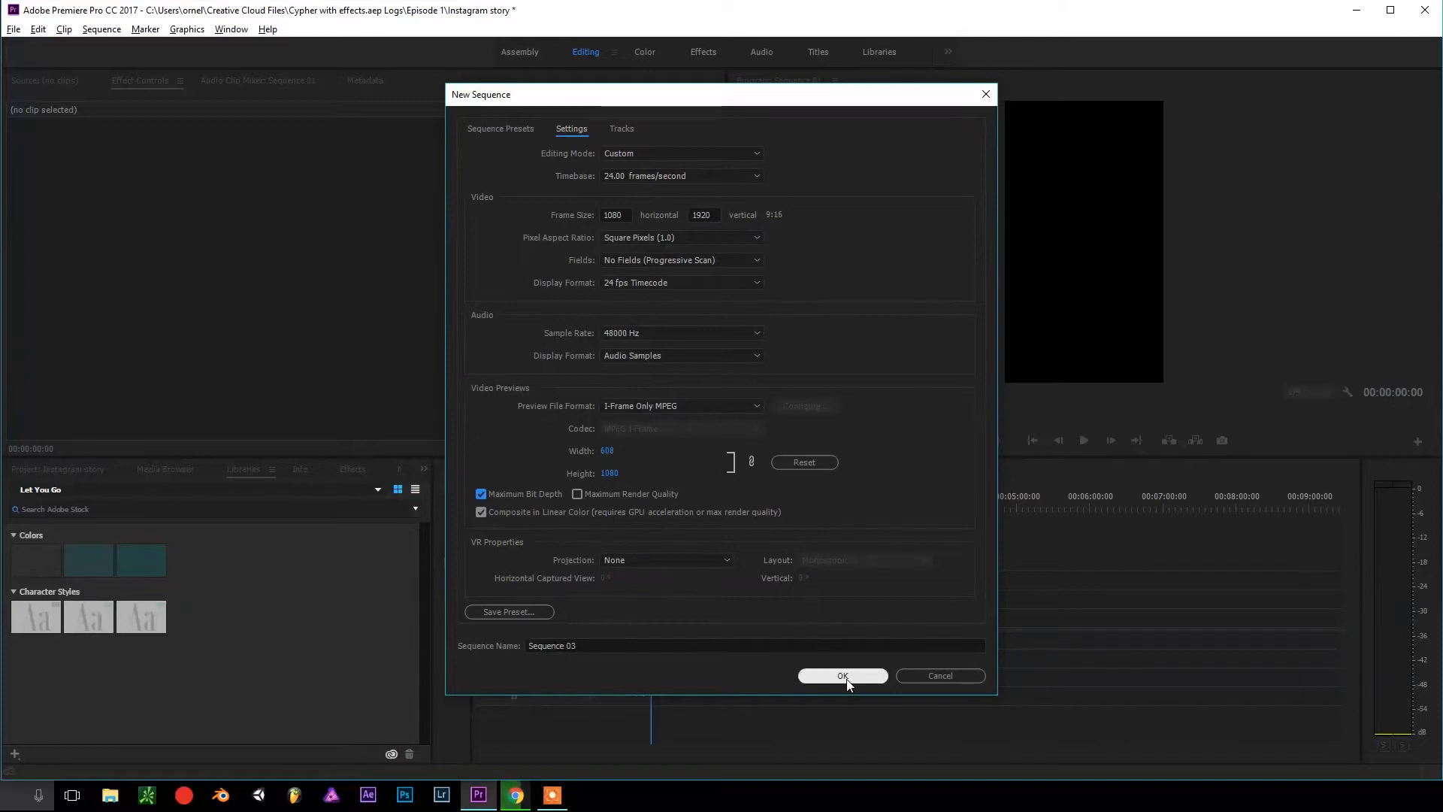
{"action": "left_click", "coordinate": [843, 676]}
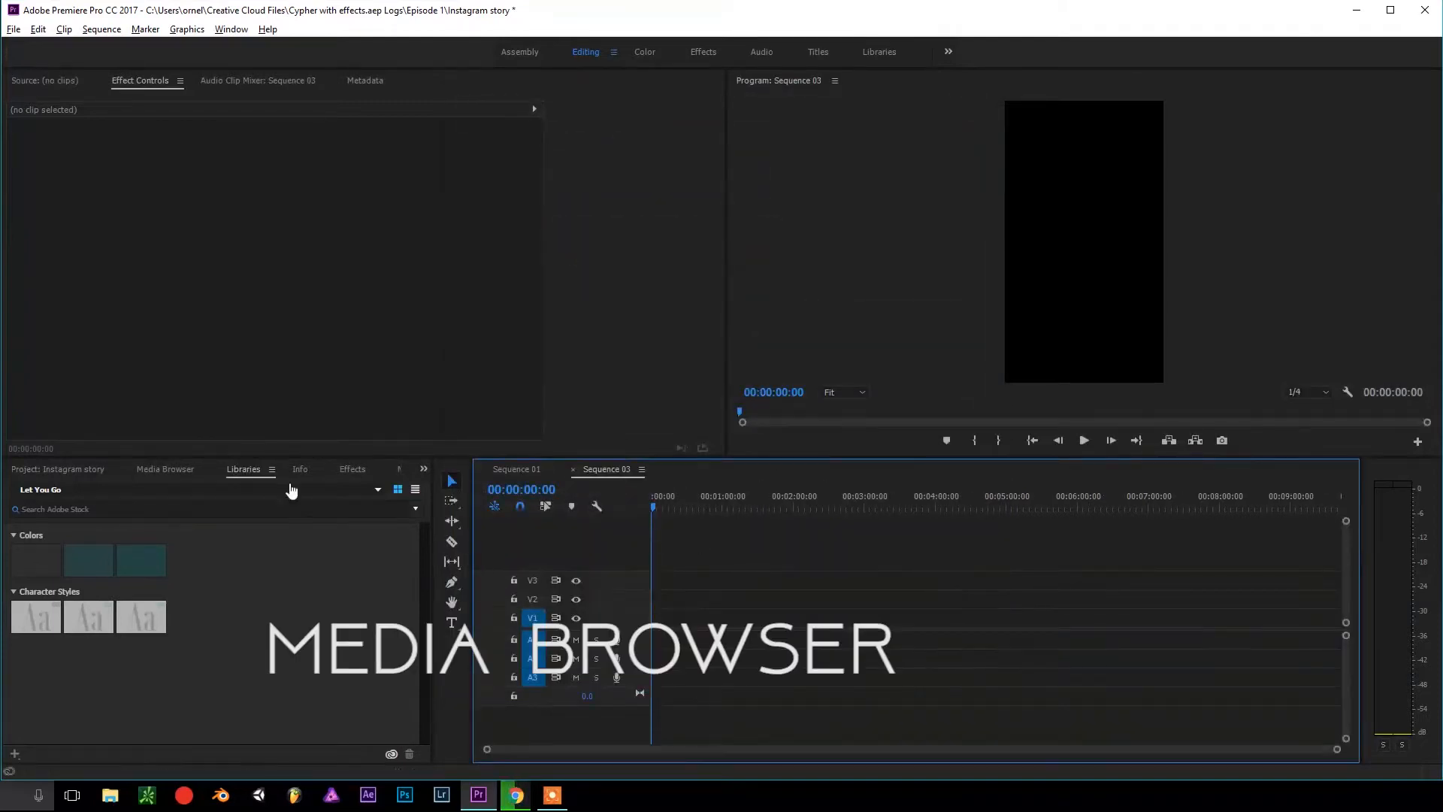
Preview Beat cook up from the Media Browser and drag it onto the timeline.
{"action": "left_click", "coordinate": [165, 469]}
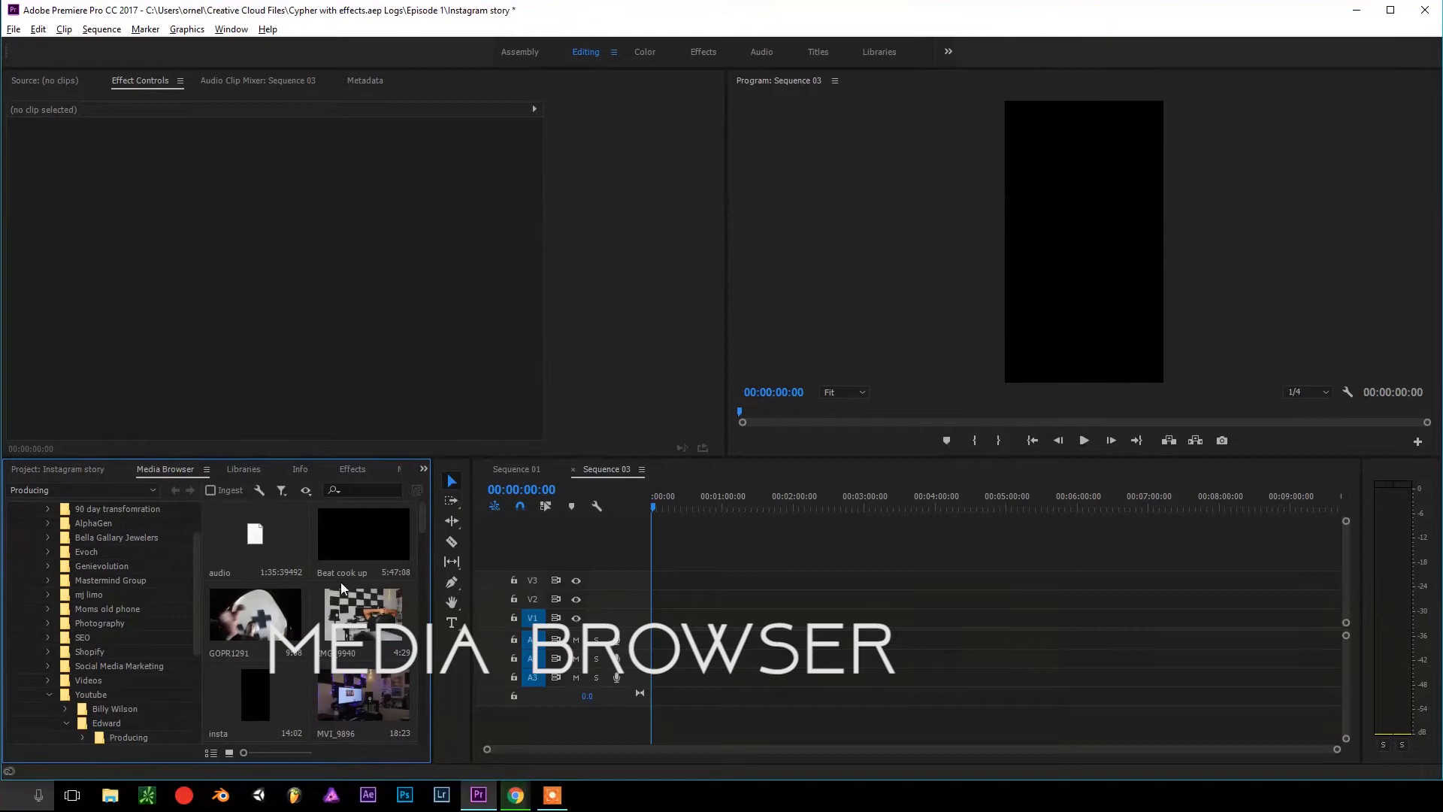
{"action": "scroll", "scroll_direction": "down", "scroll_amount": 3}
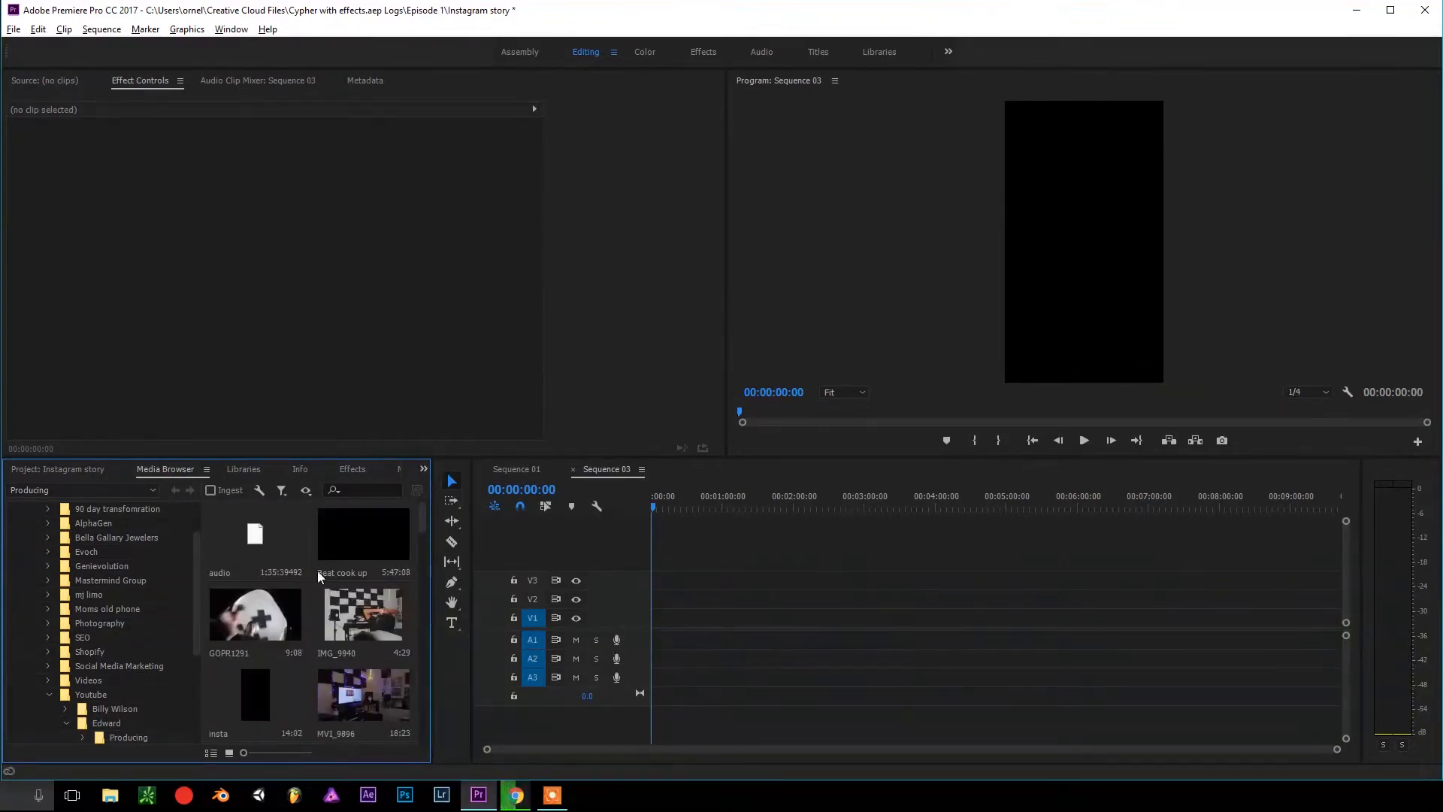
{"action": "double_click", "coordinate": [364, 538]}
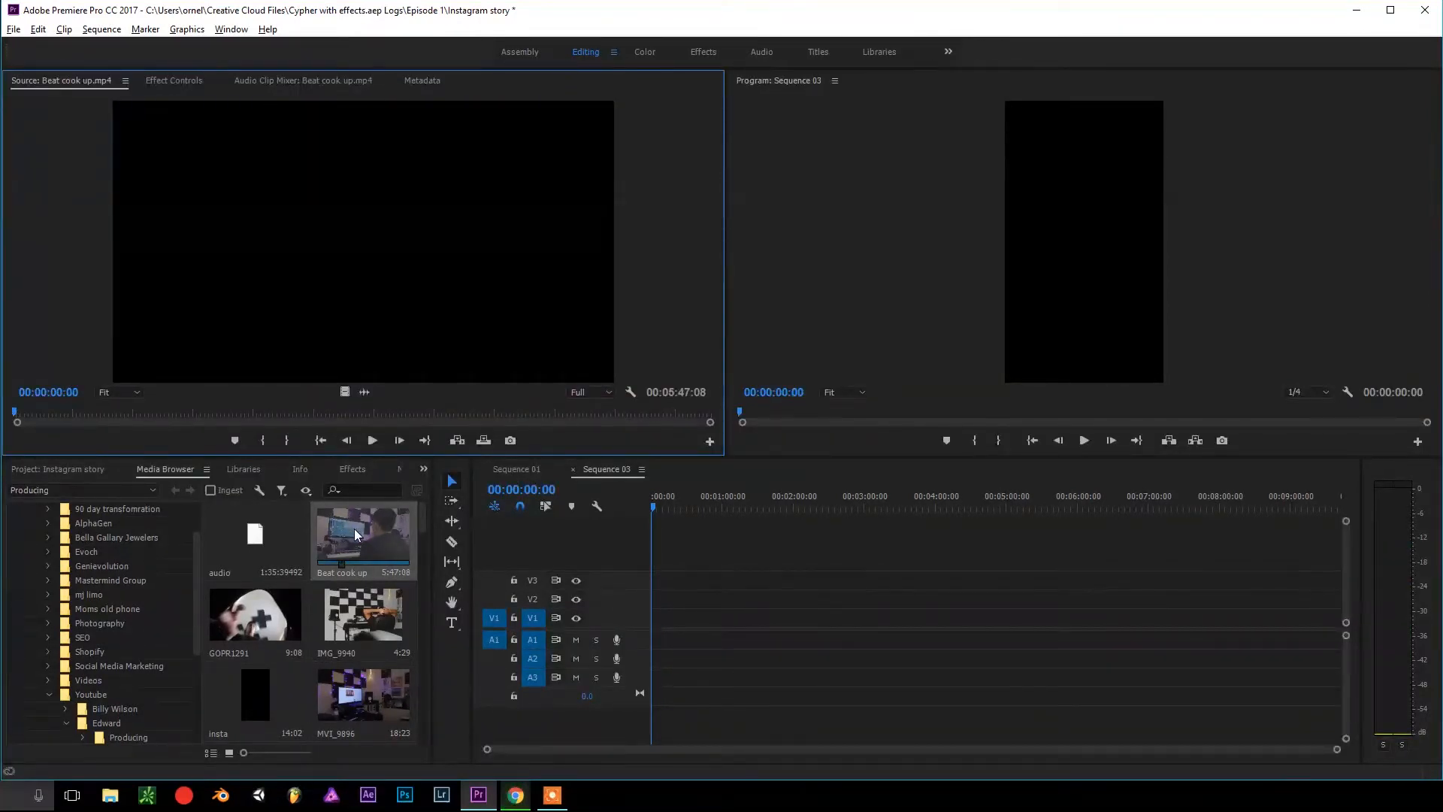
{"action": "left_click_drag", "start_coordinate": [360, 538], "coordinate": [884, 630]}
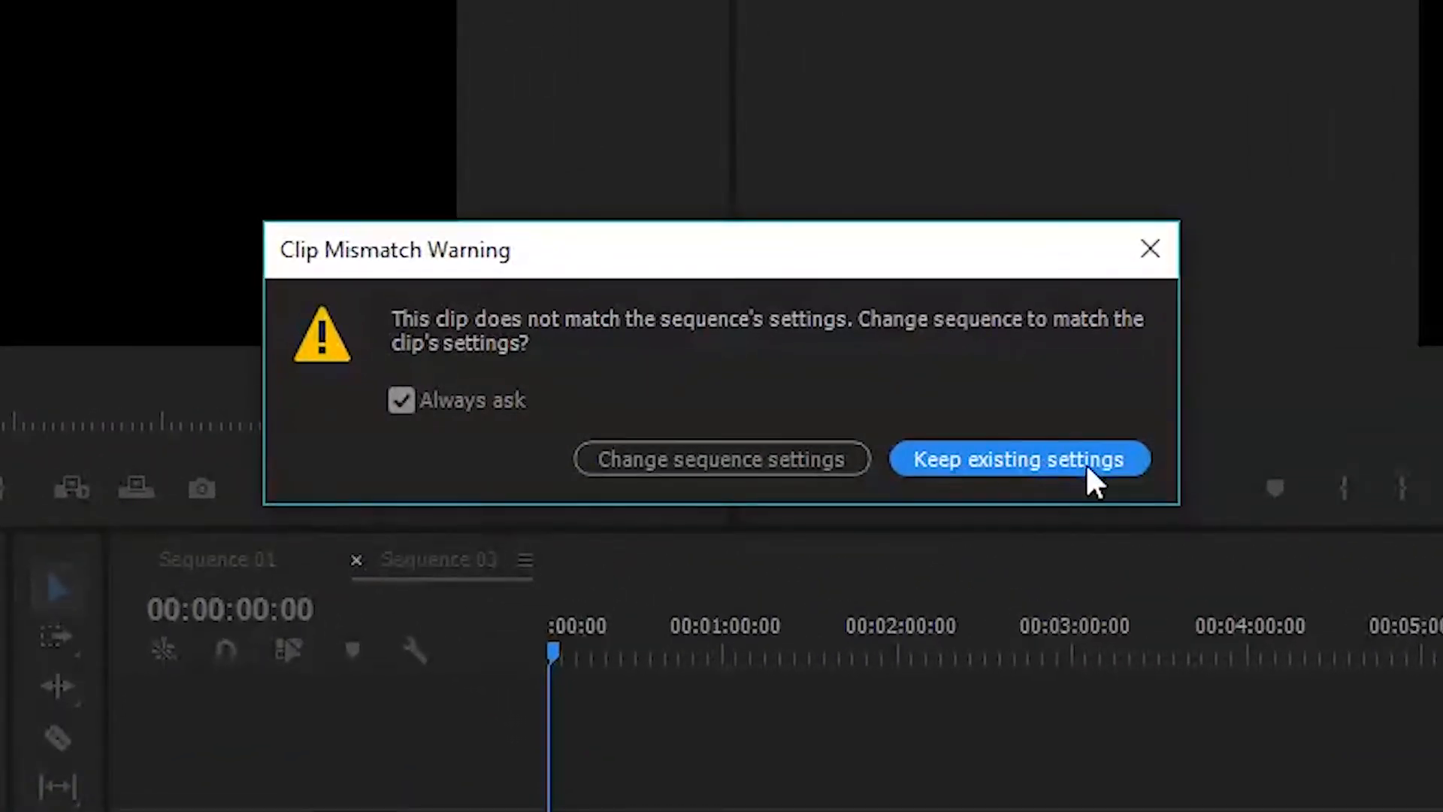
{"action": "mouse_move", "coordinate": [999, 494]}
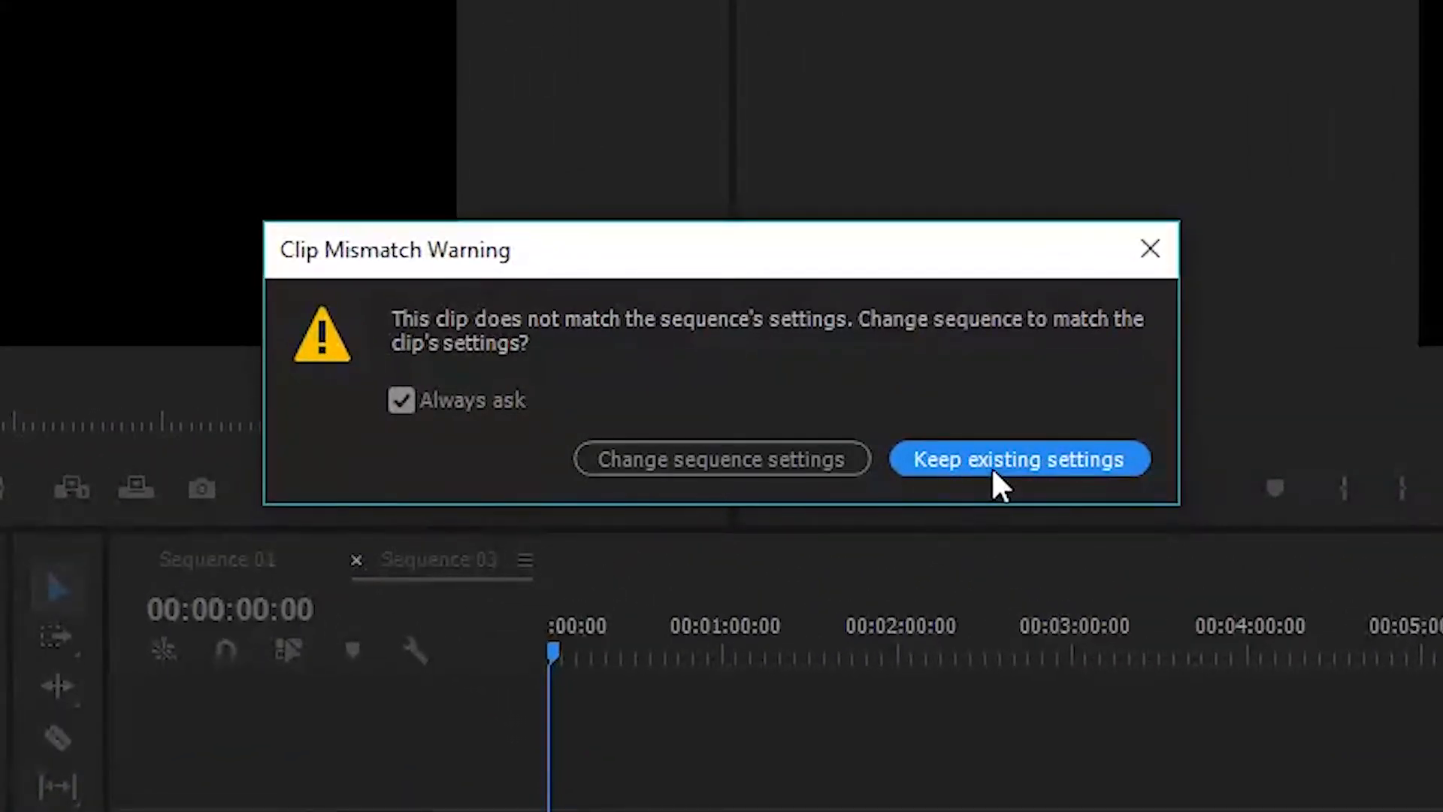
Keep the vertical sequence settings and razor-cut Beat cook up at 00:00:15:09.
{"action": "left_click", "coordinate": [1020, 459]}
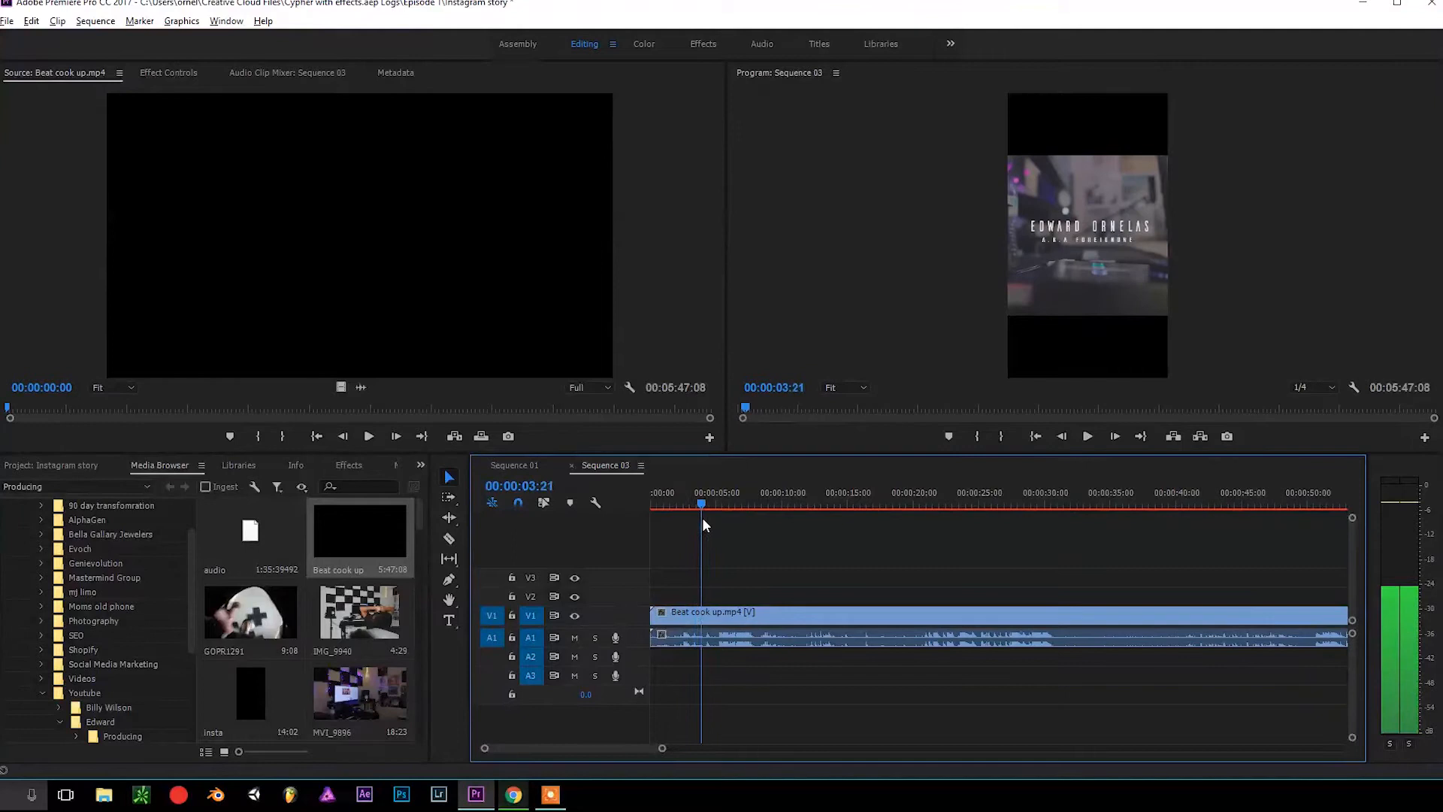
{"action": "left_click", "coordinate": [723, 503]}
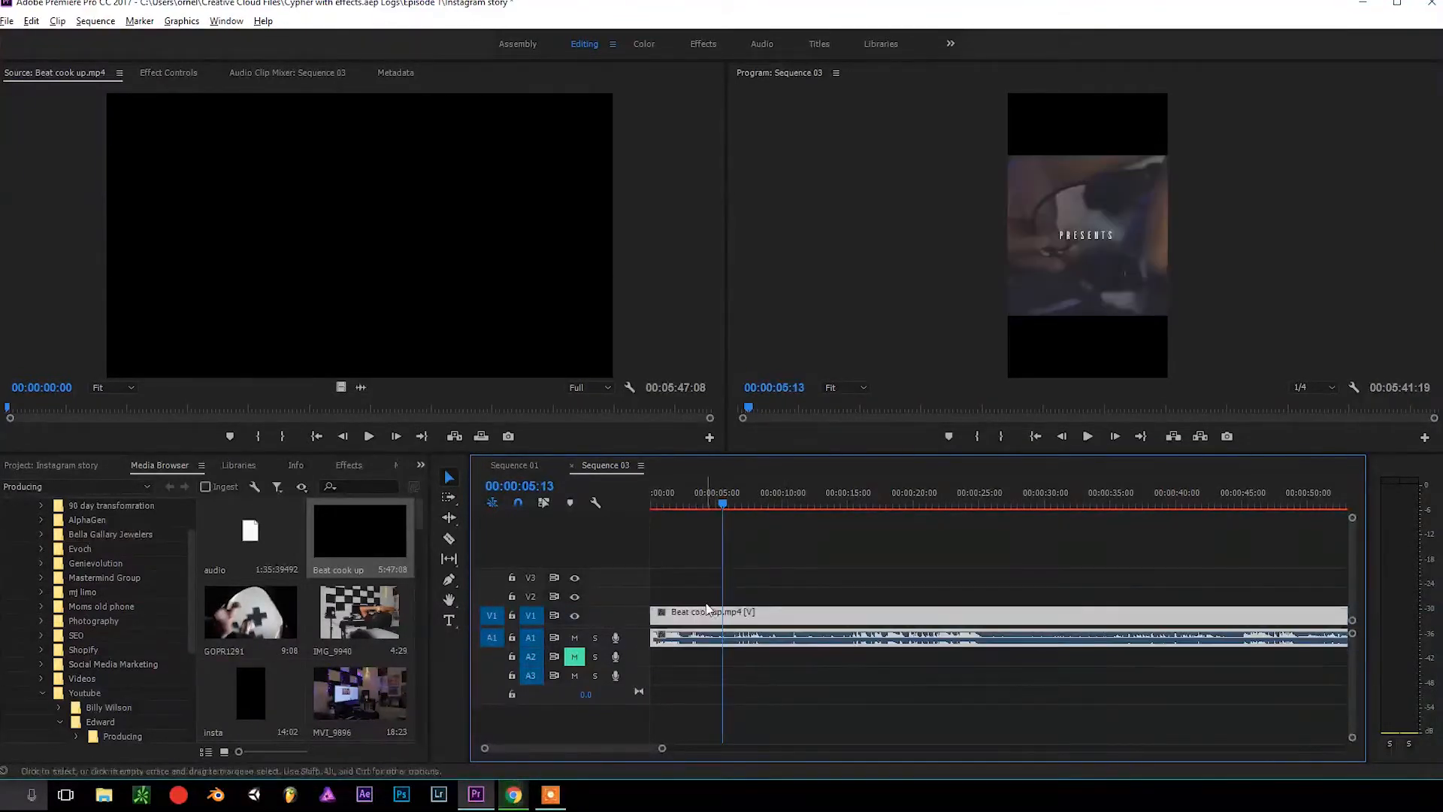
{"action": "left_click", "coordinate": [782, 502]}
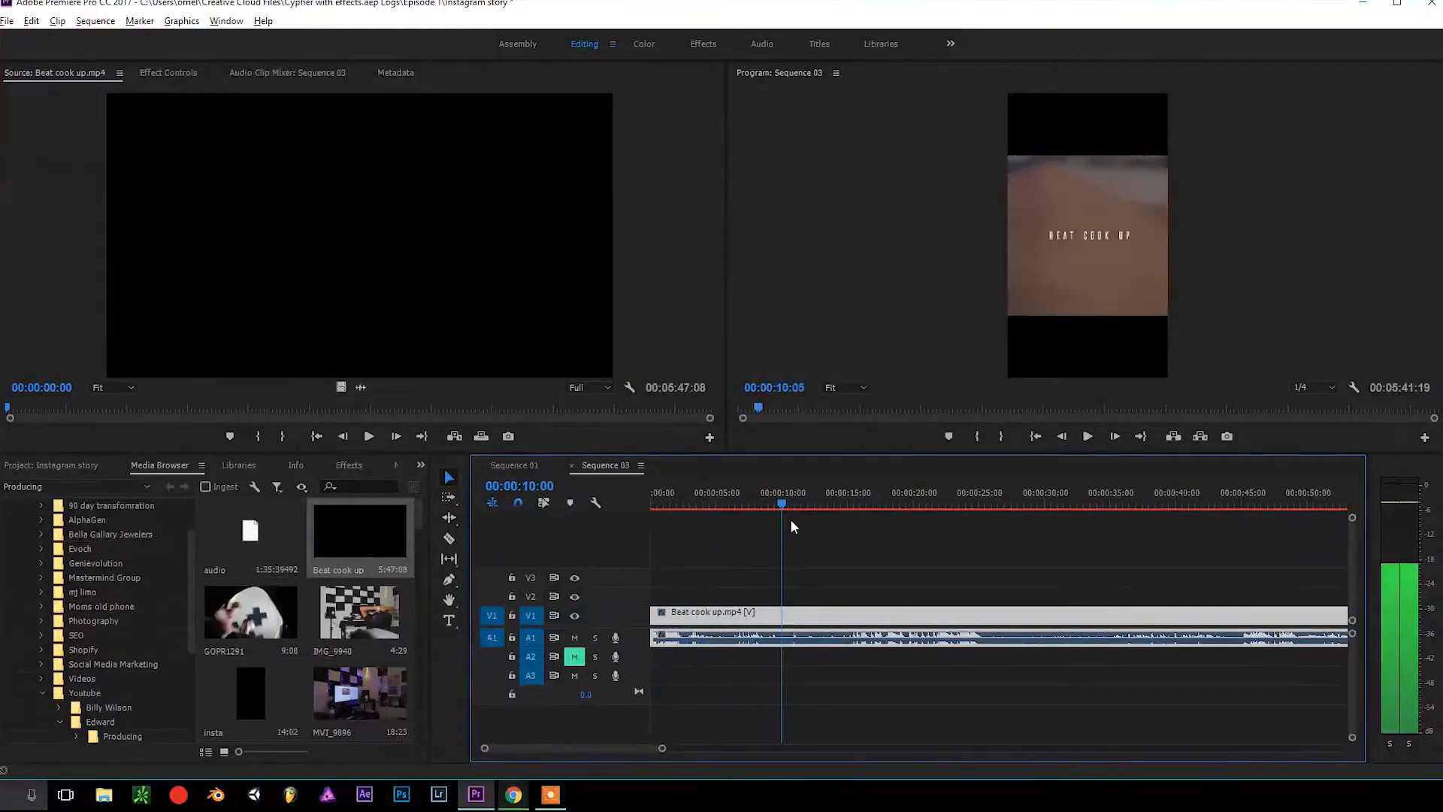
{"action": "left_click", "coordinate": [853, 504]}
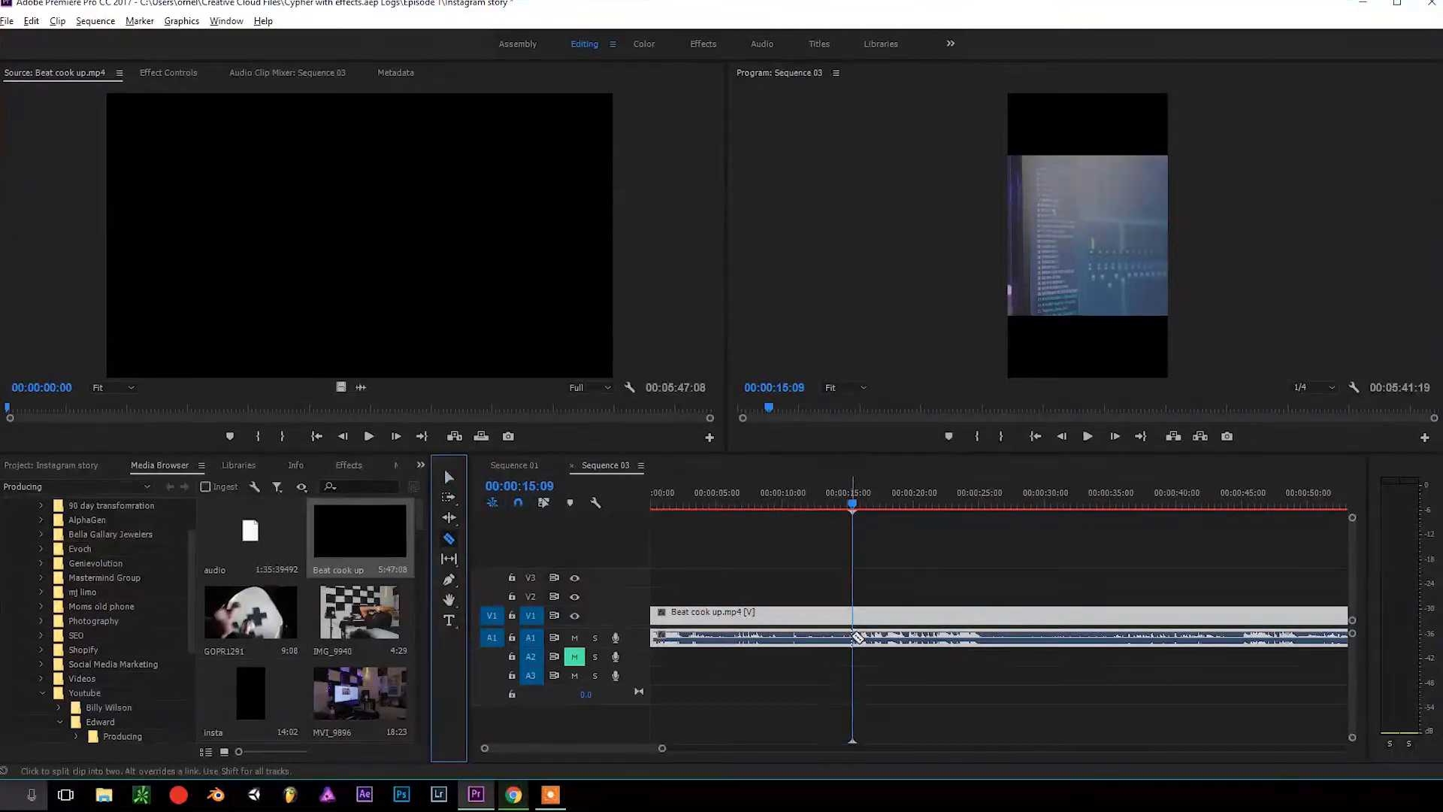
{"action": "left_click", "coordinate": [853, 637]}
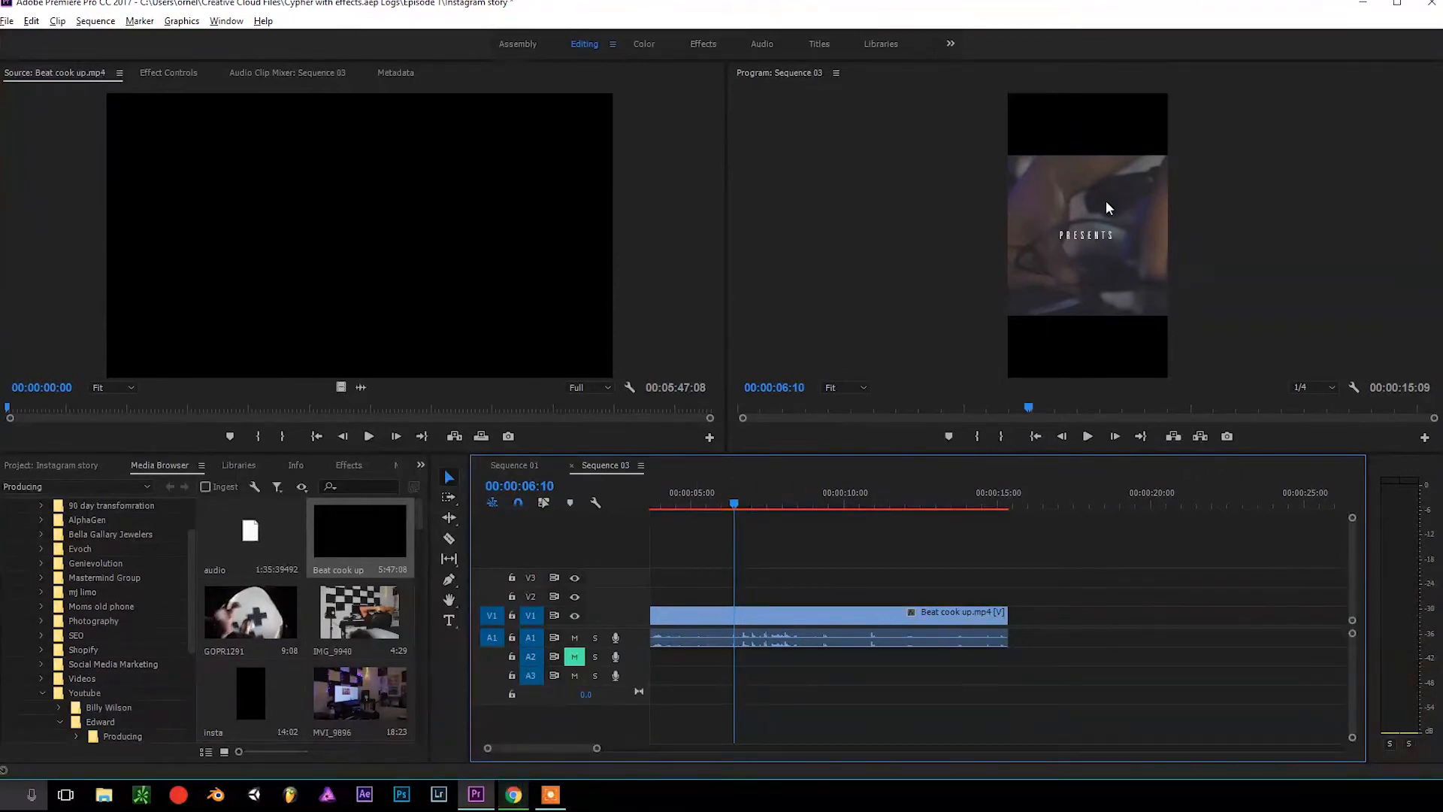
Scale the Beat cook up clip to 178 in Effect Controls and preview it.
{"action": "left_click", "coordinate": [720, 616]}
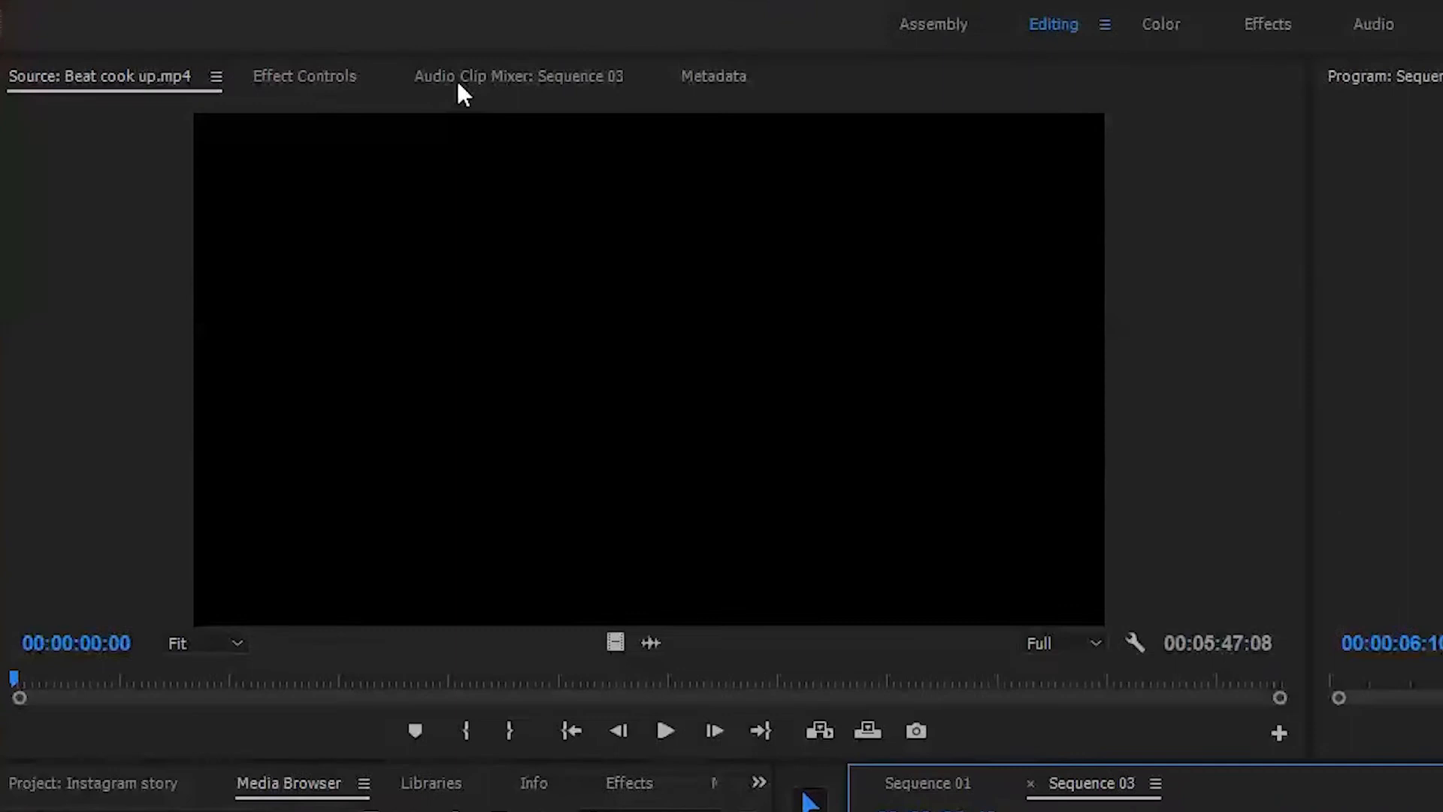
{"action": "left_click", "coordinate": [306, 76]}
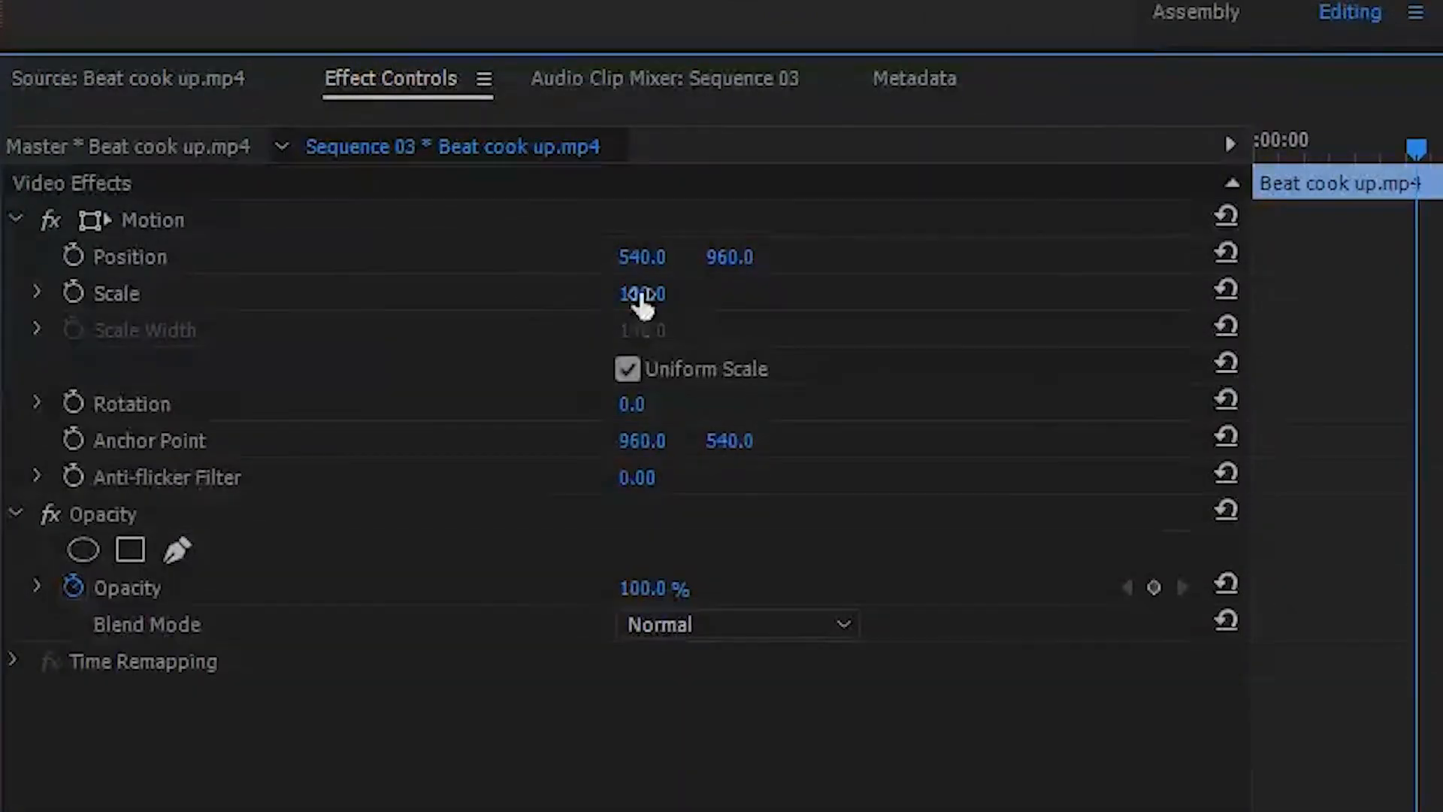
{"action": "left_click_drag", "start_coordinate": [641, 292], "coordinate": [727, 307]}
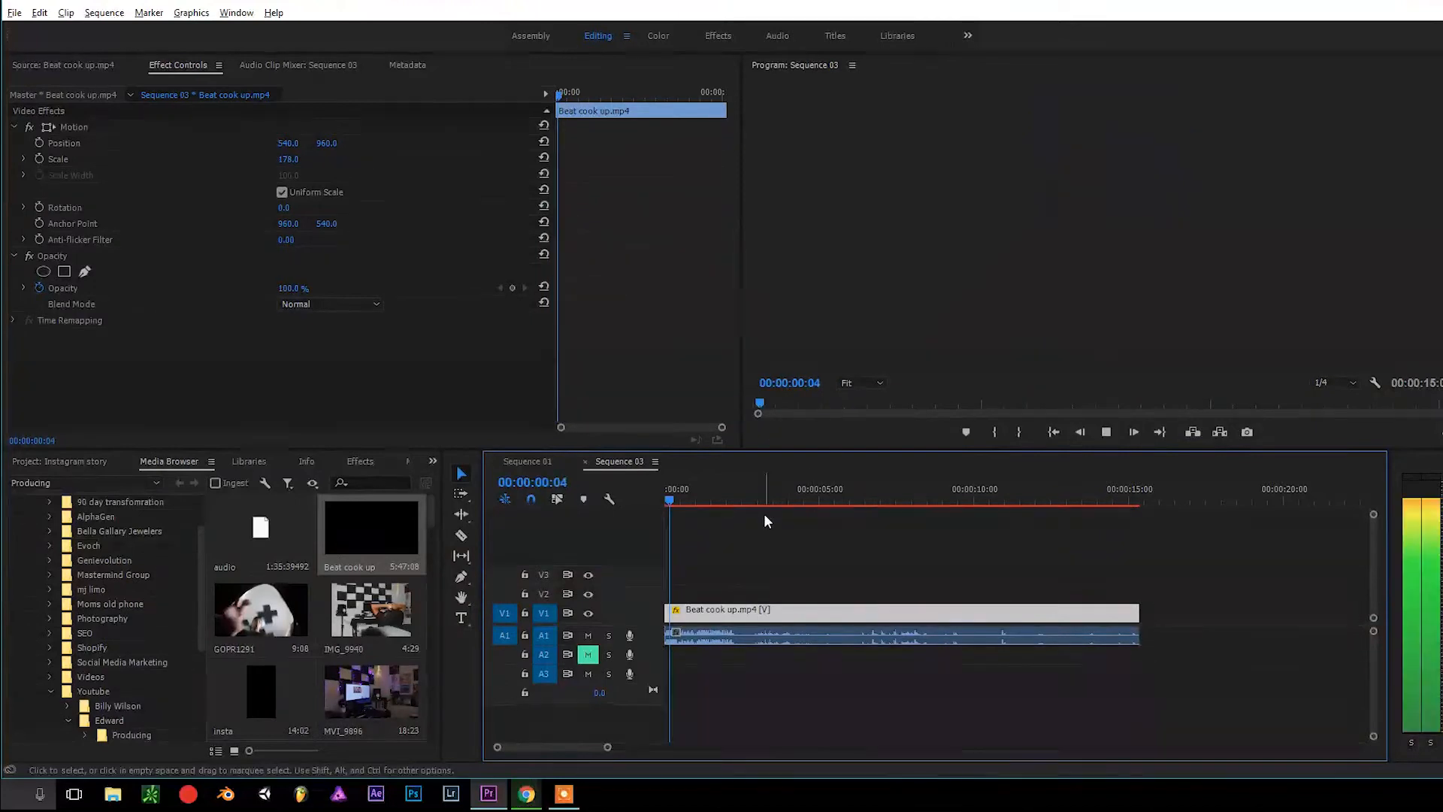
{"action": "left_click", "coordinate": [733, 500]}
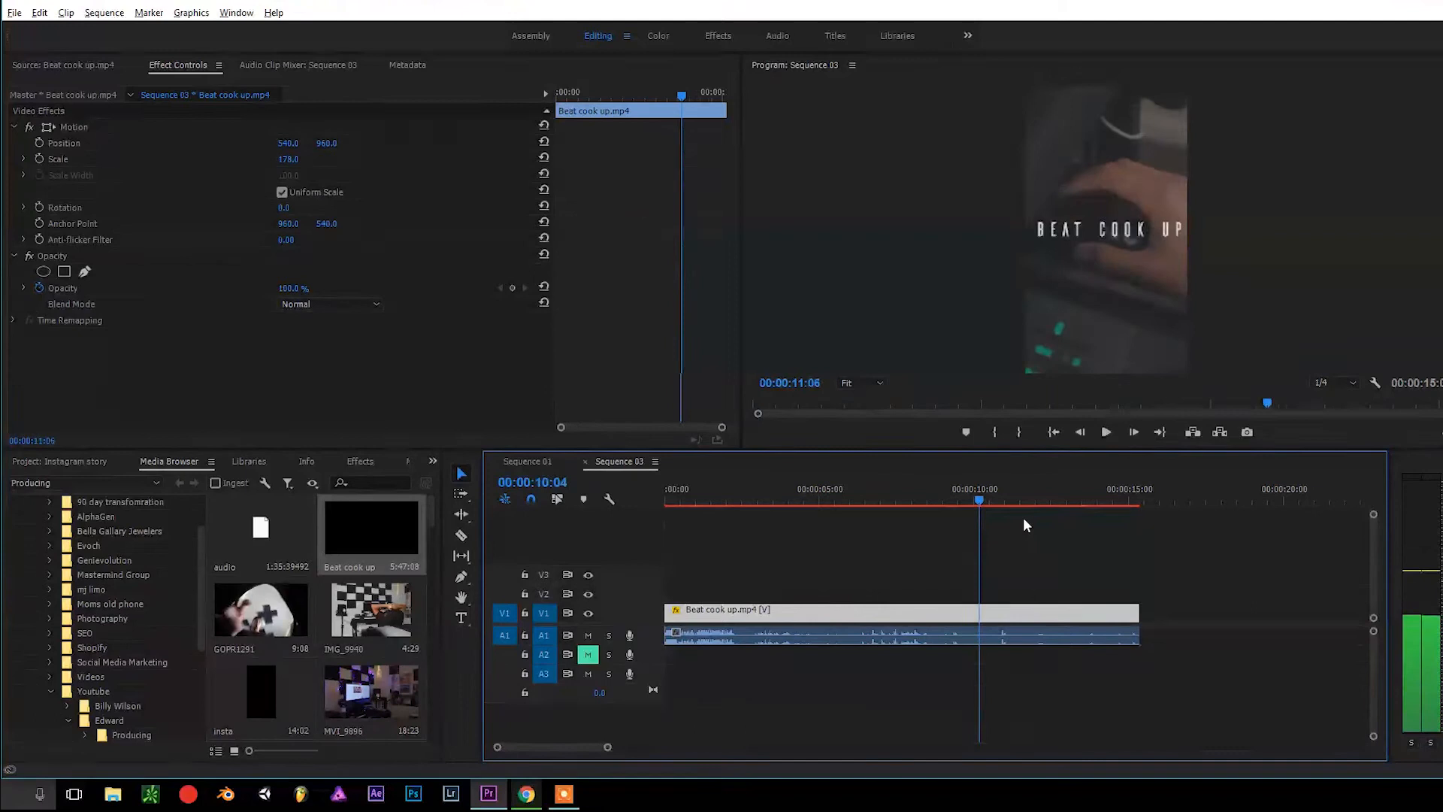
{"action": "left_click", "coordinate": [1118, 500]}
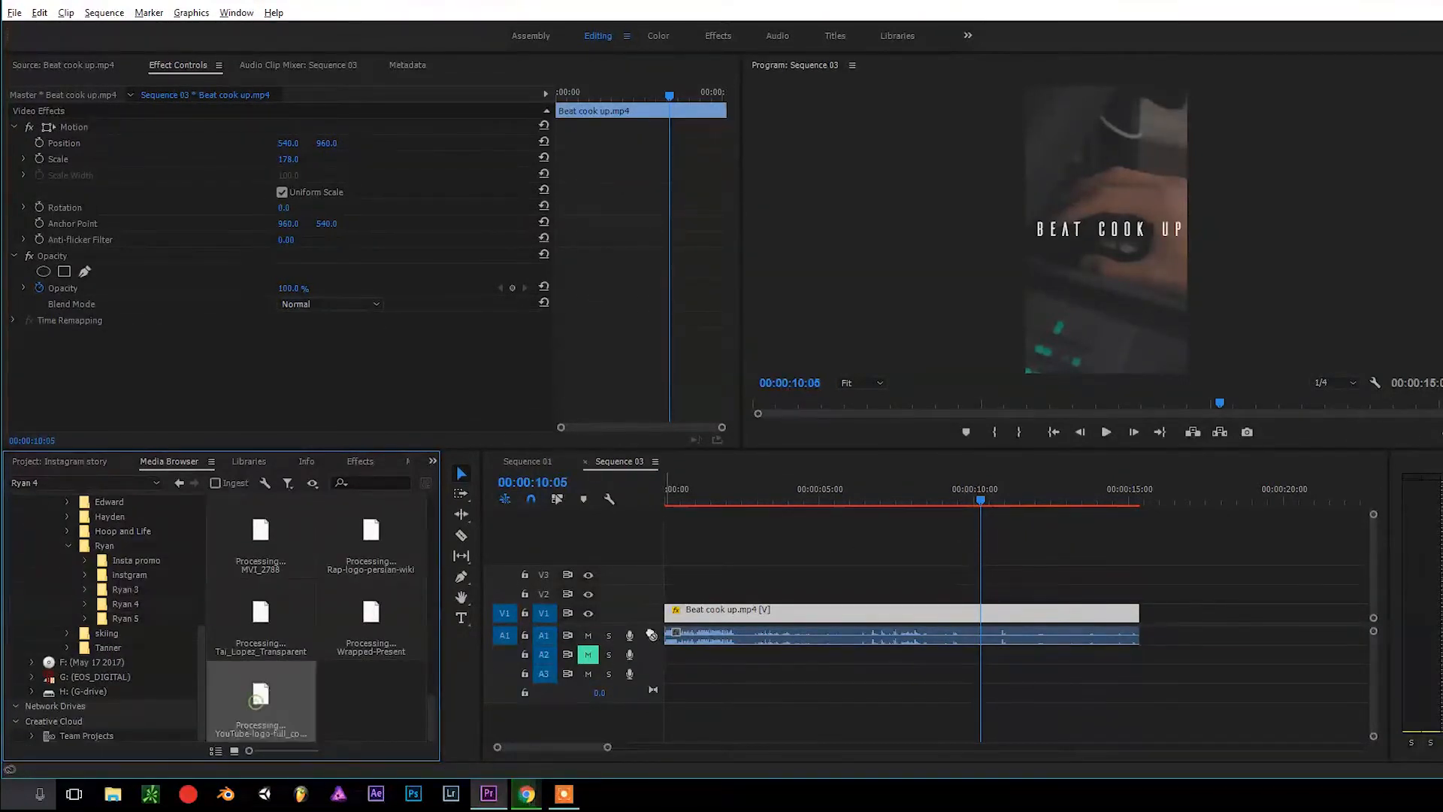
Add the YouTube logo PNG on V2 and position it below the BEAT COOK UP title.
{"action": "left_click_drag", "start_coordinate": [261, 694], "coordinate": [746, 591]}
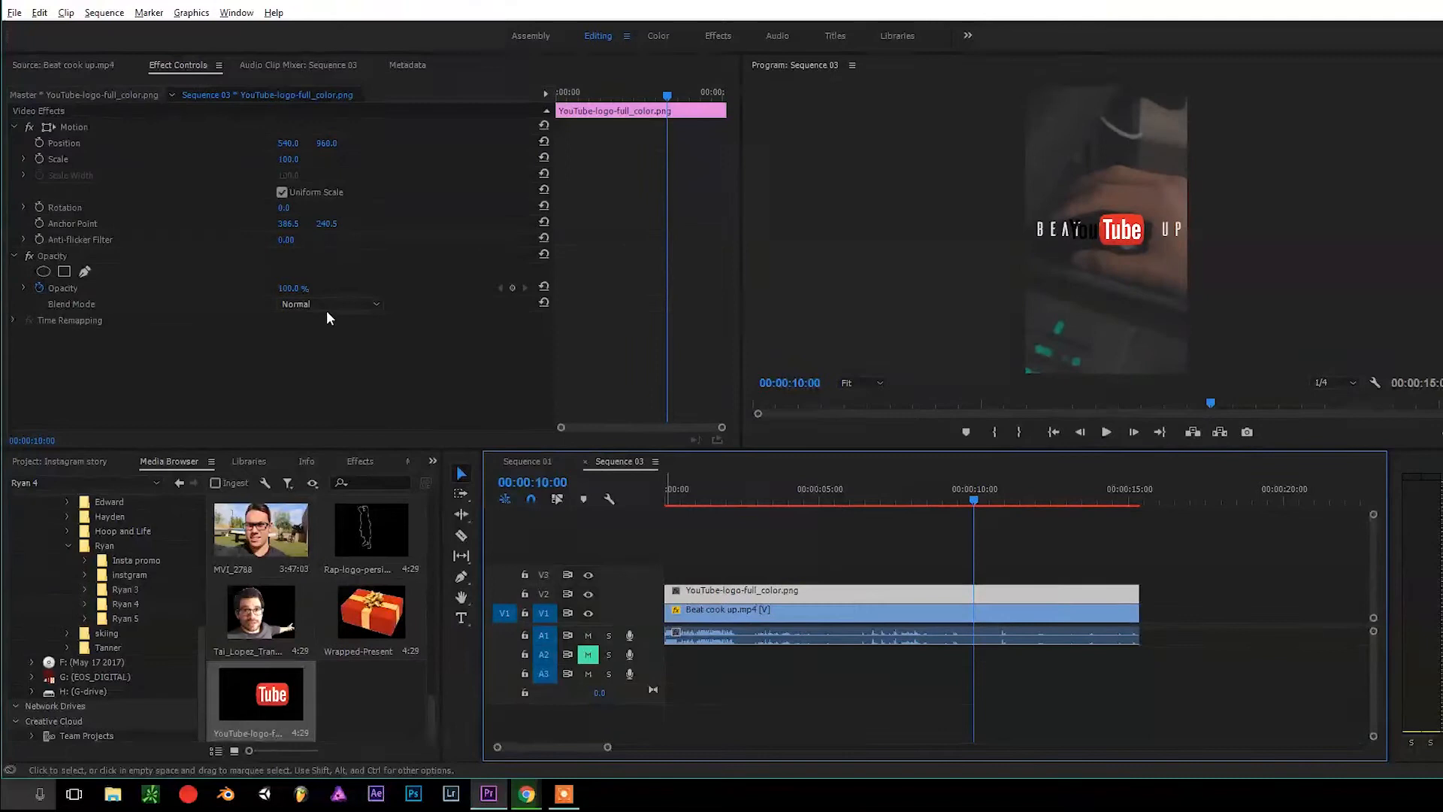
{"action": "left_click", "coordinate": [75, 126]}
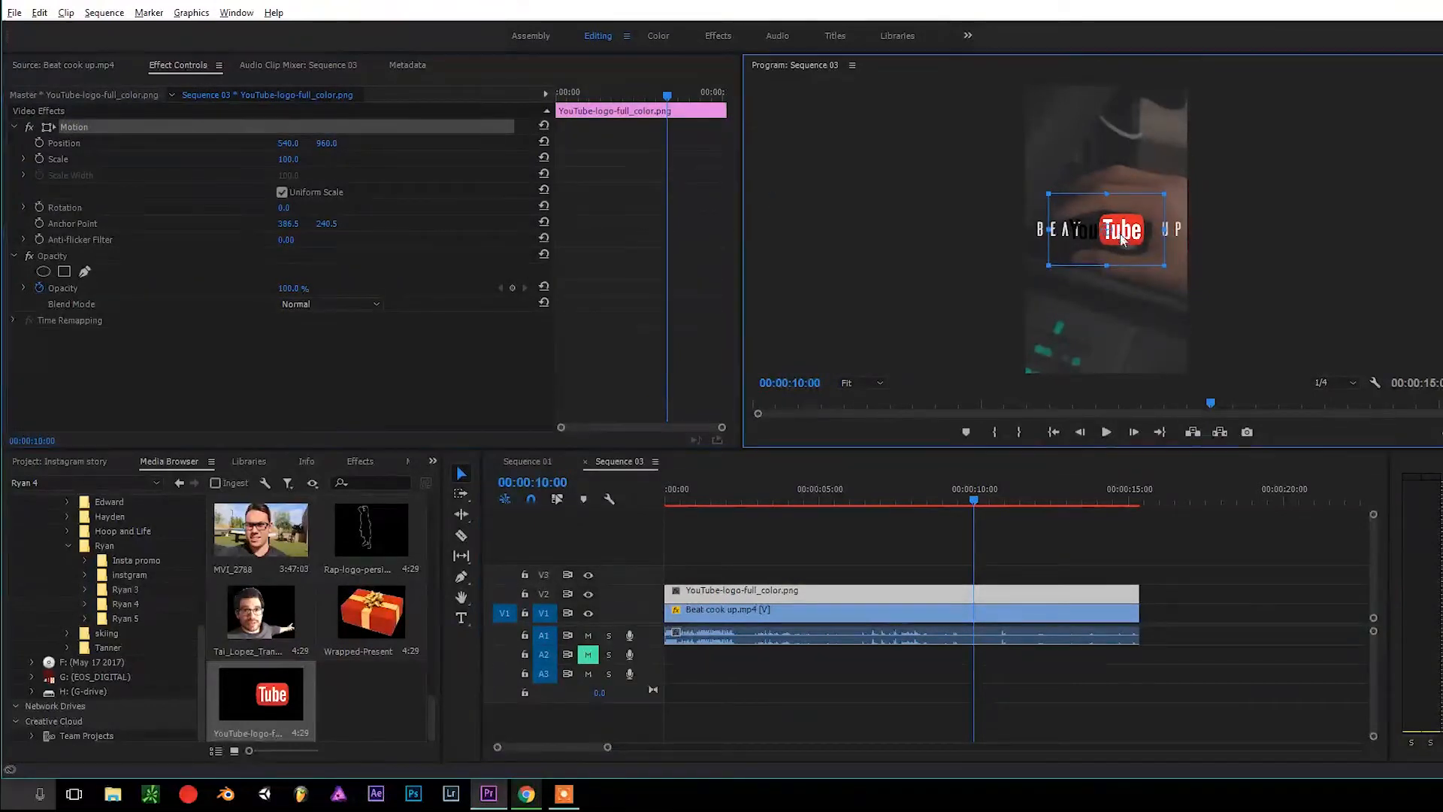
{"action": "left_click_drag", "start_coordinate": [1111, 233], "coordinate": [1102, 339]}
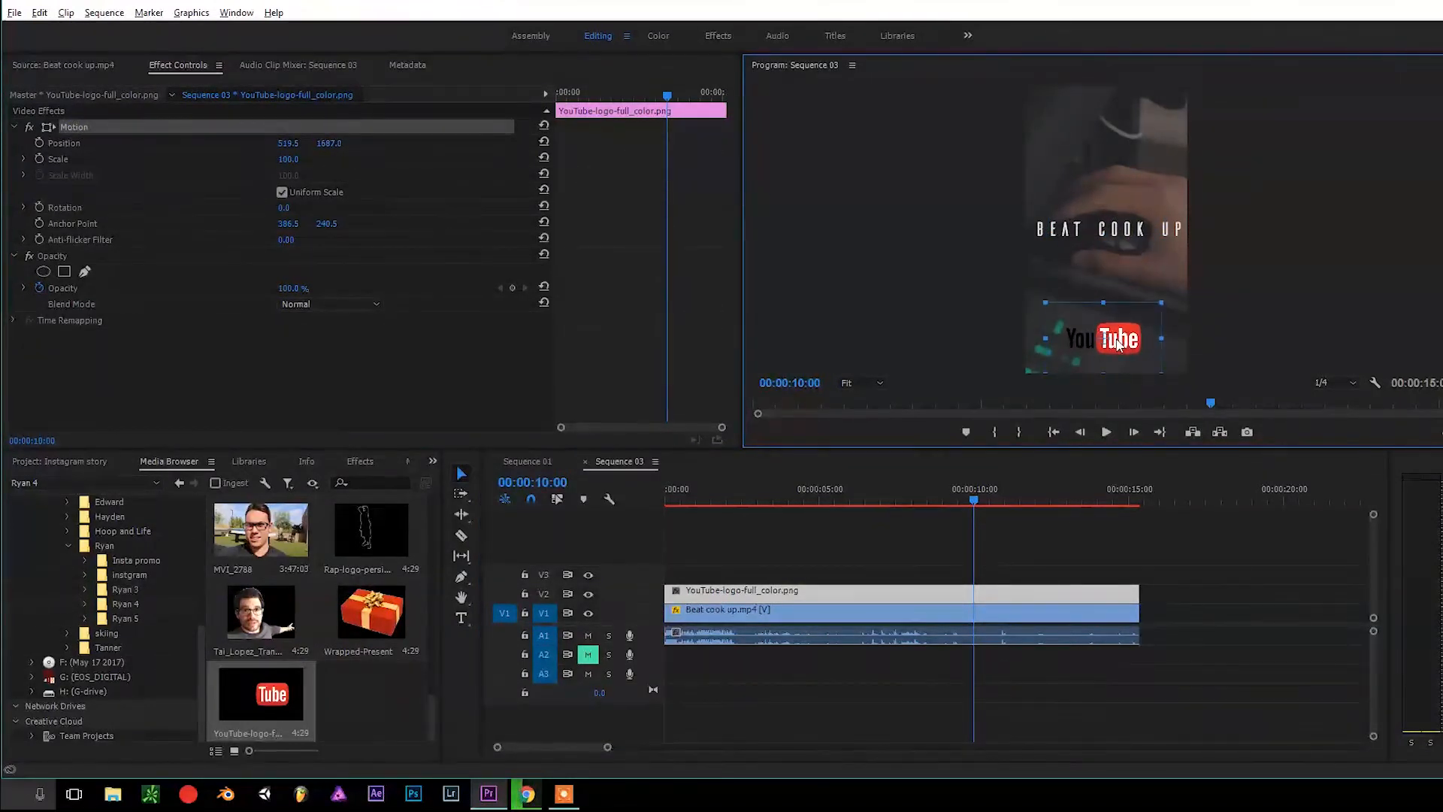
{"action": "left_click_drag", "start_coordinate": [1119, 341], "coordinate": [1104, 327]}
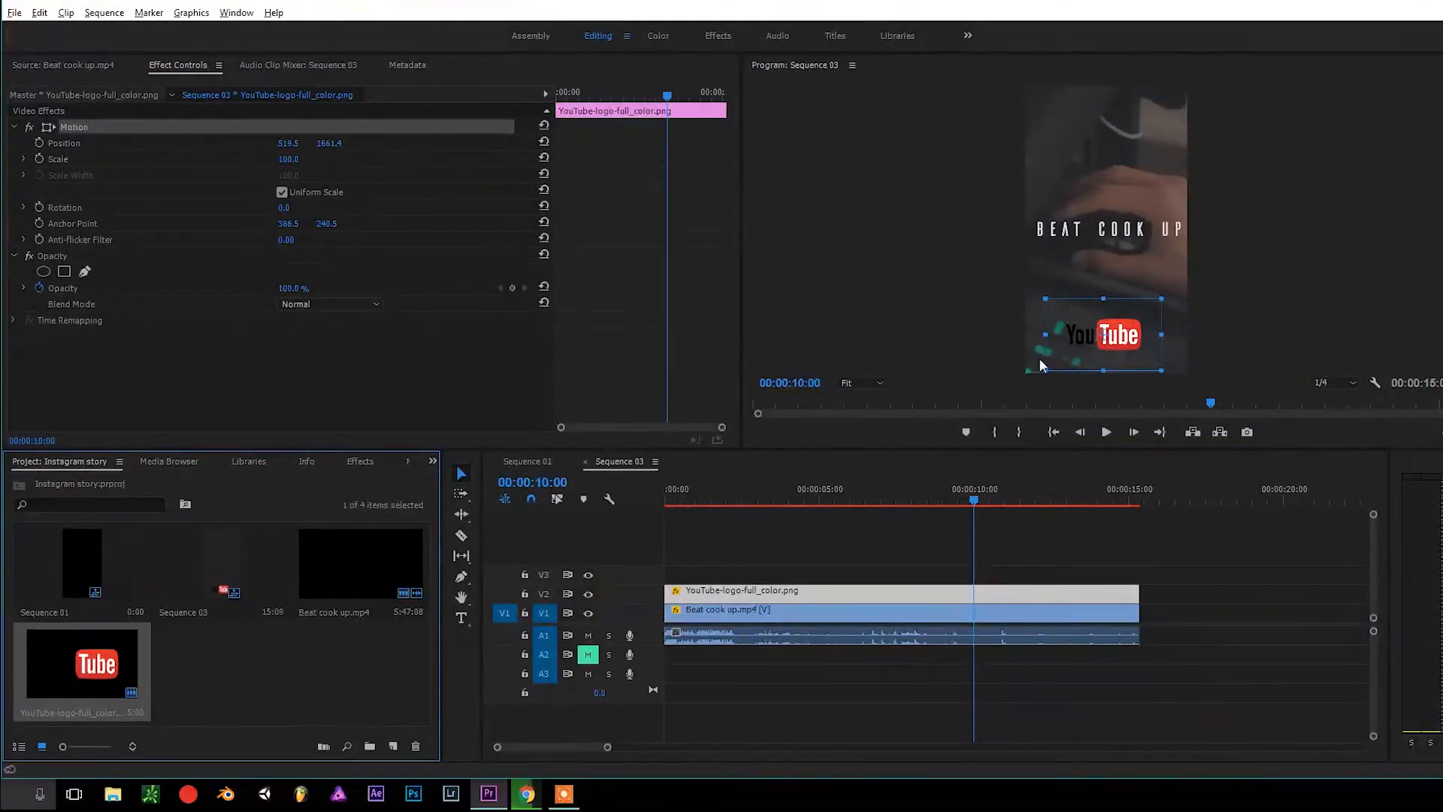
{"action": "mouse_move", "coordinate": [1105, 363]}
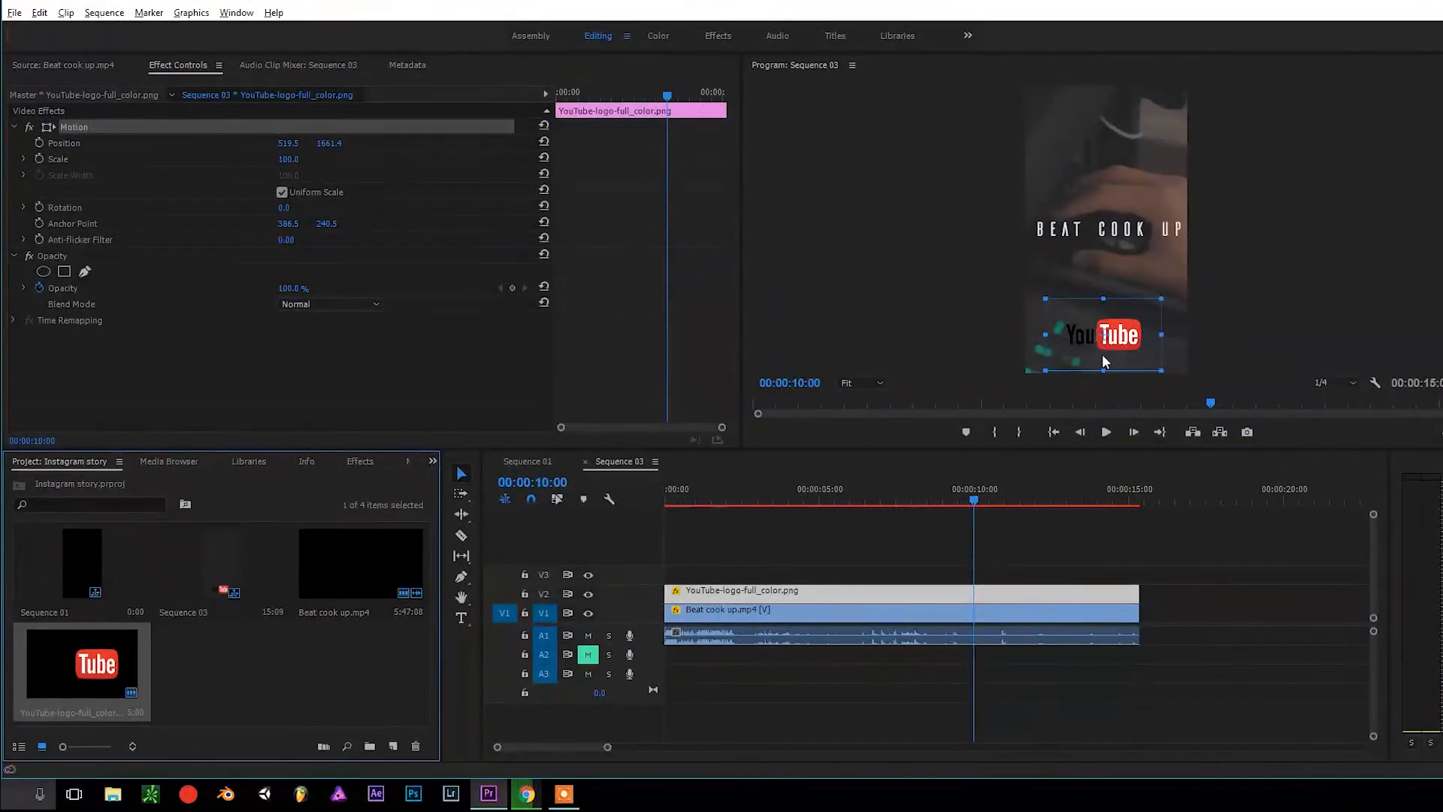
Clear the Project panel selection and open File > New toward Legacy Title.
{"action": "left_click", "coordinate": [641, 534]}
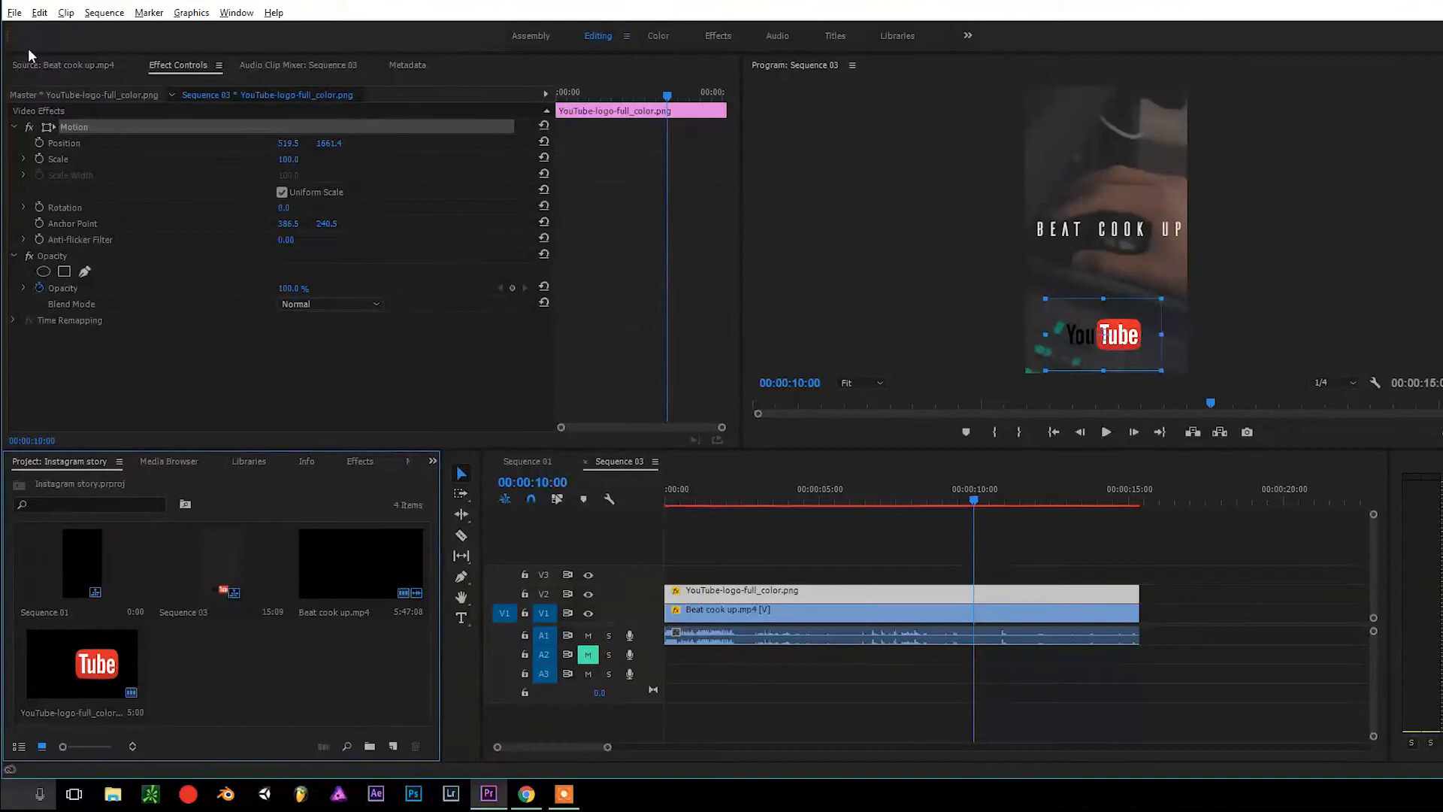
{"action": "left_click", "coordinate": [10, 12]}
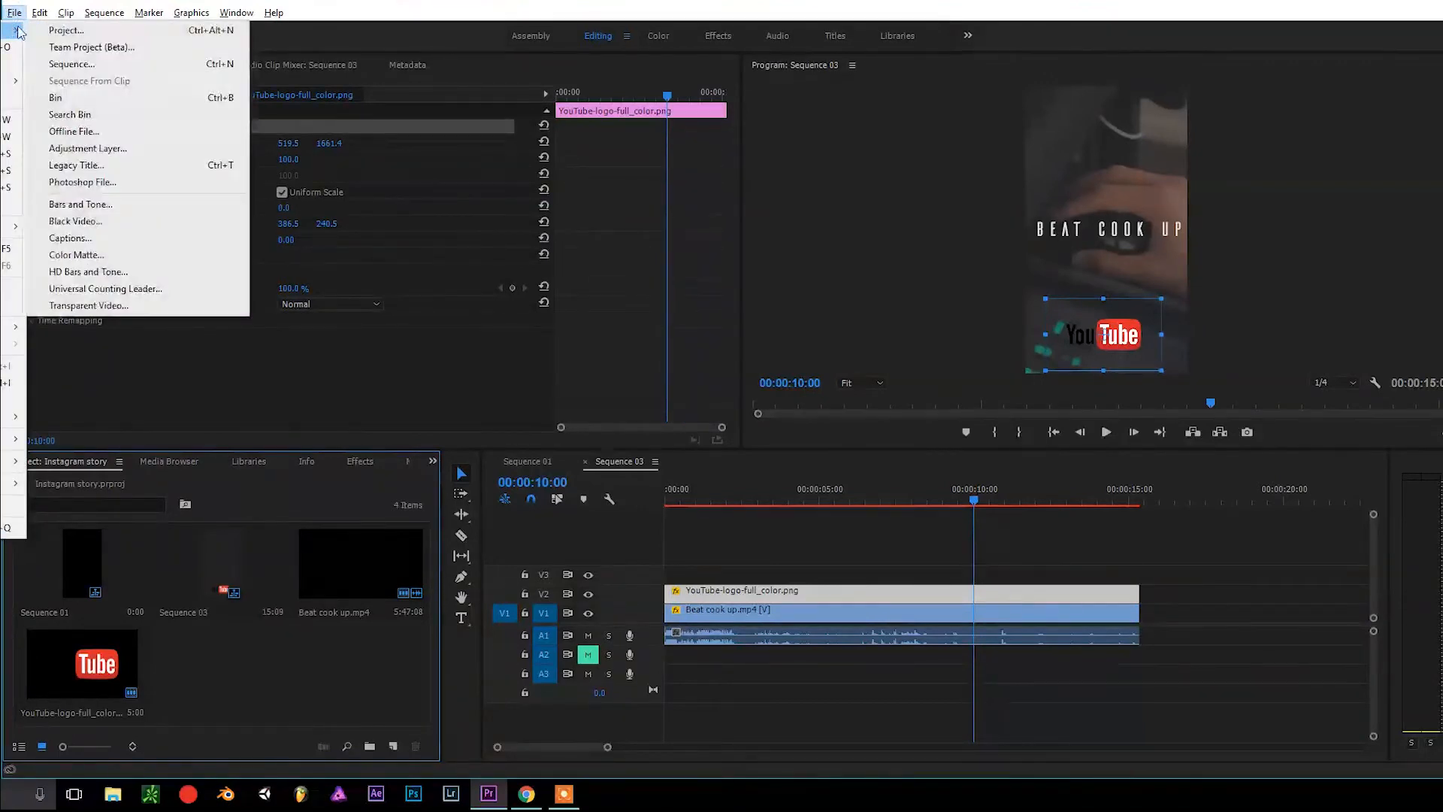
{"action": "mouse_move", "coordinate": [76, 165]}
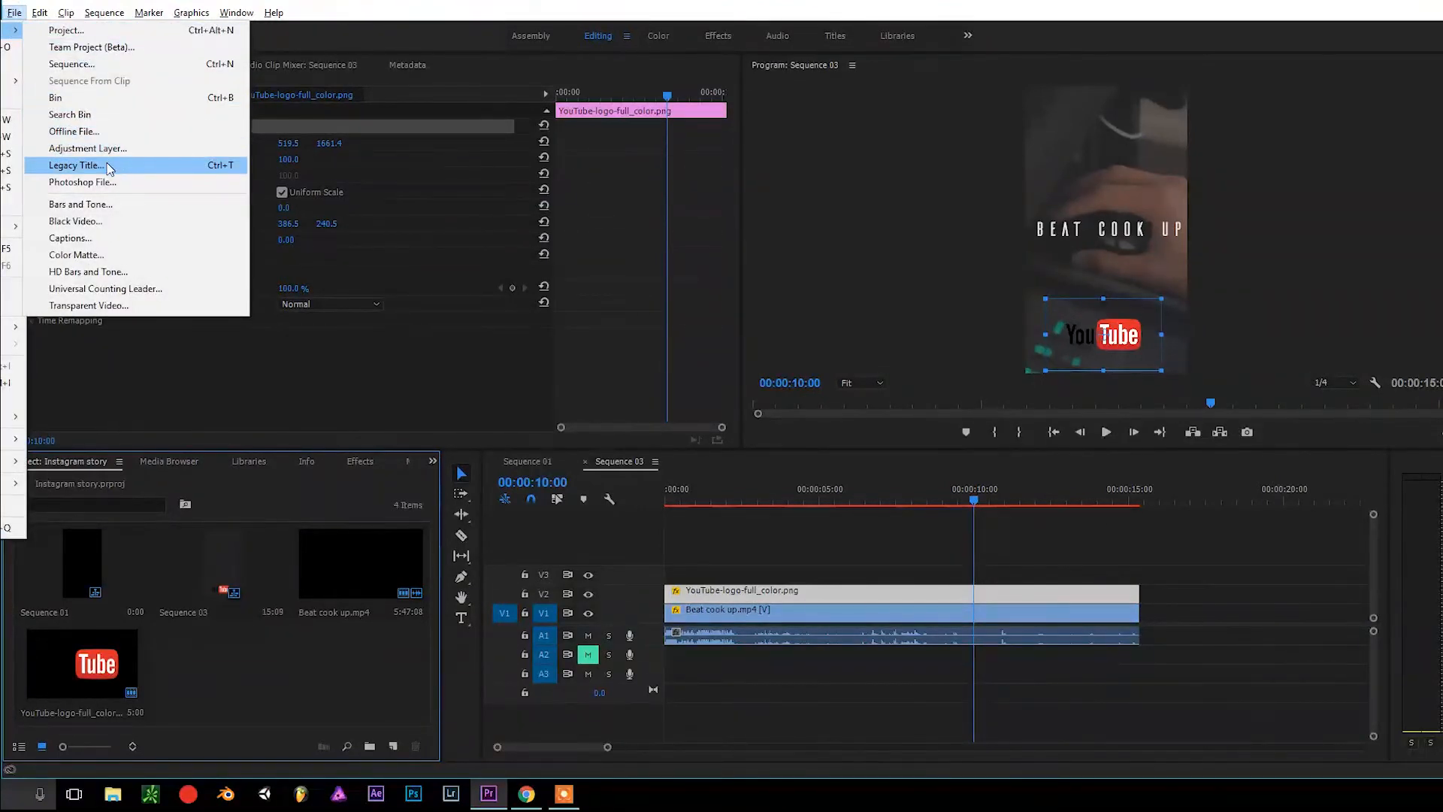
Create legacy title Title 01 with the channel name in the Aileron font.
{"action": "left_click", "coordinate": [70, 164]}
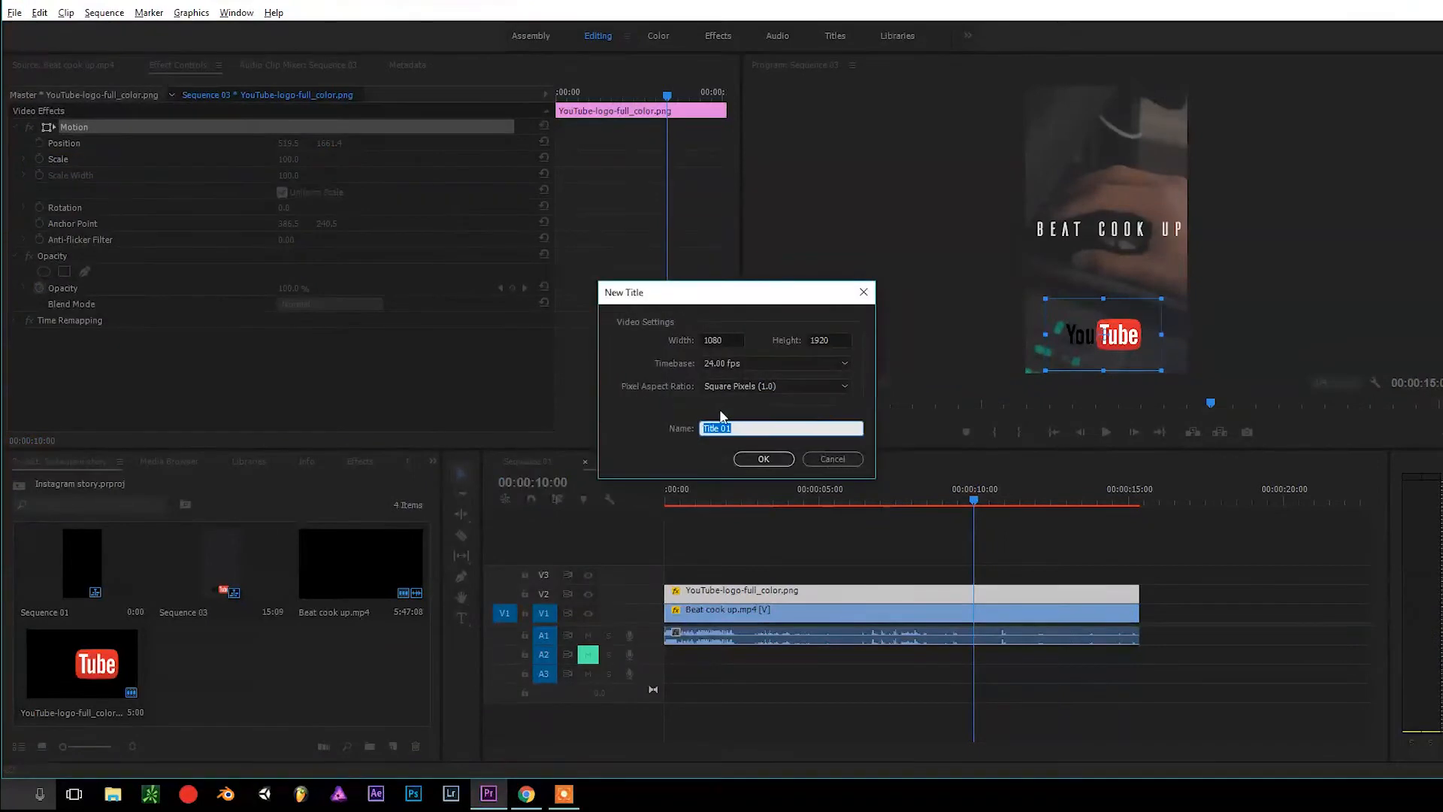
{"action": "left_click", "coordinate": [763, 458]}
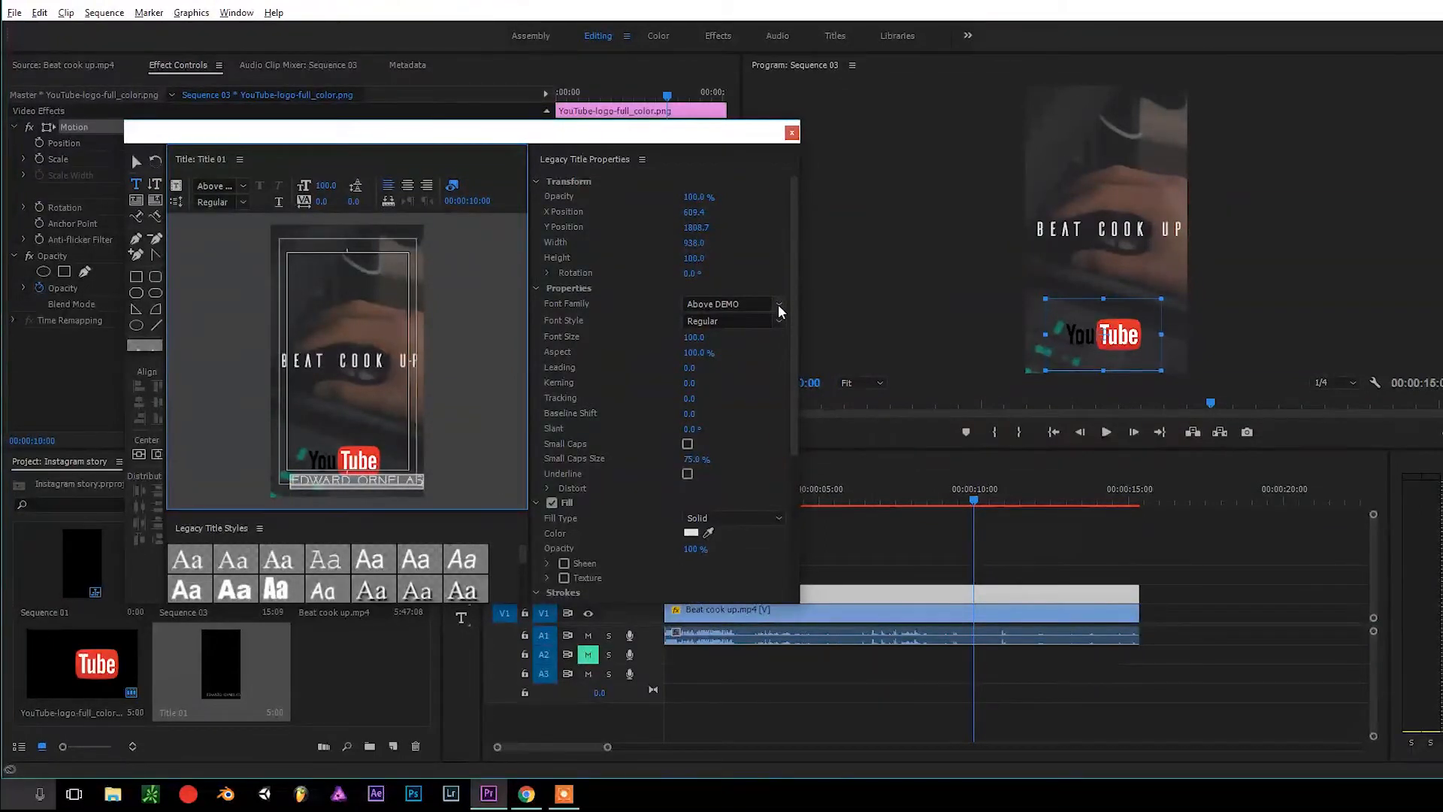
{"action": "left_click", "coordinate": [728, 304]}
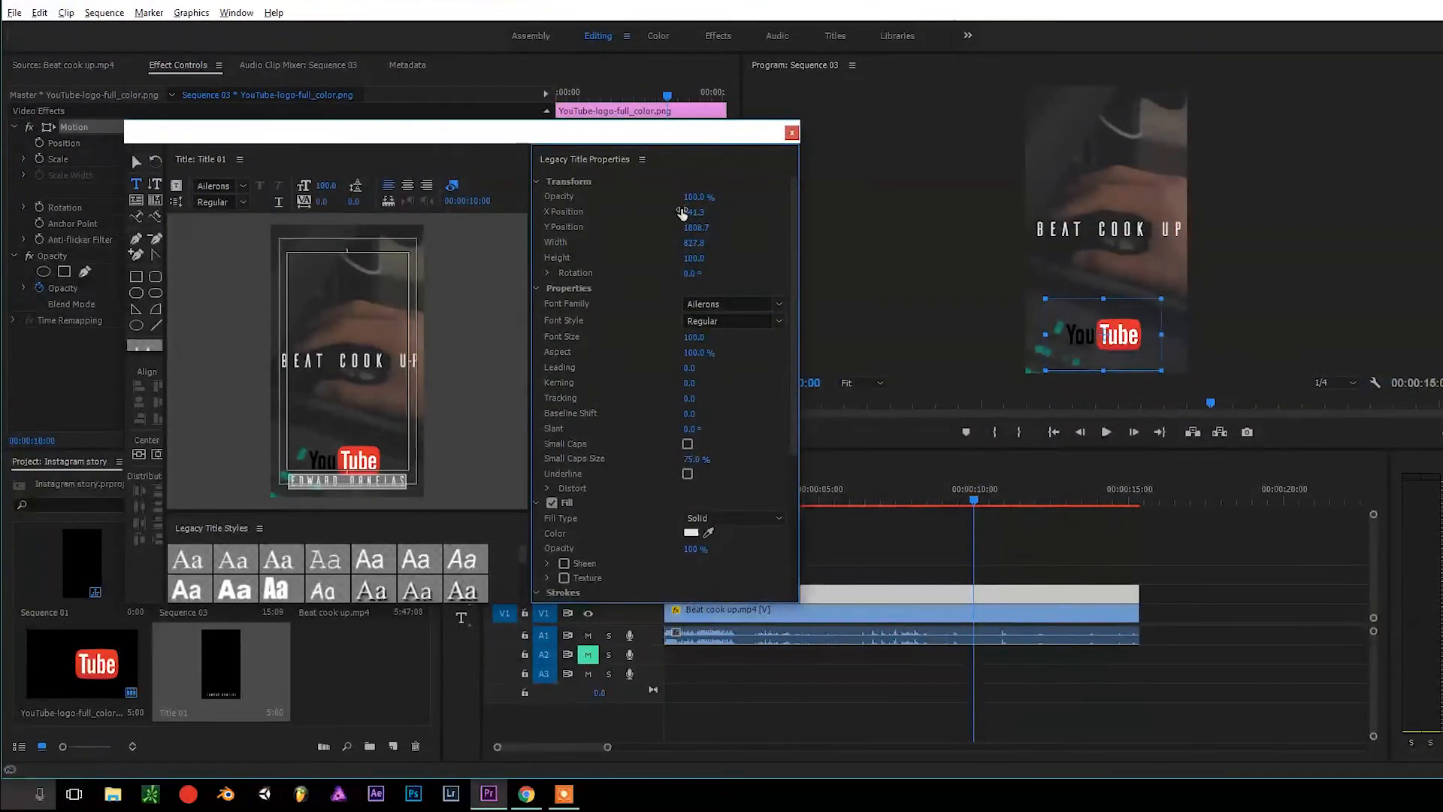
{"action": "left_click", "coordinate": [792, 131]}
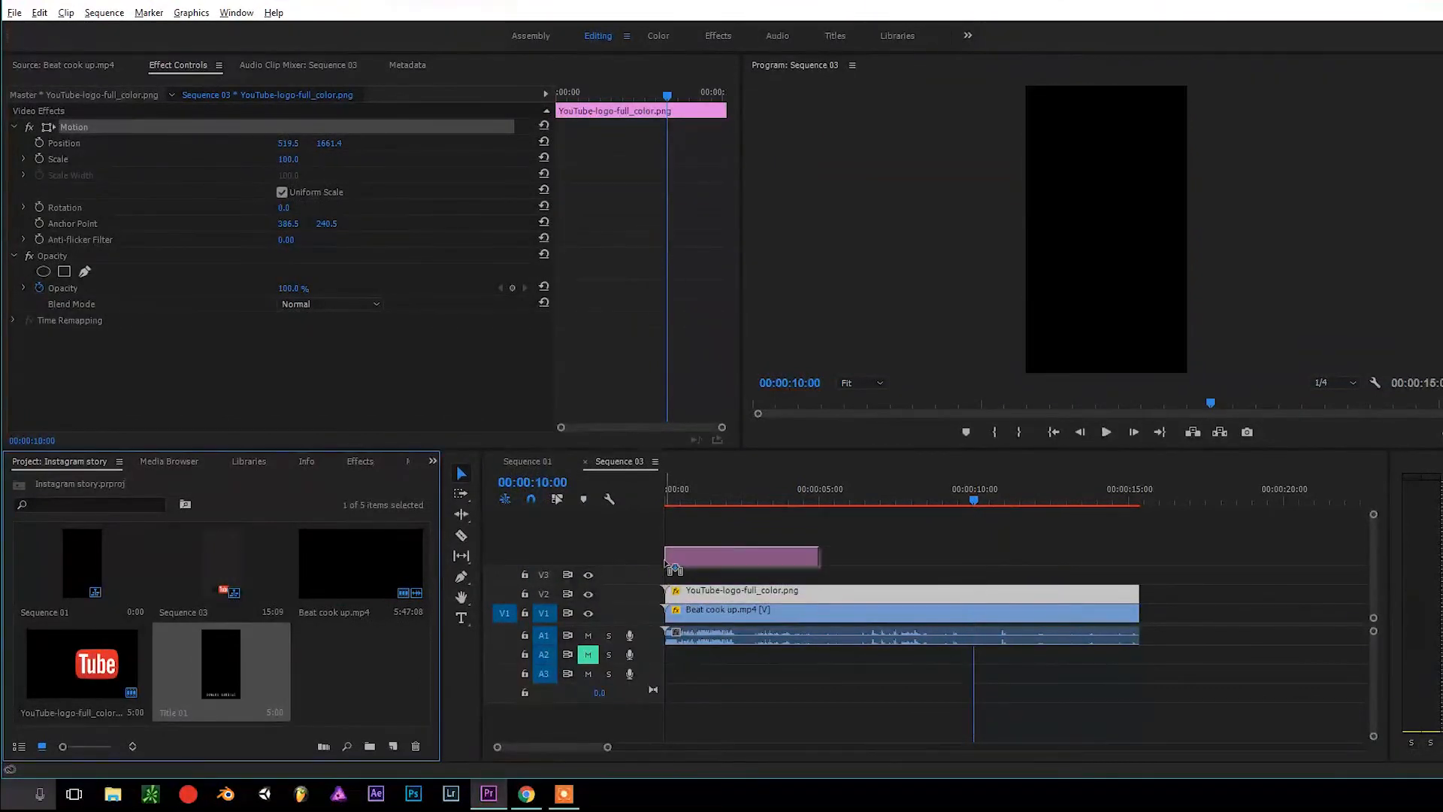
Extend Title 01 to the sequence end and lower its Position Y to 991.
{"action": "left_click_drag", "start_coordinate": [819, 574], "coordinate": [1119, 574]}
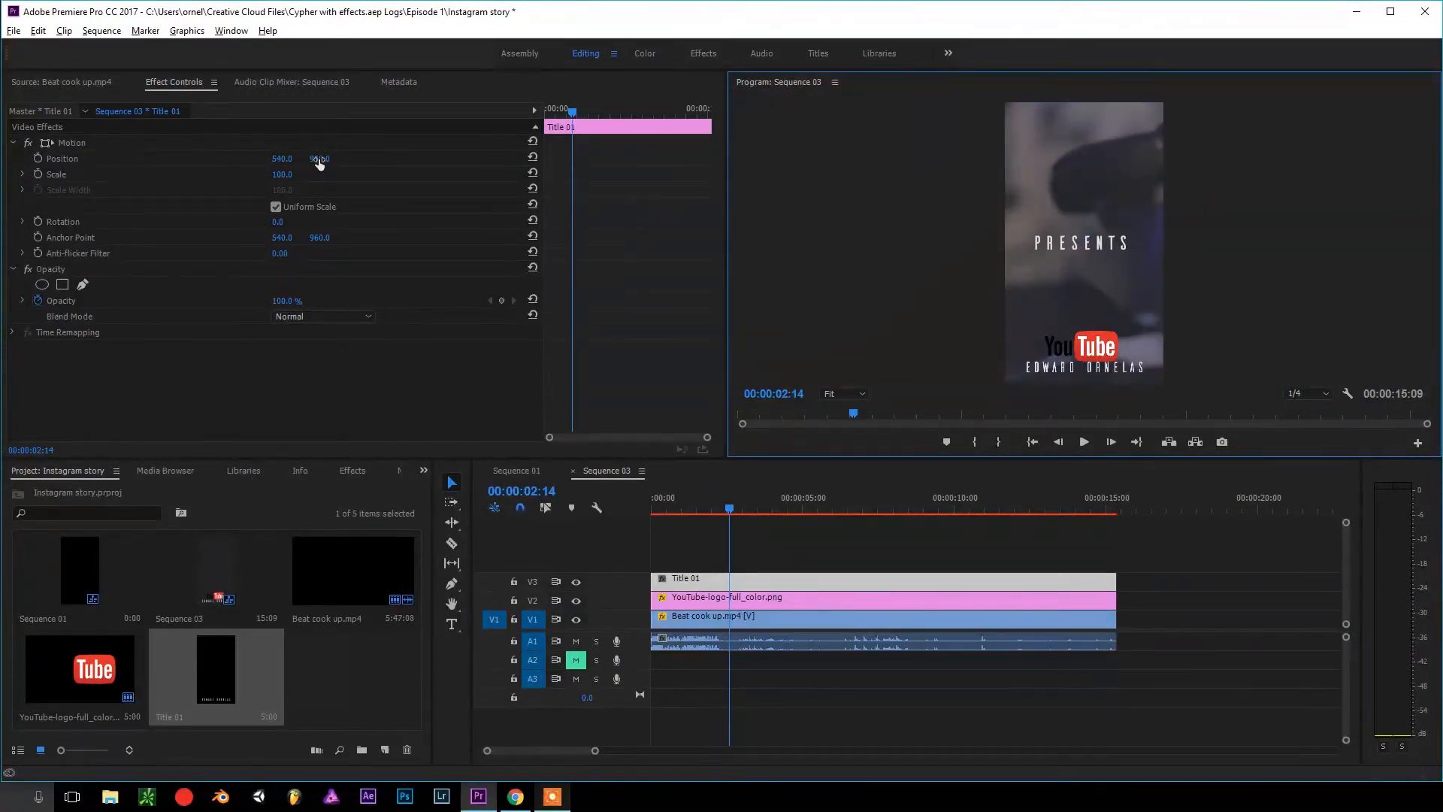
{"action": "left_click_drag", "start_coordinate": [319, 159], "coordinate": [349, 164]}
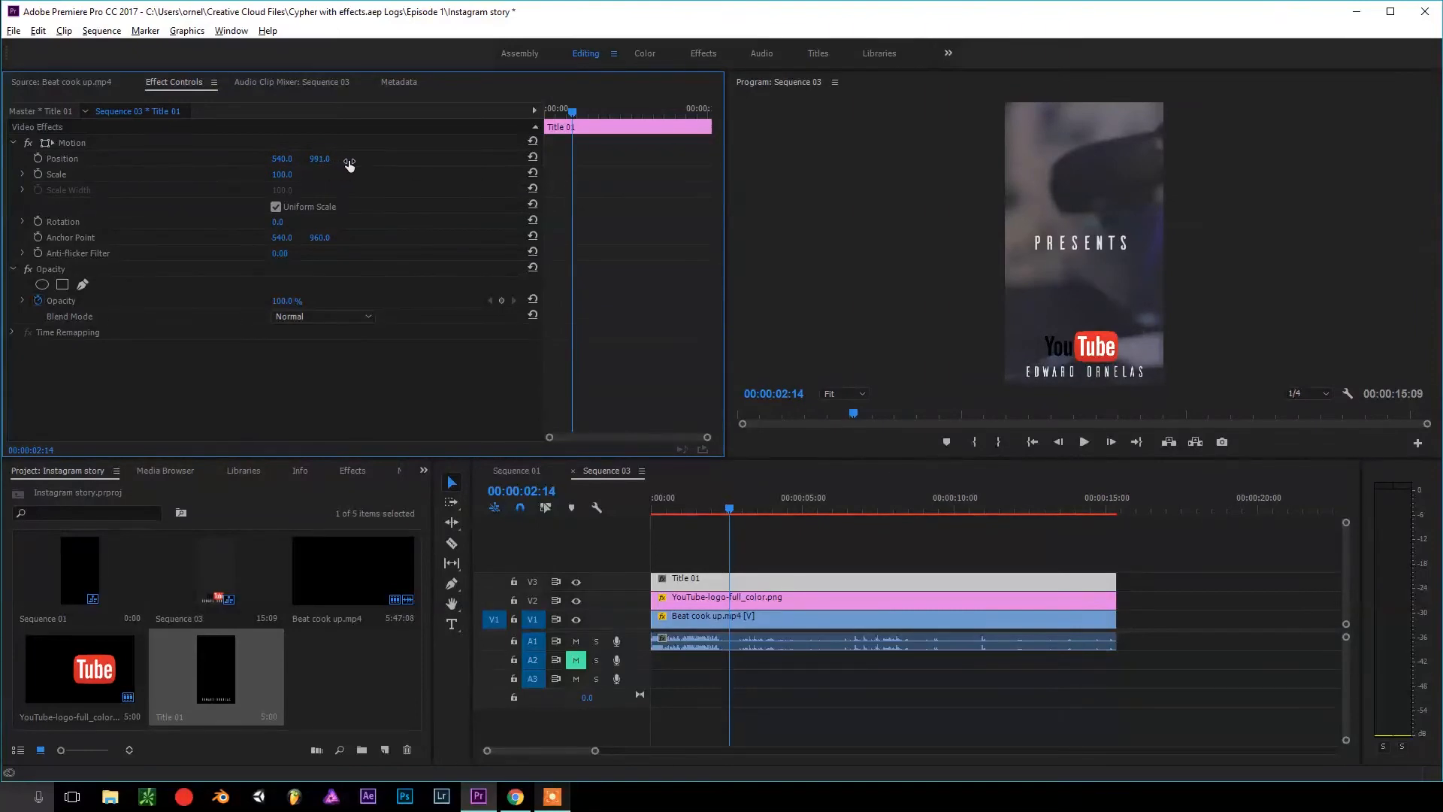
{"action": "left_click", "coordinate": [1054, 510]}
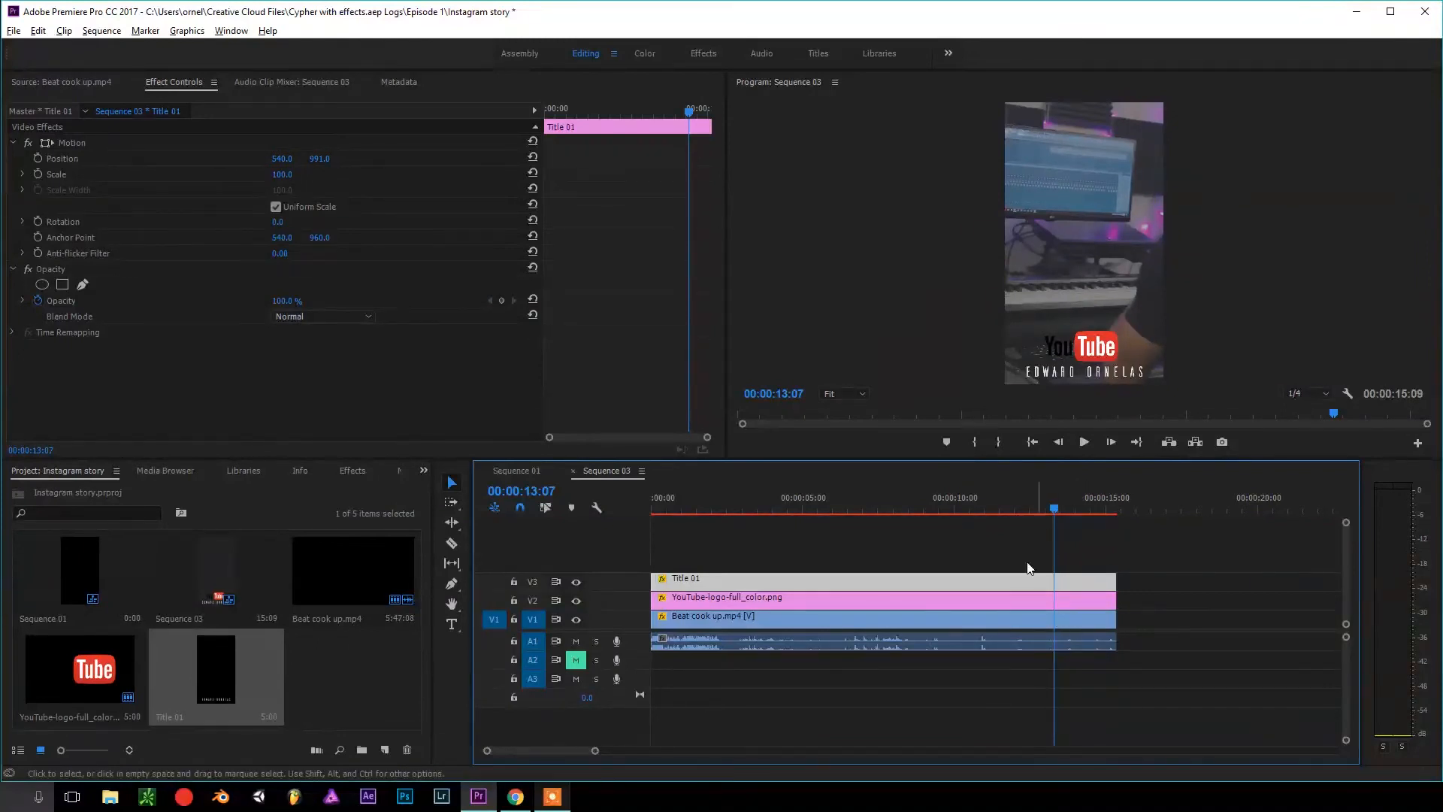
{"action": "mouse_move", "coordinate": [916, 599]}
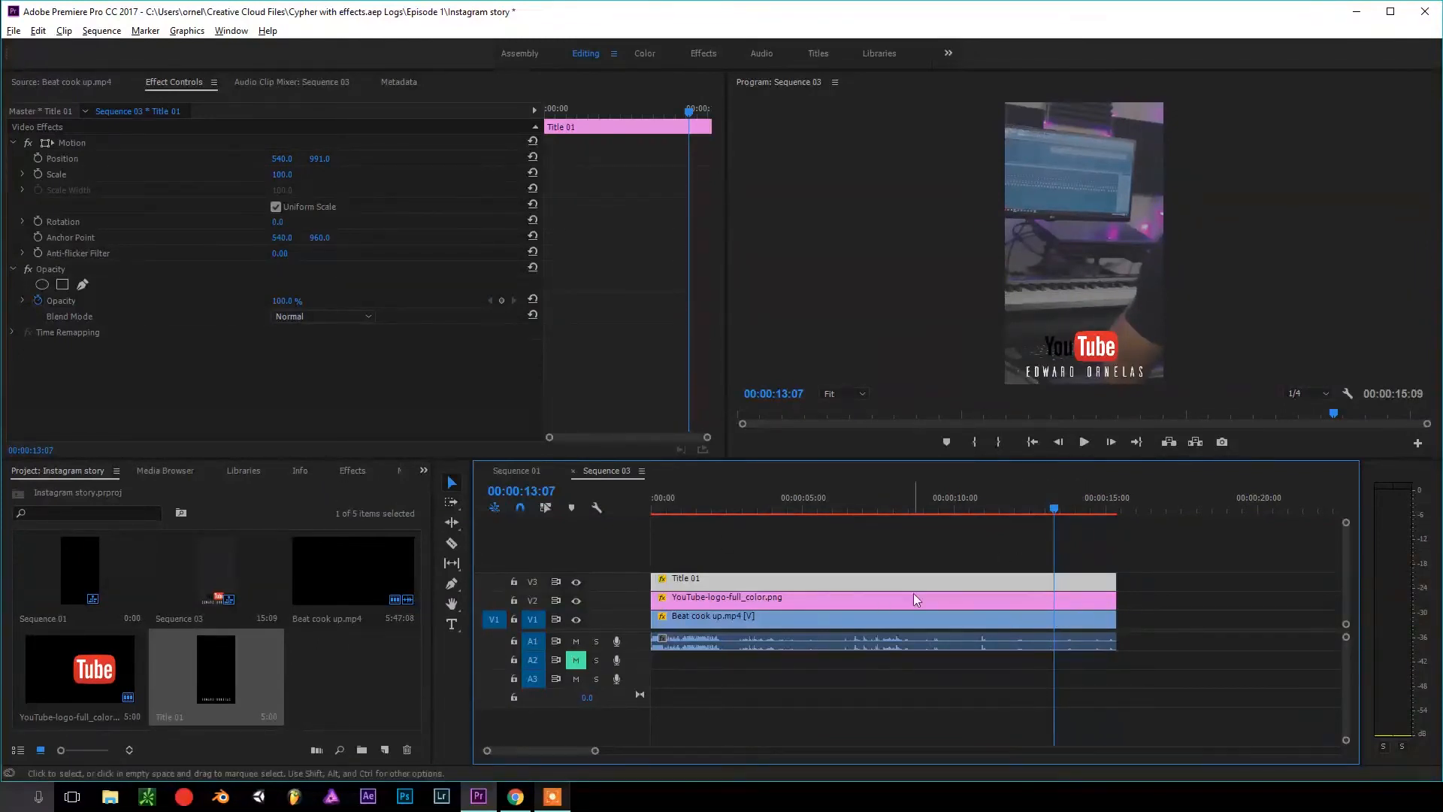
Split the video near 13 seconds and search the Effects library for blur.
{"action": "left_click", "coordinate": [451, 543]}
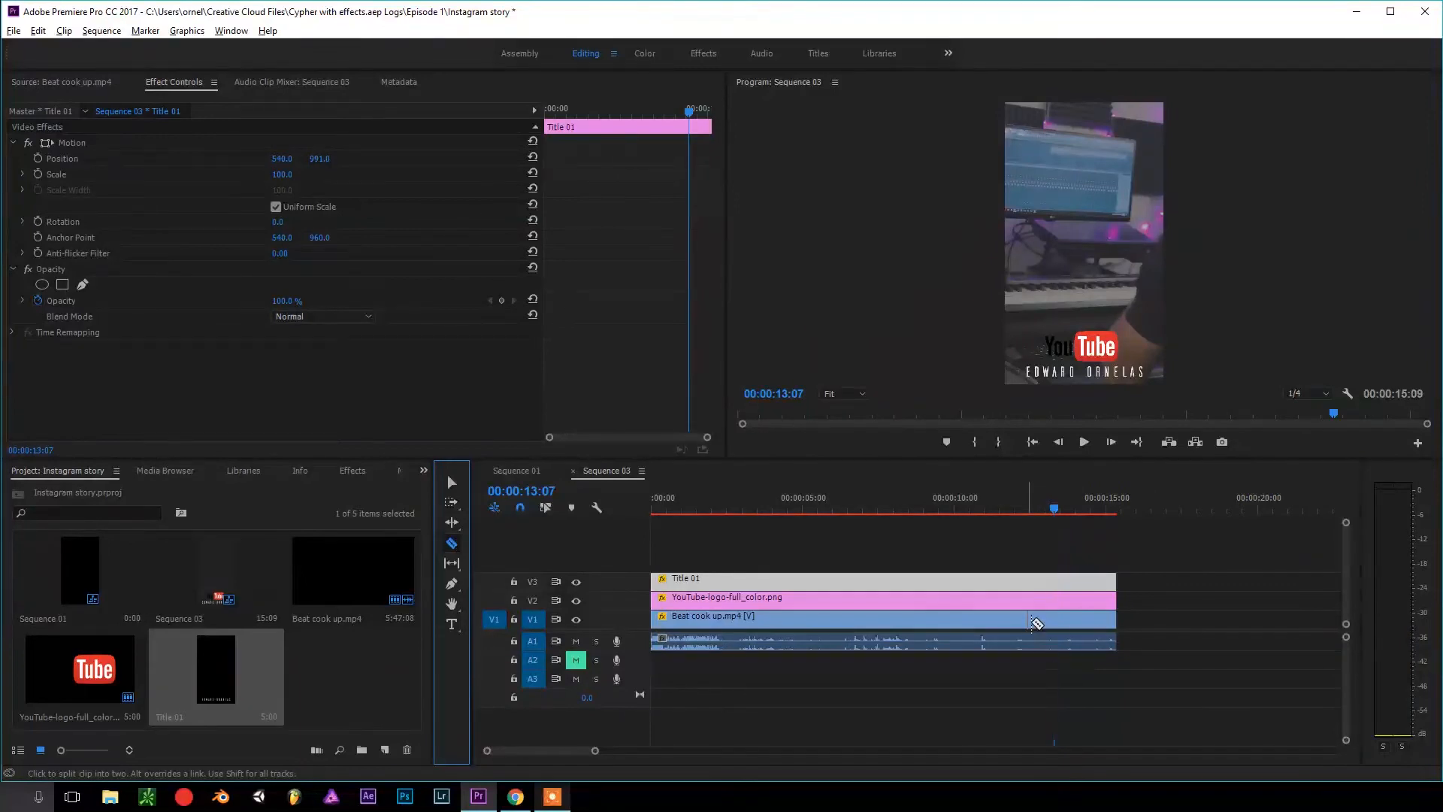
{"action": "left_click", "coordinate": [1036, 622]}
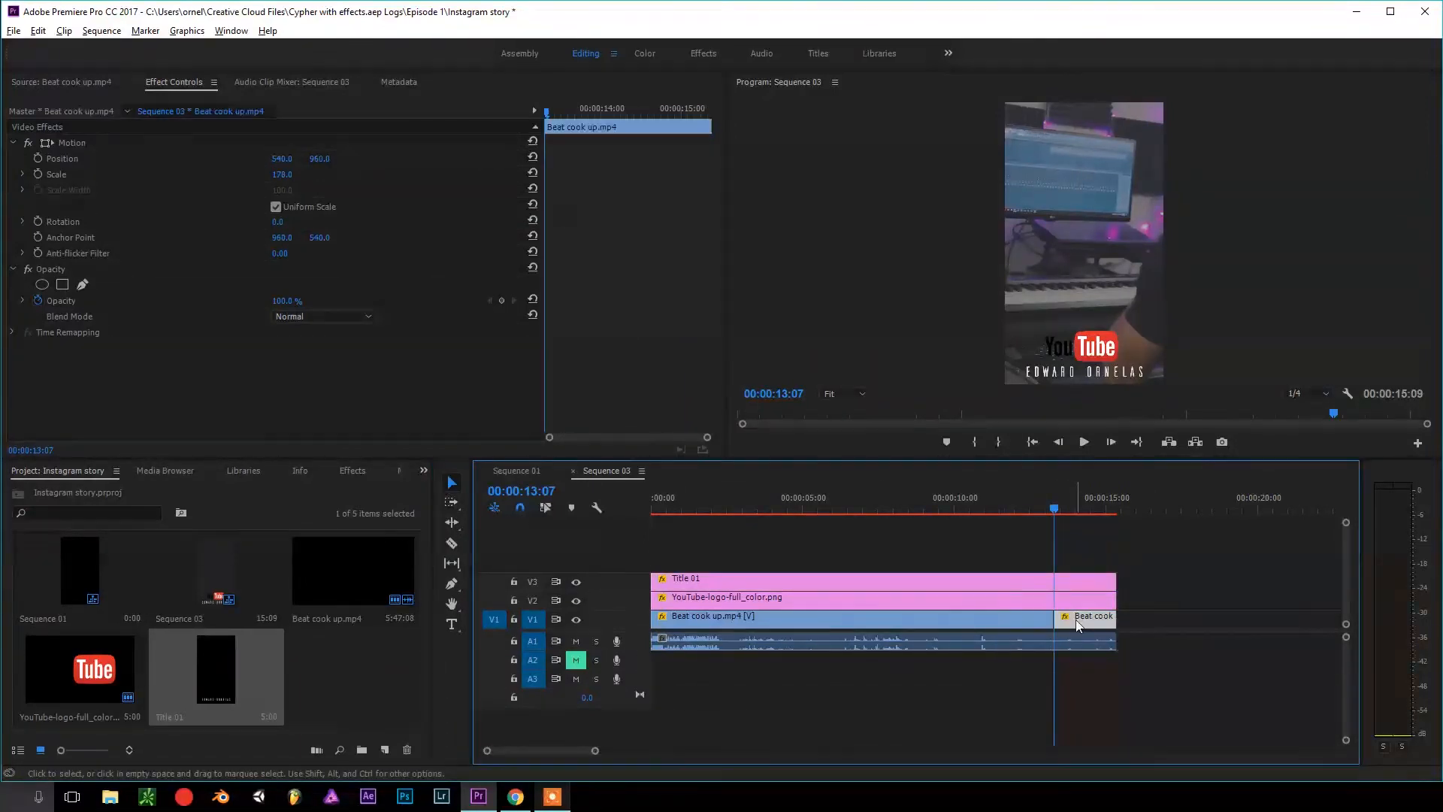
{"action": "left_click", "coordinate": [341, 471]}
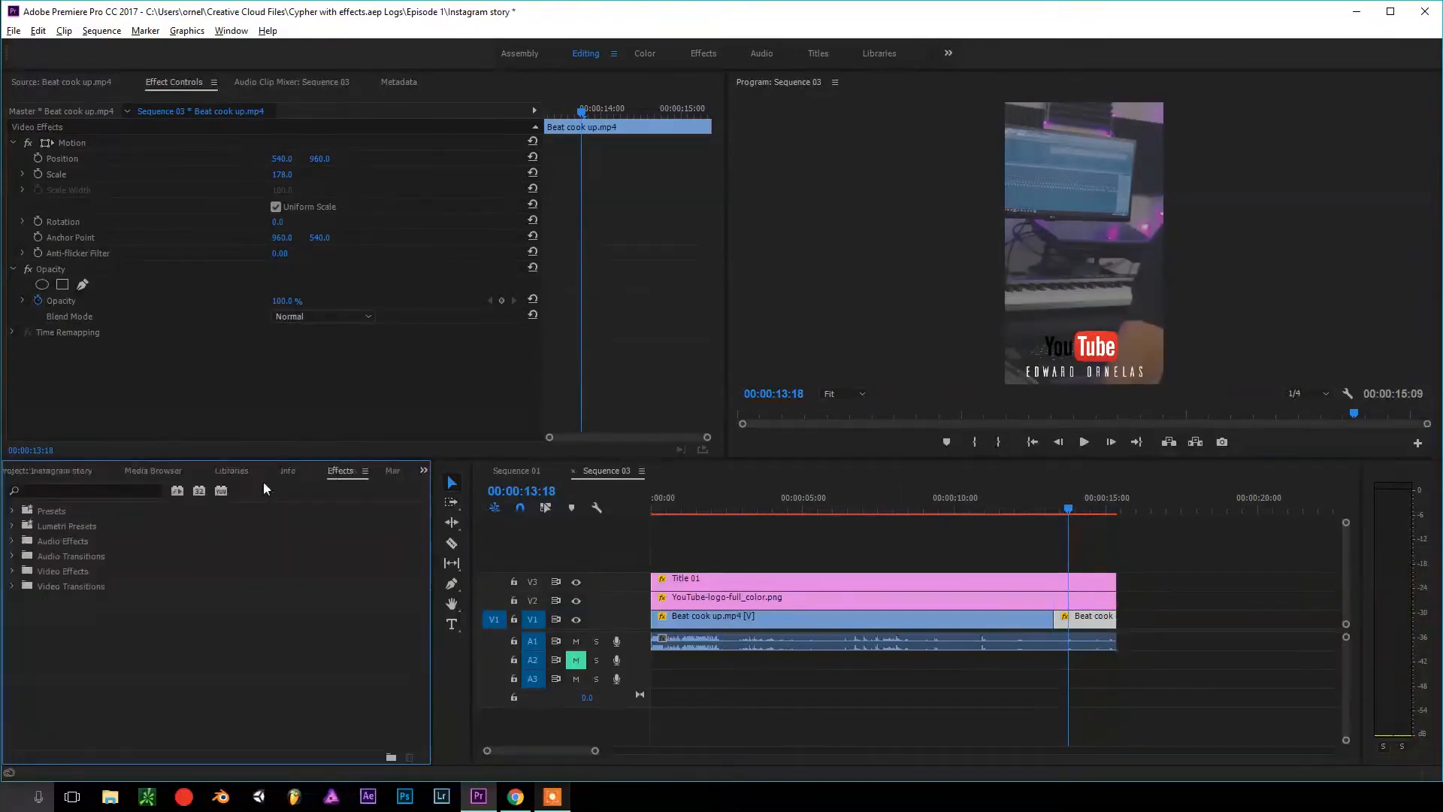
{"action": "left_click", "coordinate": [83, 491]}
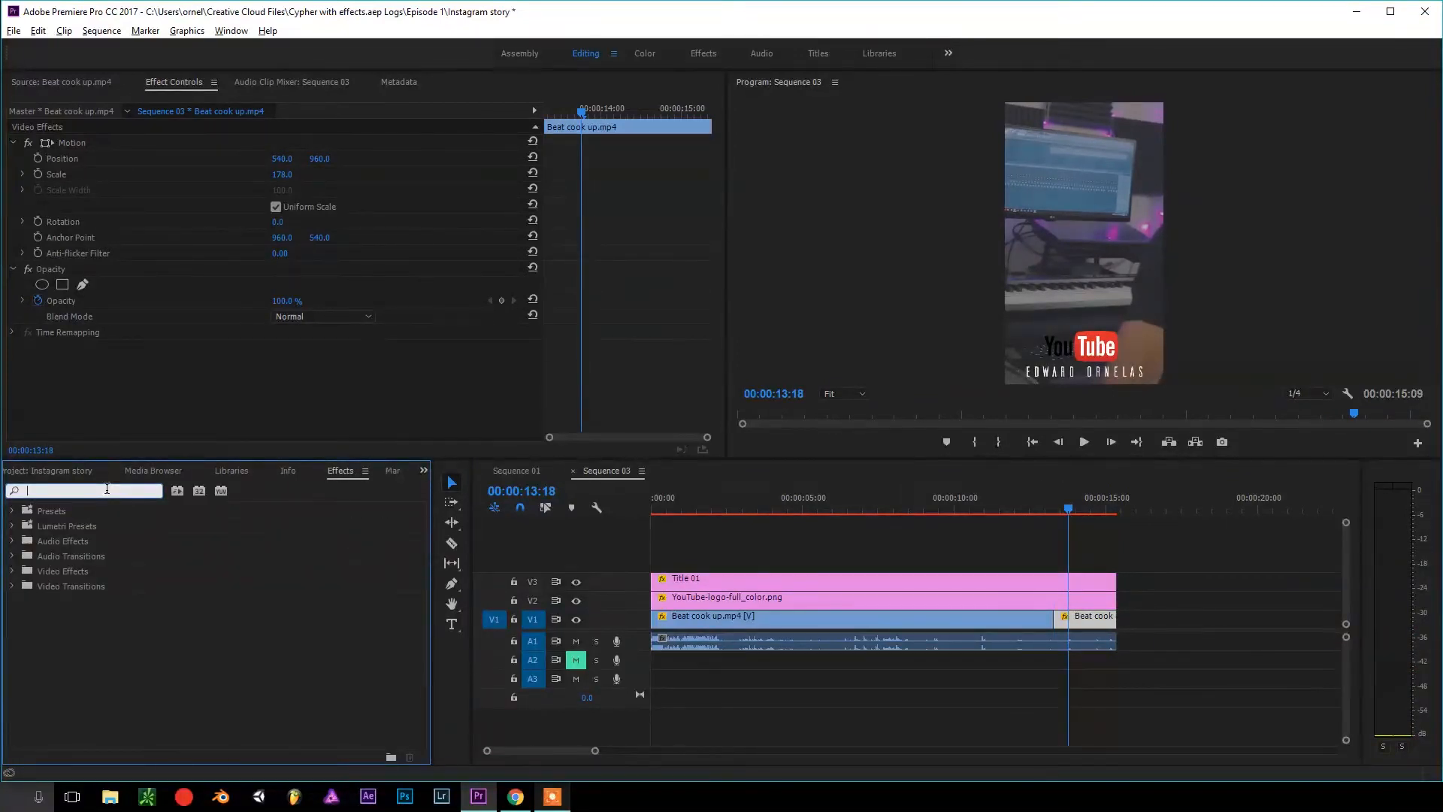
{"action": "type", "text": "blur"}
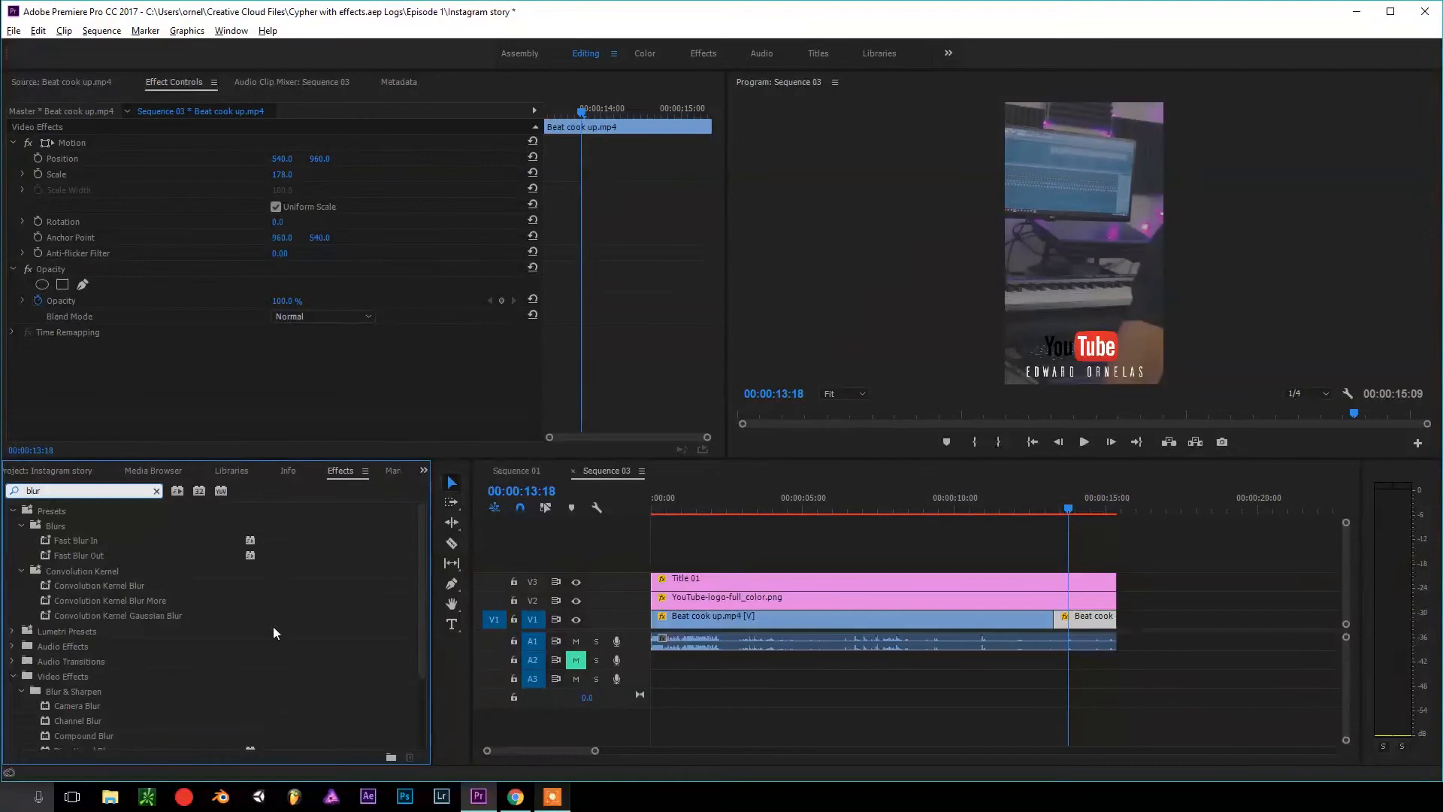
{"action": "scroll", "scroll_direction": "down", "scroll_amount": 3}
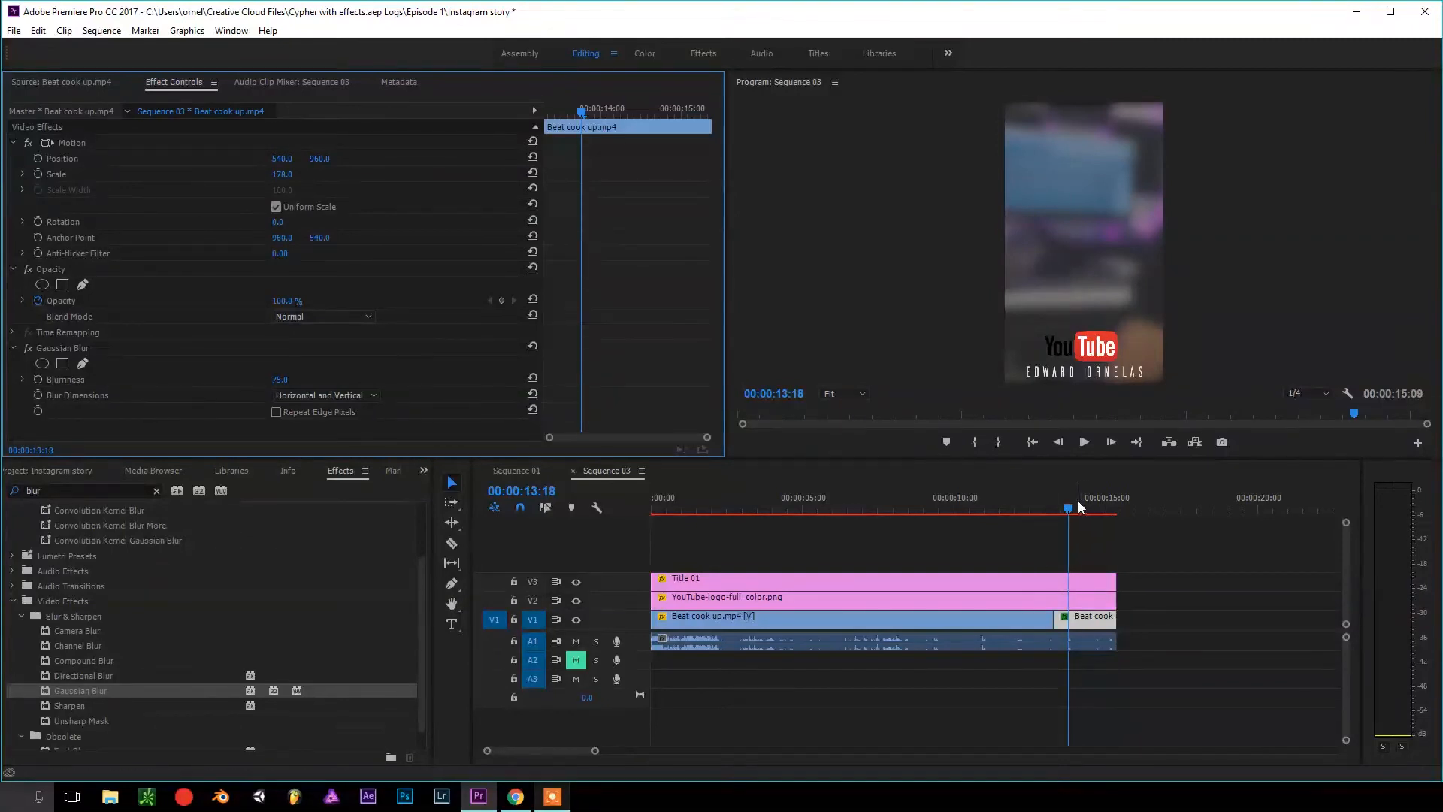
{"action": "left_click", "coordinate": [66, 471]}
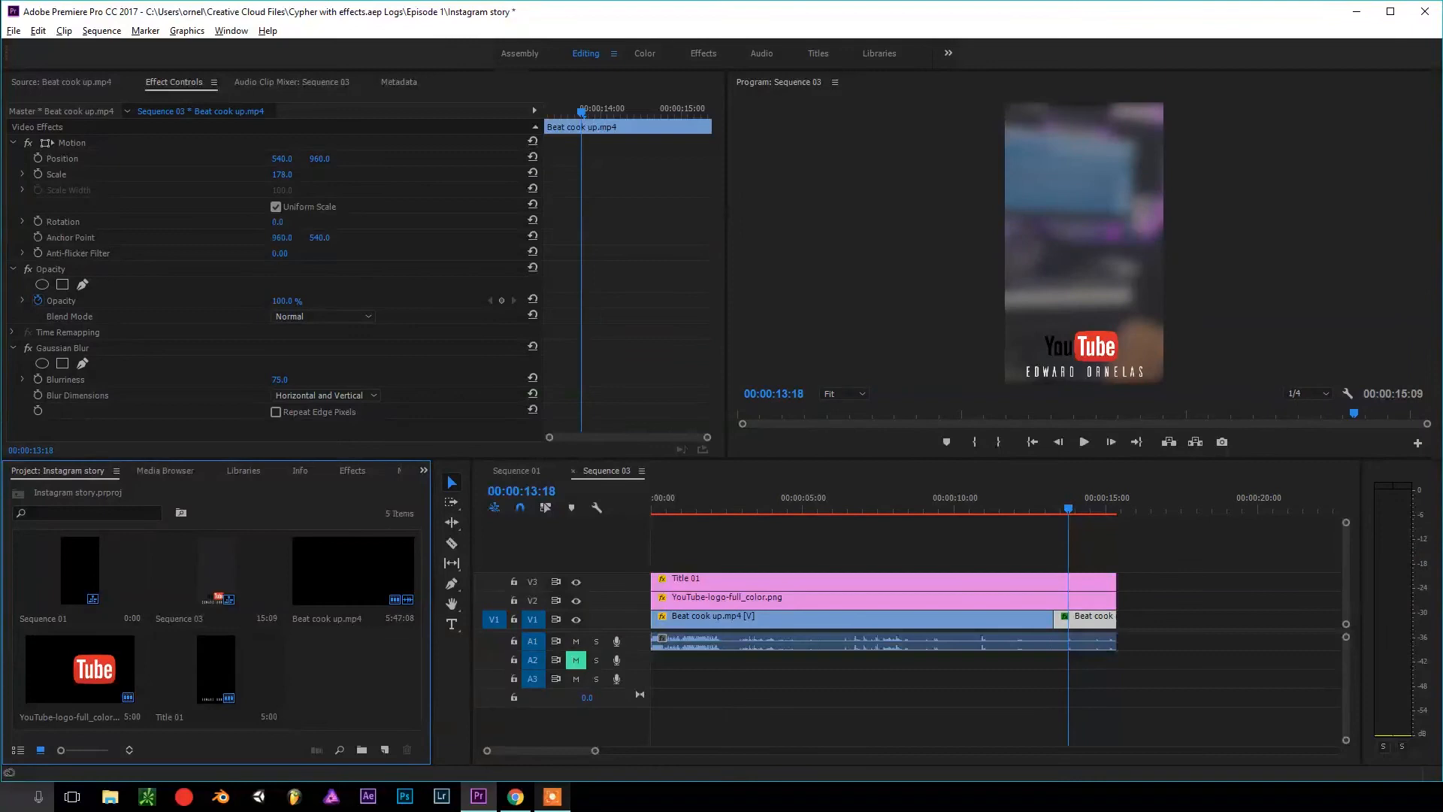
Create legacy Title 02 'LINK IN THE BIO' on V4, trimmed to the sequence end.
{"action": "left_click", "coordinate": [12, 31]}
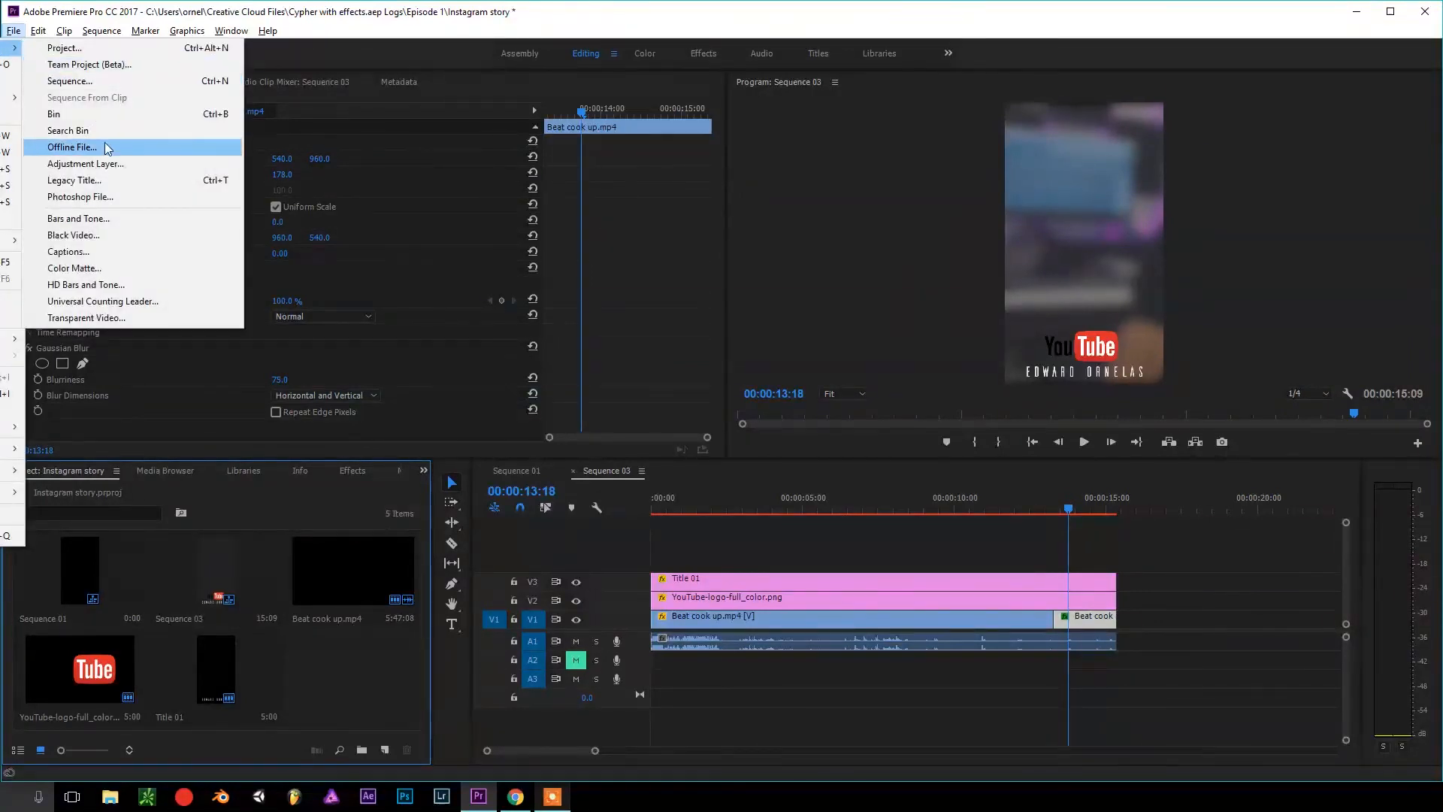
{"action": "left_click", "coordinate": [74, 180]}
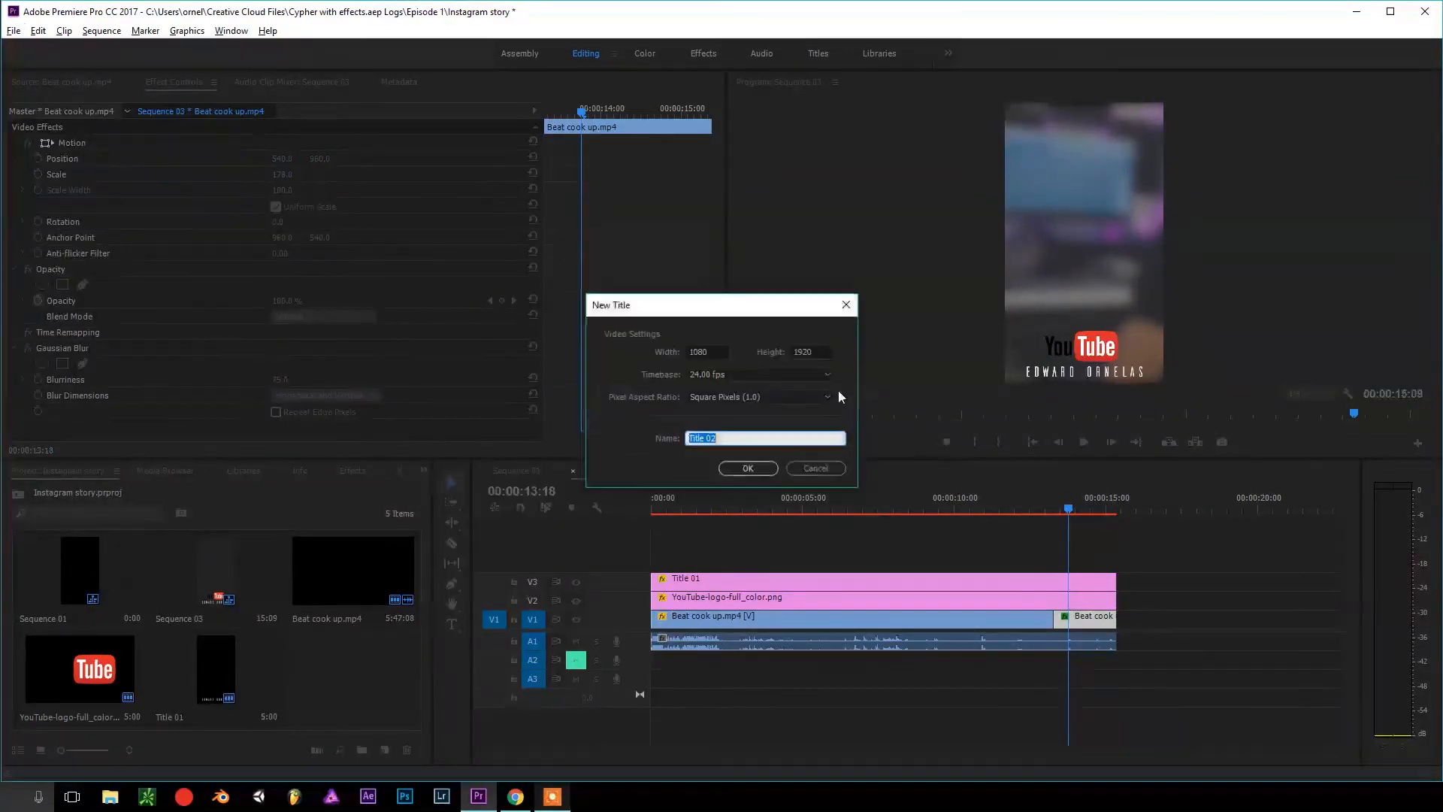
{"action": "left_click", "coordinate": [748, 468]}
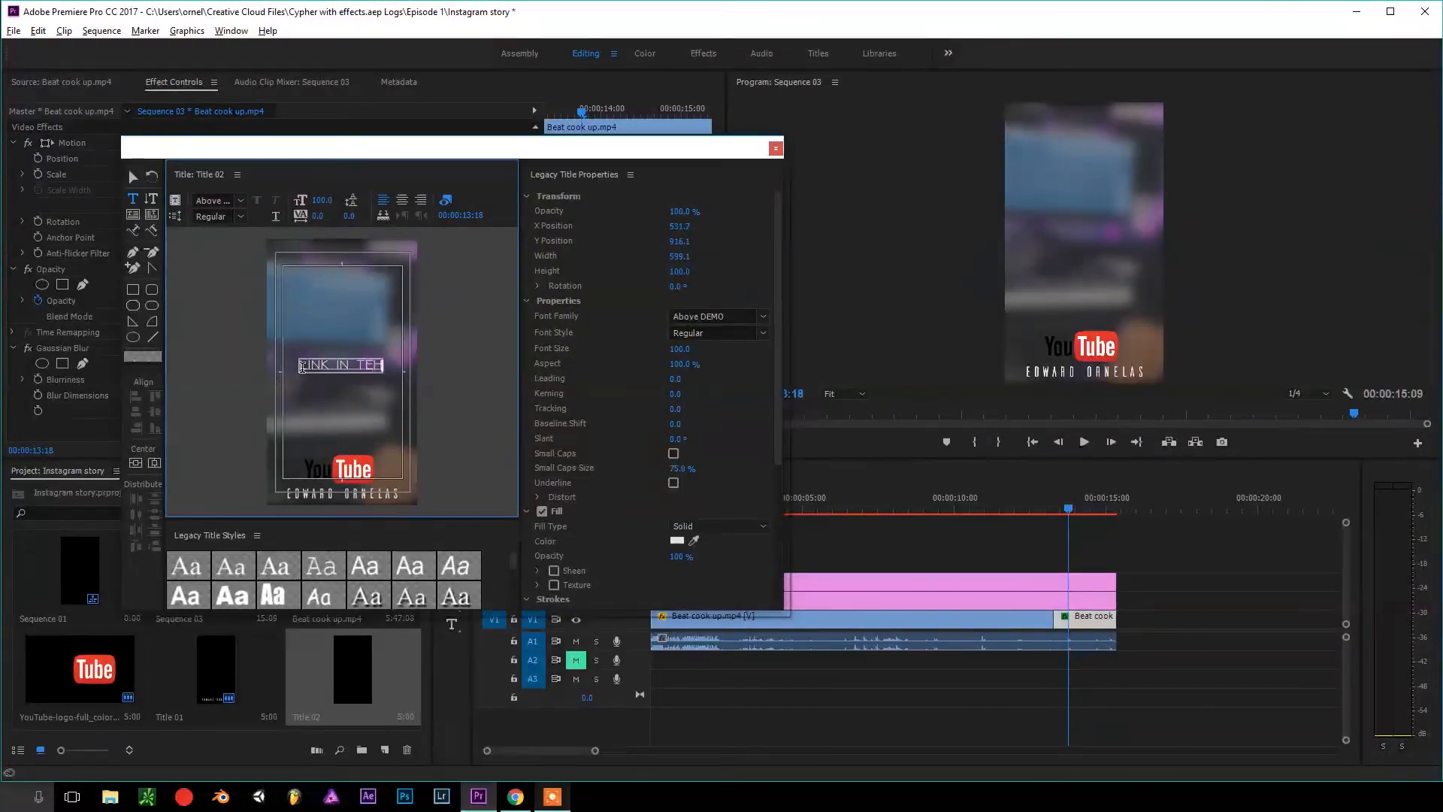
{"action": "left_click", "coordinate": [775, 148]}
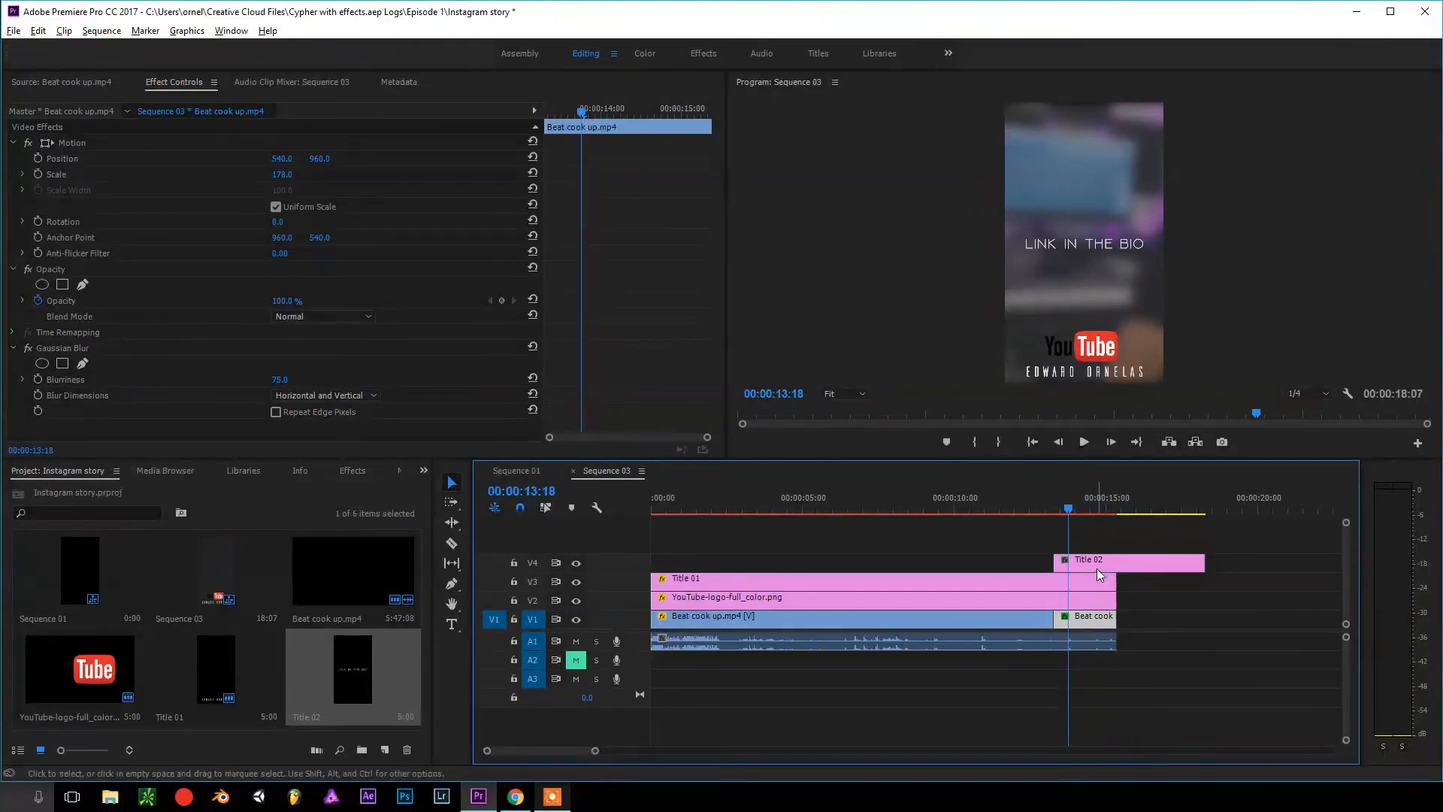
{"action": "left_click", "coordinate": [451, 543]}
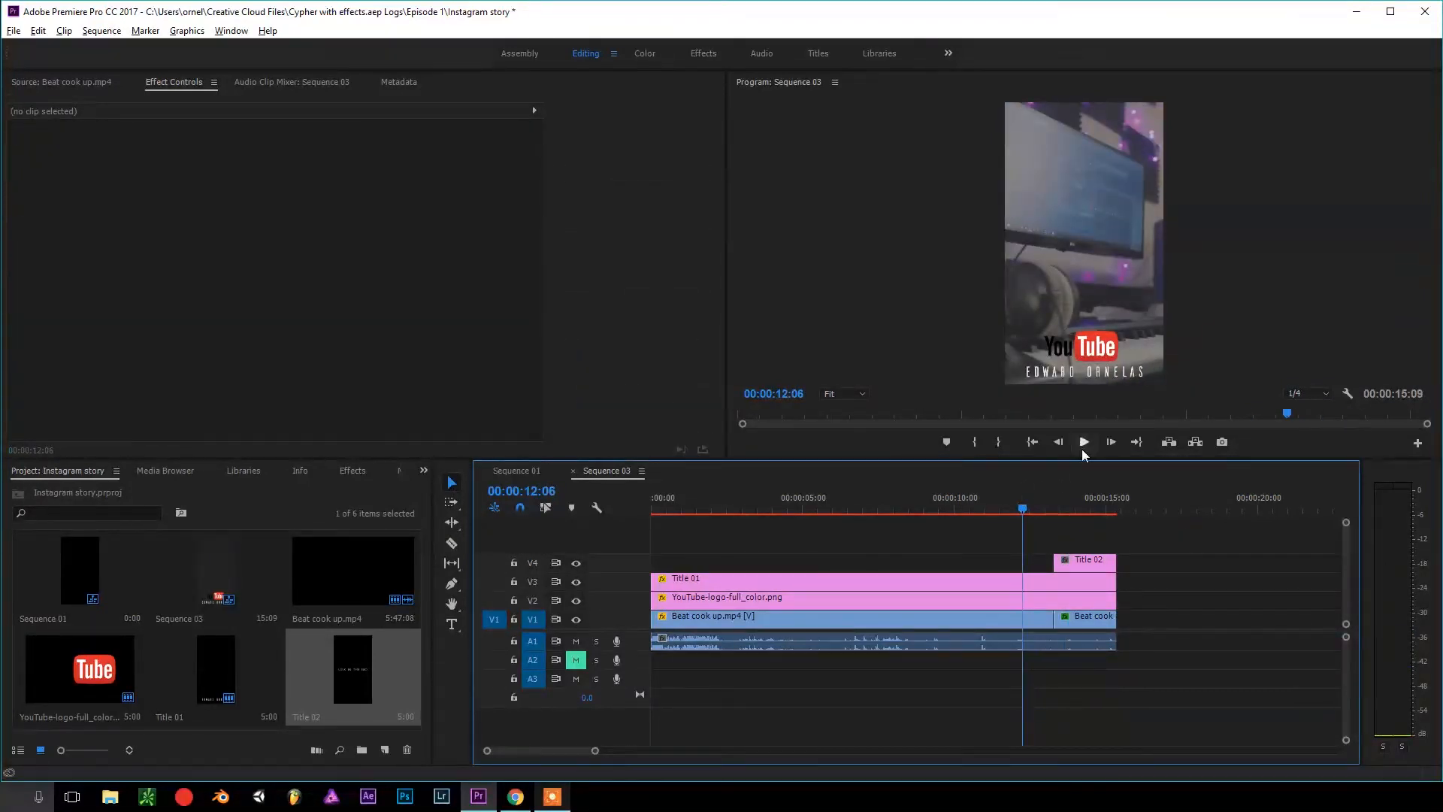
Apply Film Dissolve from Video Transitions to the V1 cut before the blurred ending.
{"action": "left_click", "coordinate": [1084, 442]}
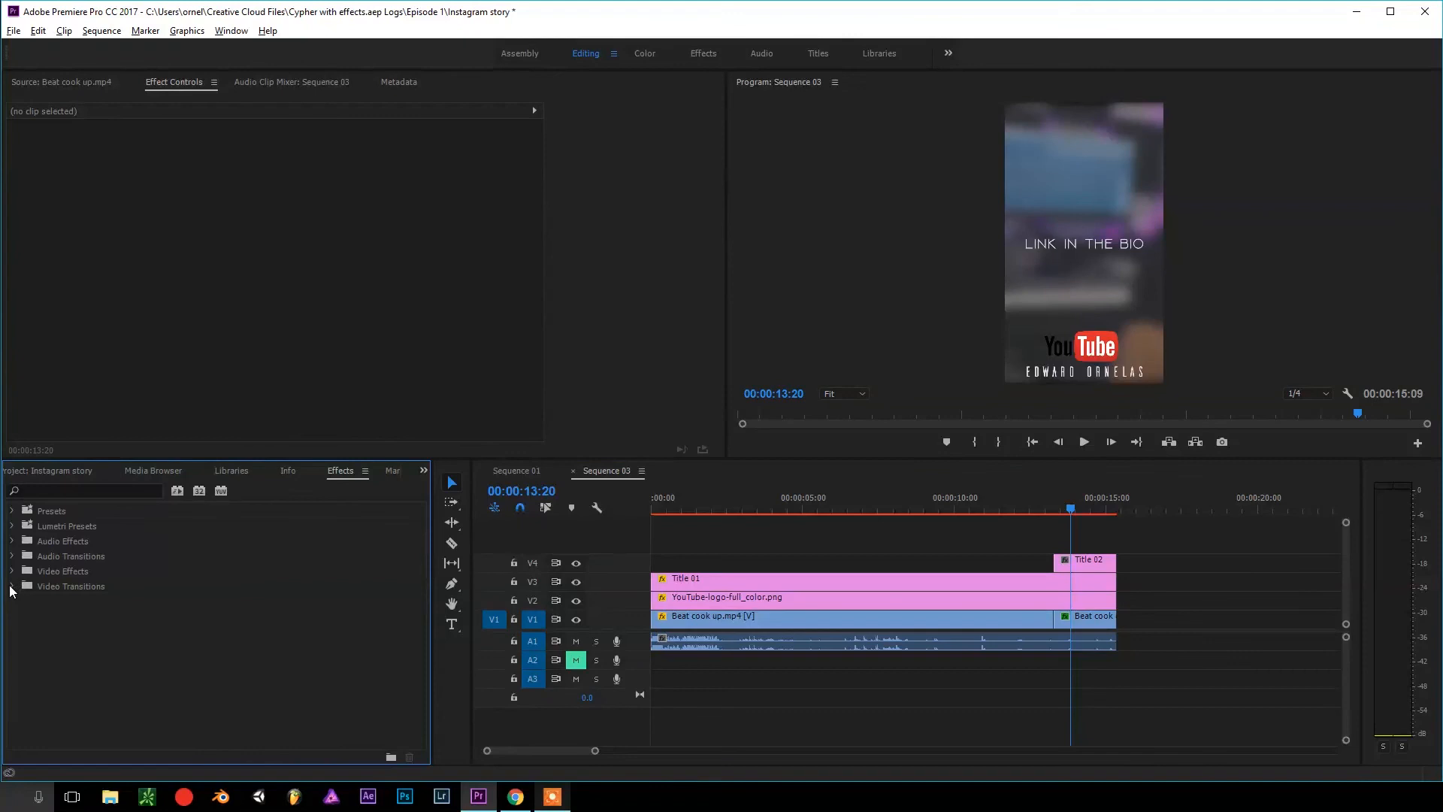
{"action": "left_click", "coordinate": [12, 587]}
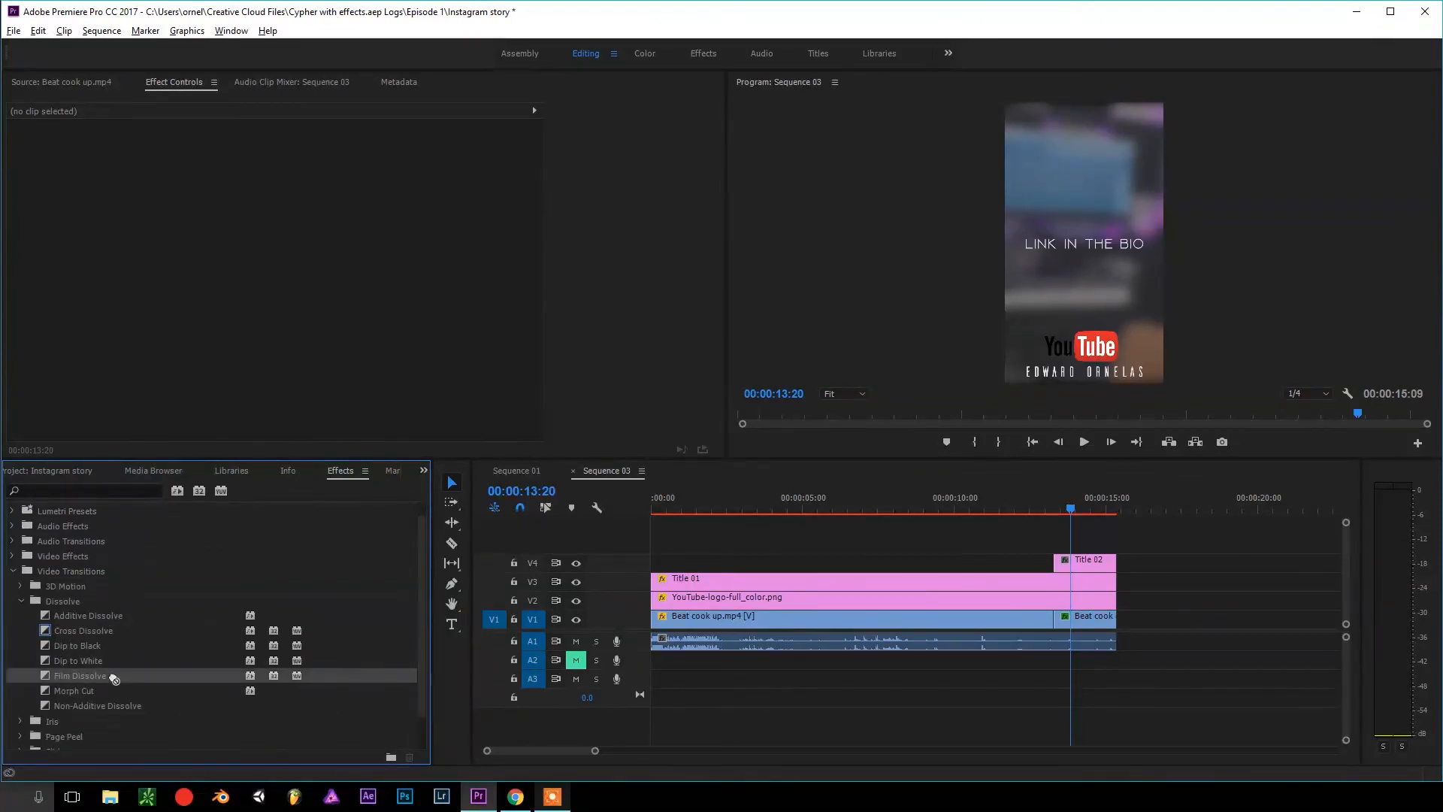
{"action": "left_click_drag", "start_coordinate": [81, 675], "coordinate": [1054, 620]}
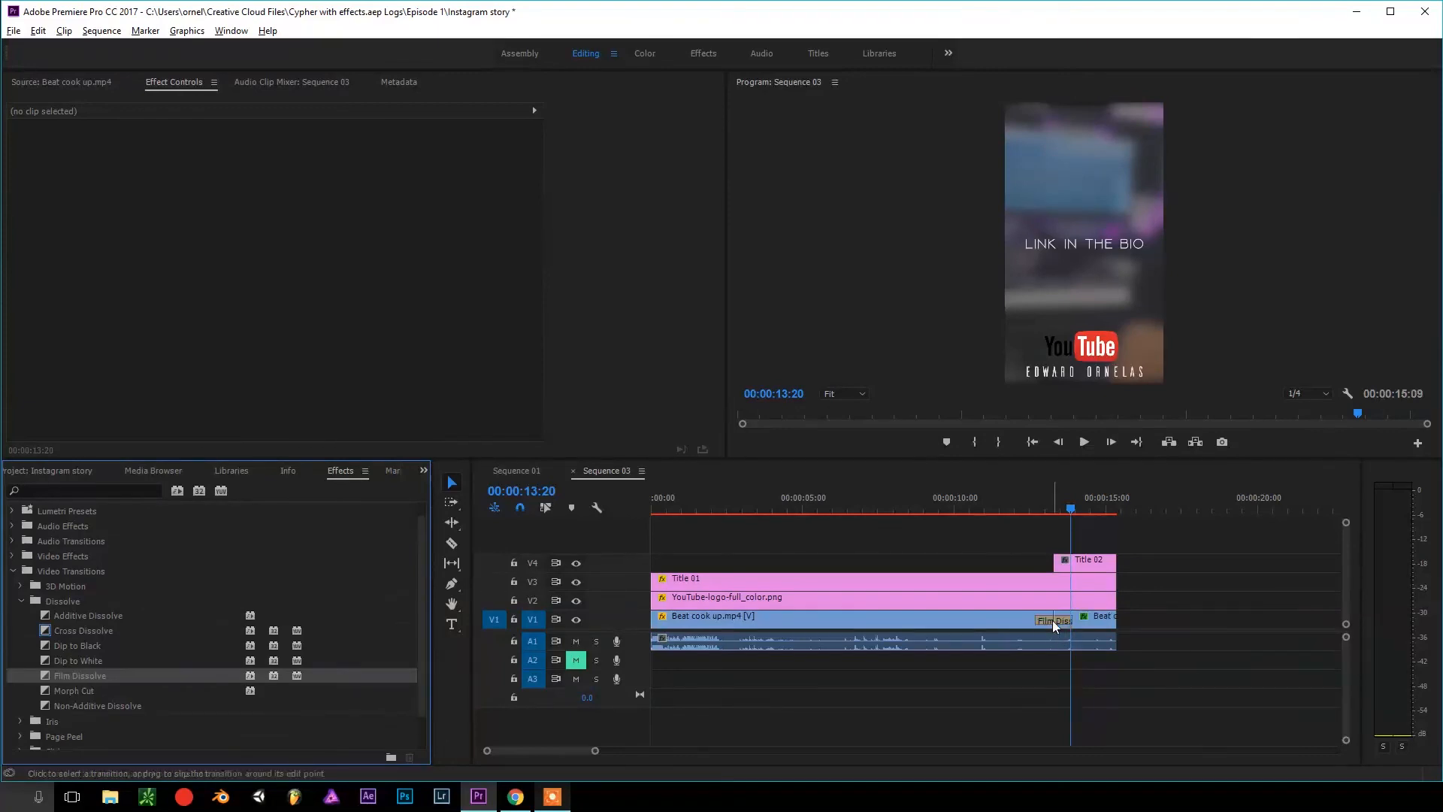
Play back the ending from just before the dissolve to check it.
{"action": "left_click", "coordinate": [1024, 508]}
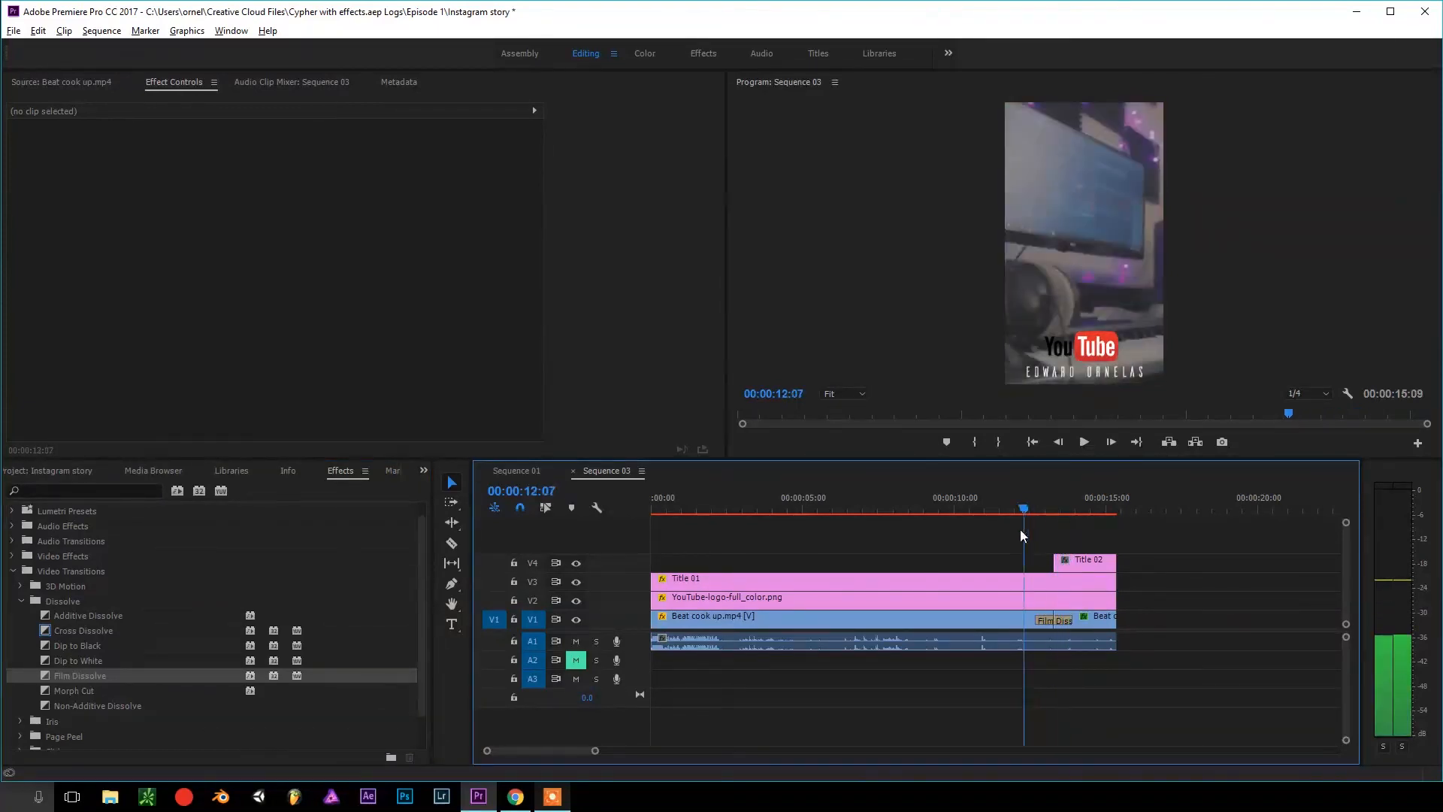
{"action": "left_click", "coordinate": [1084, 442]}
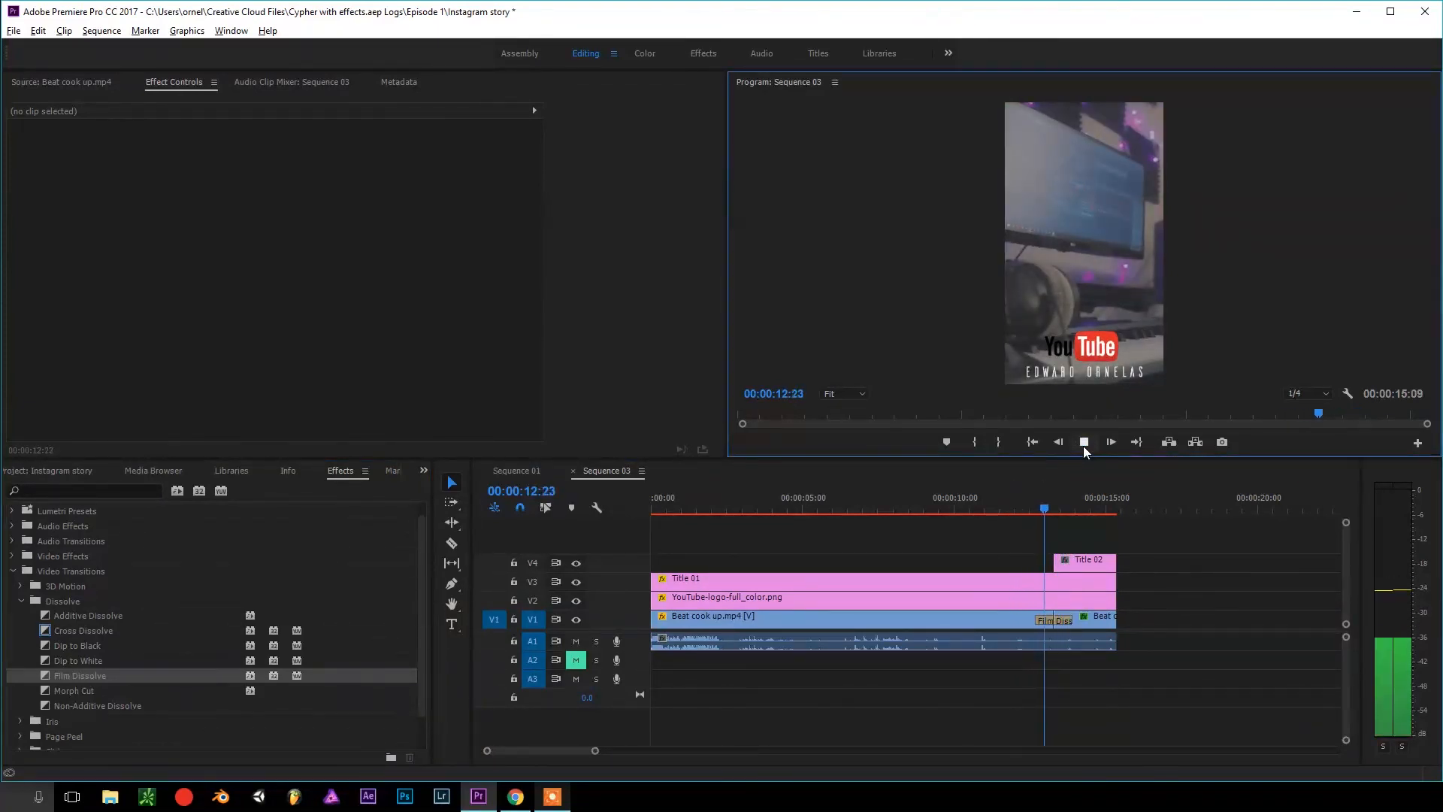
{"action": "left_click", "coordinate": [1032, 442]}
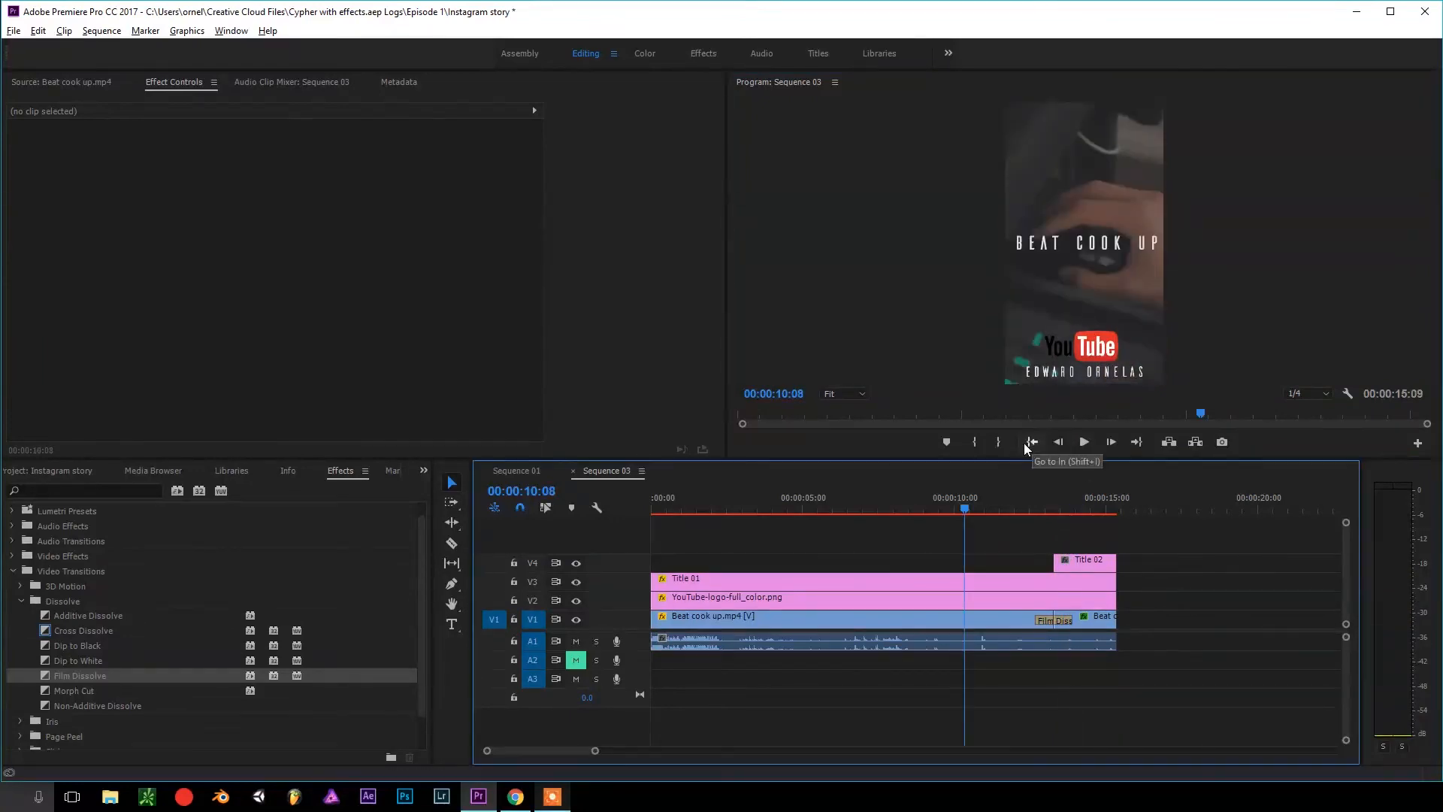